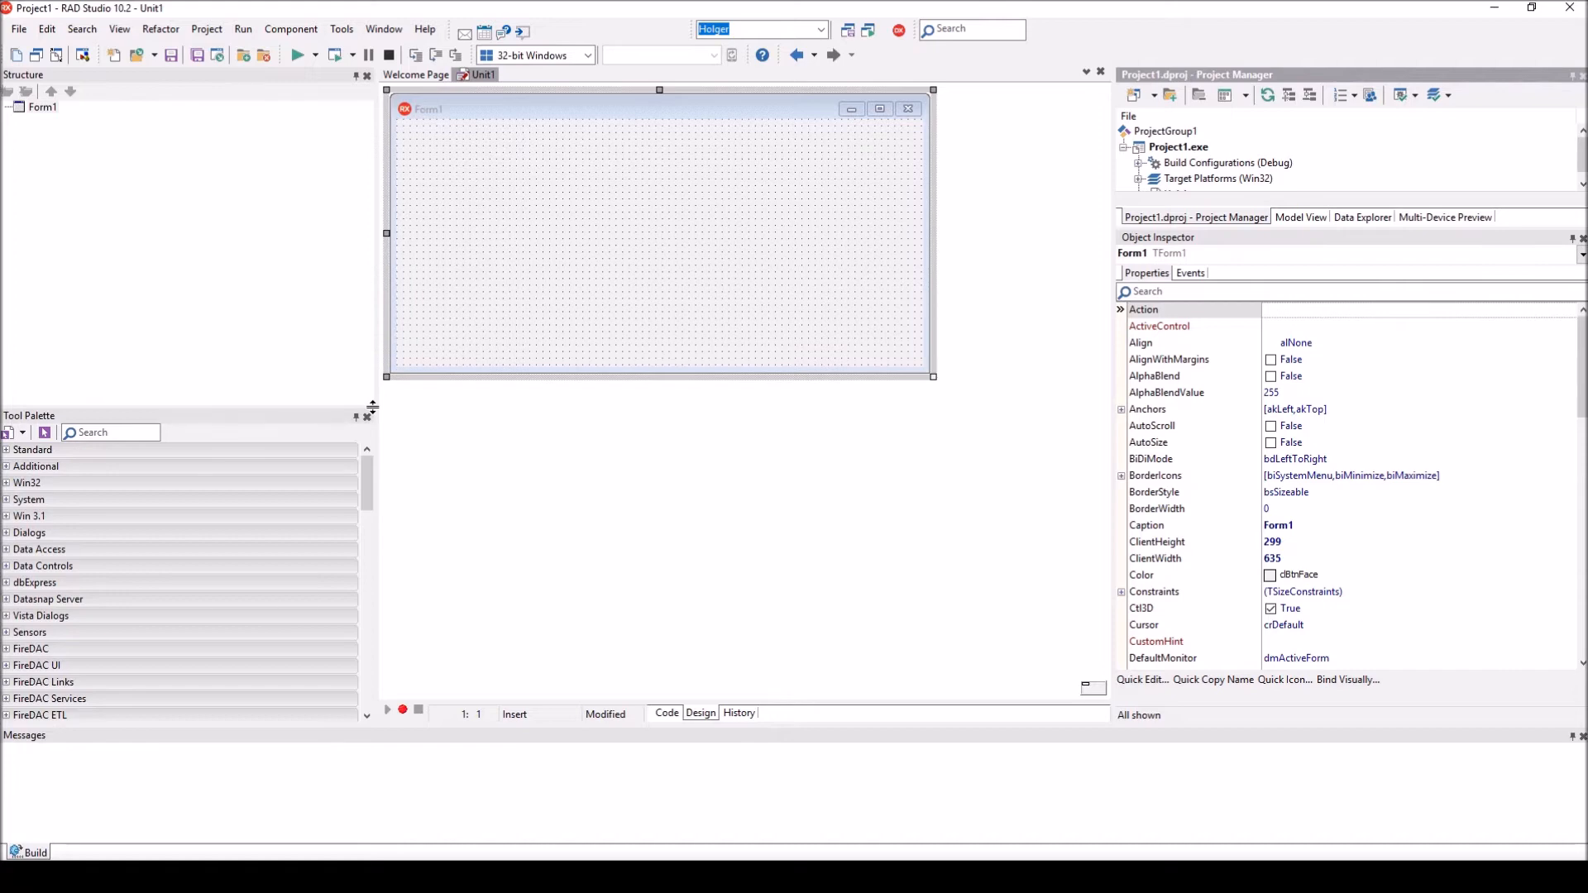
mouse_move(546, 375)
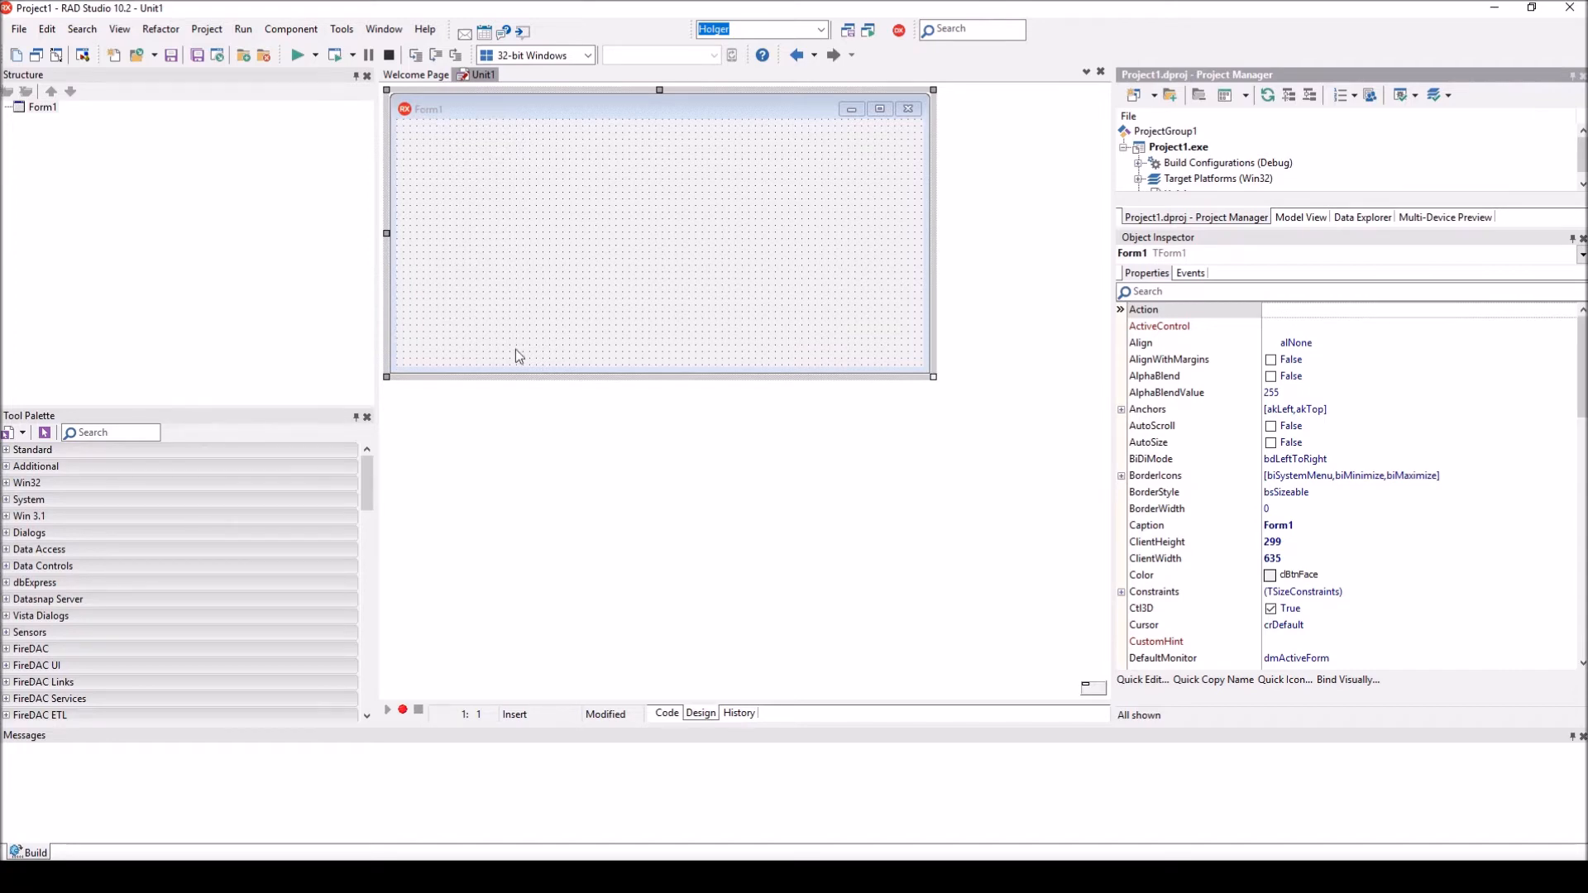
- Drop a TRESTClient with its request, response and dataset adapter companions onto Form1
left_click(109, 432)
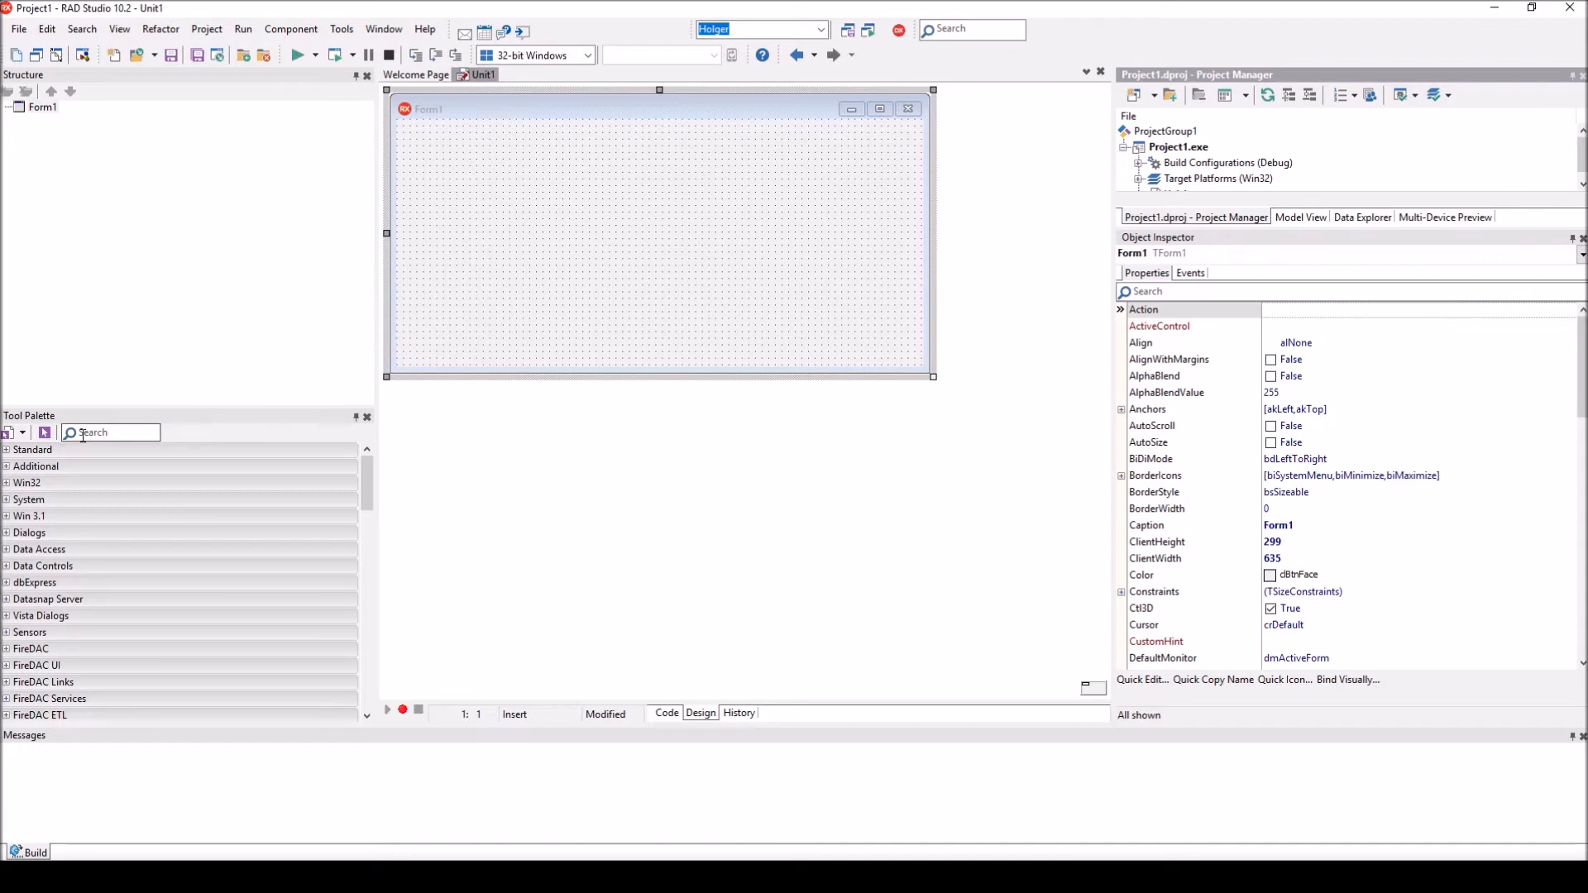
left_click(111, 431)
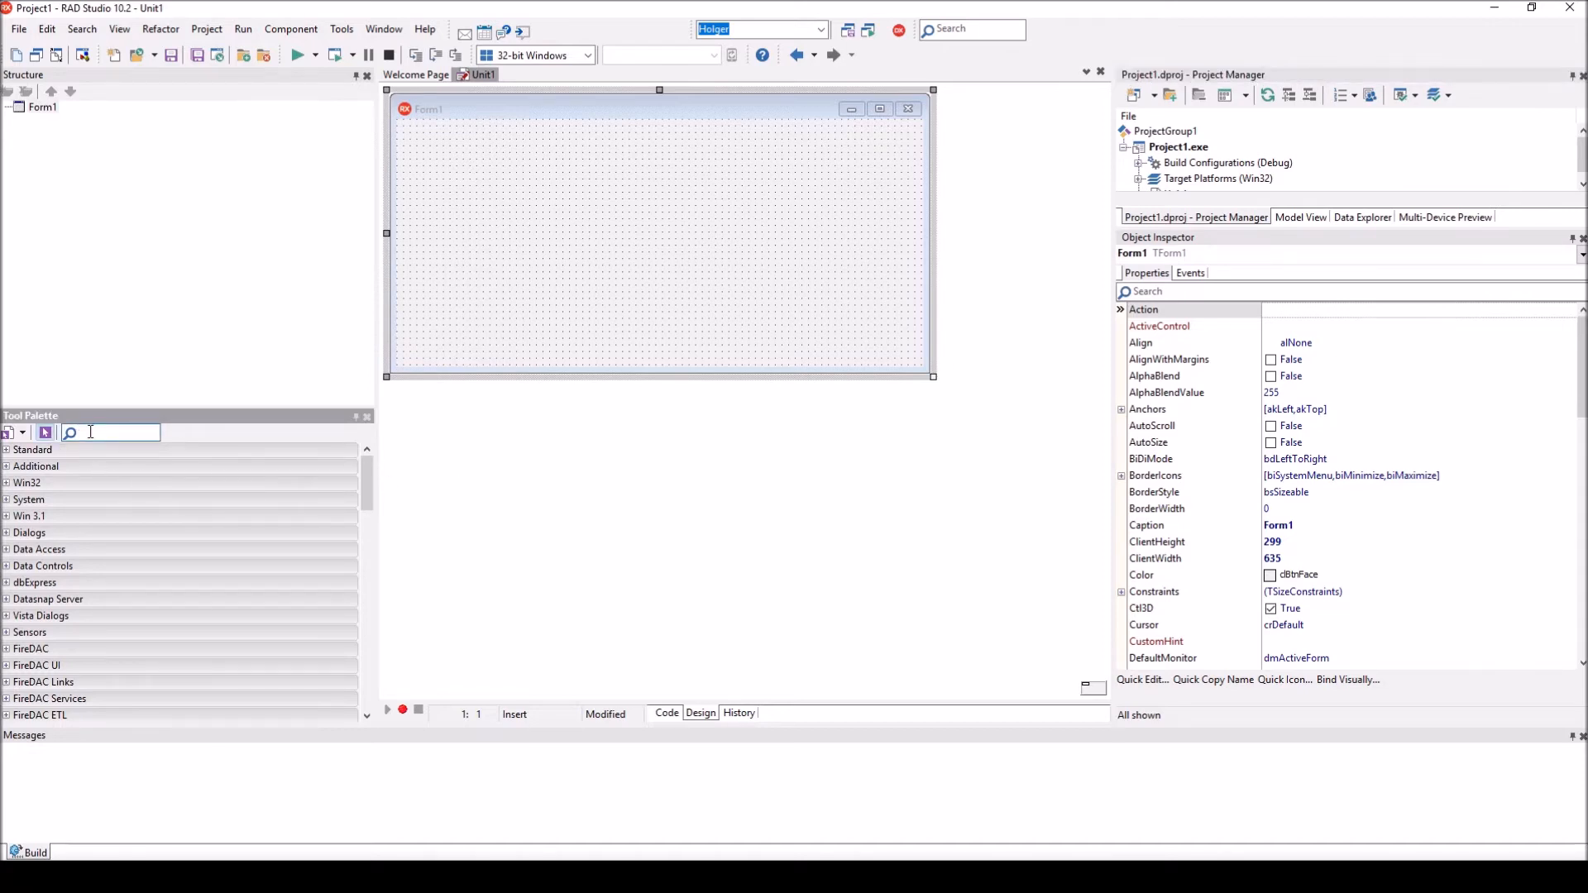
type("rest")
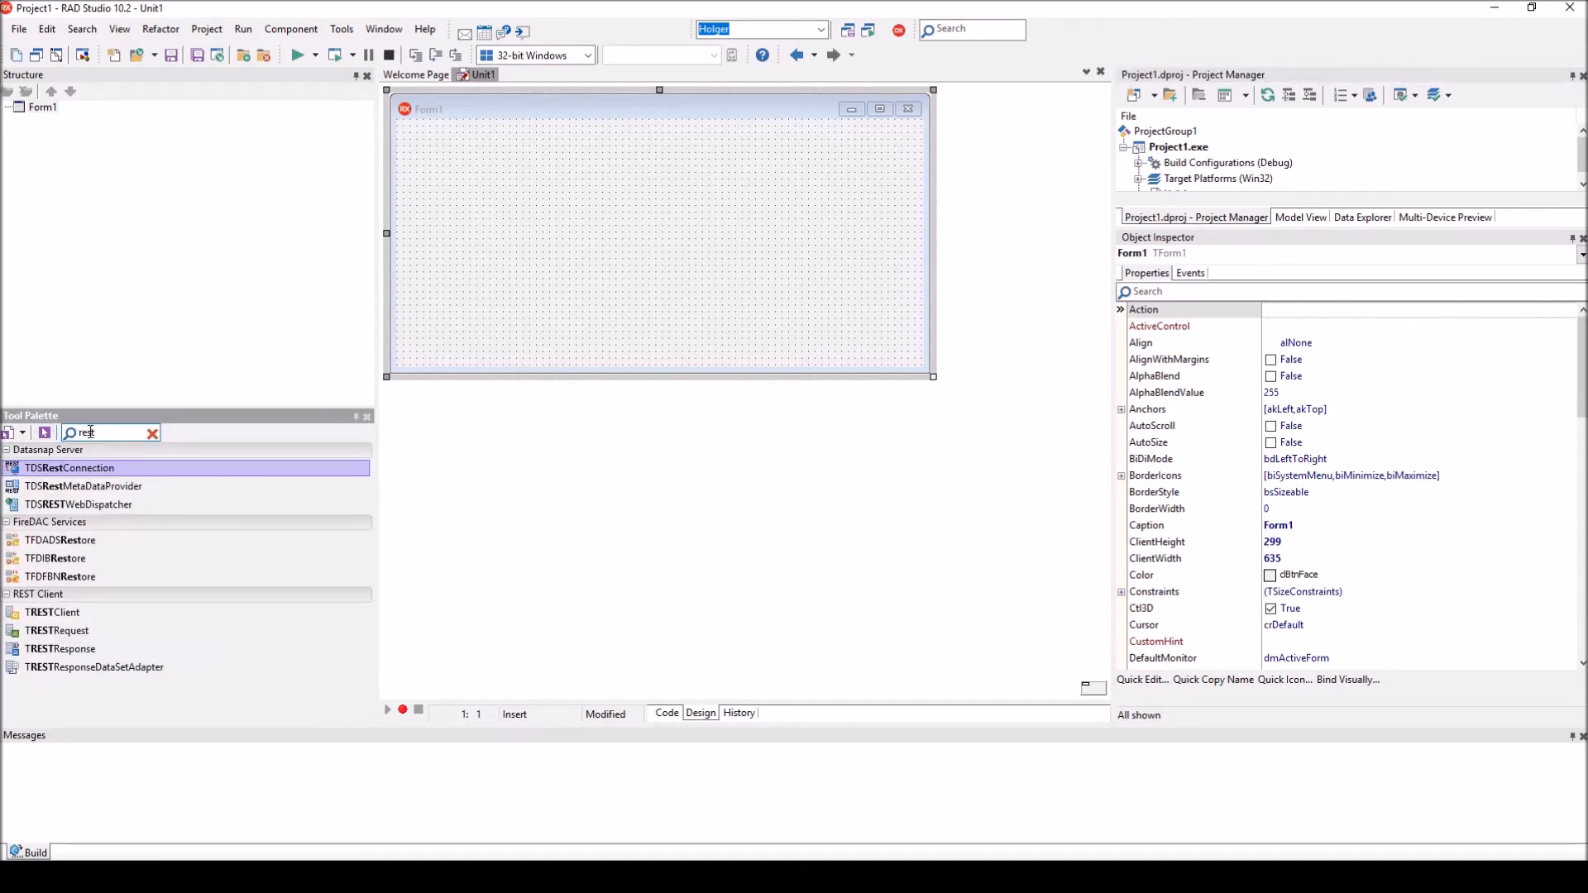
left_click(51, 611)
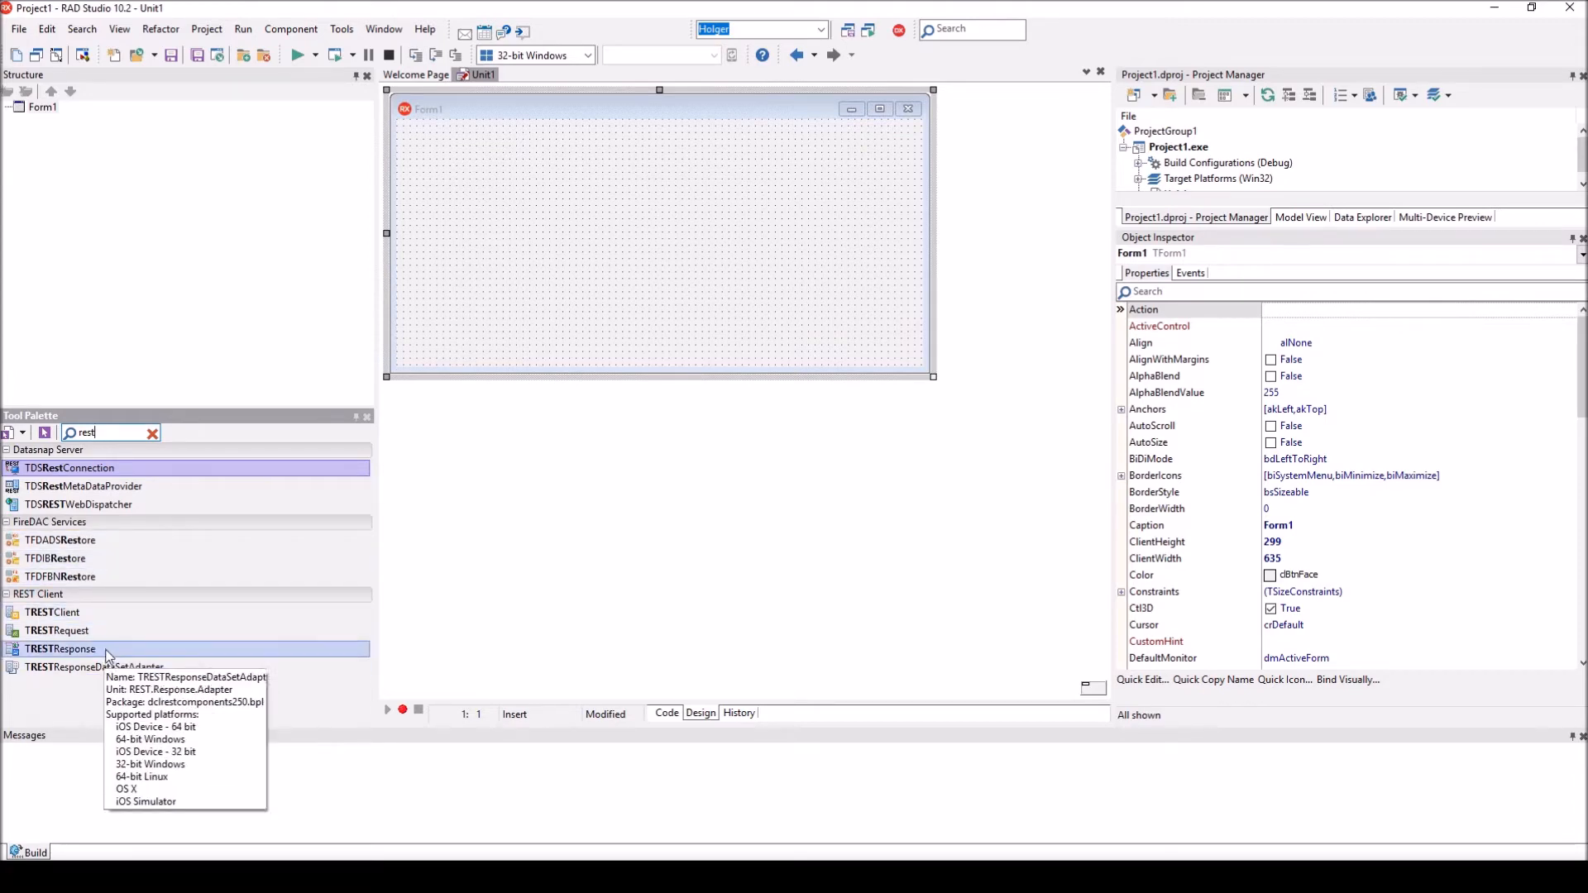
mouse_move(94, 666)
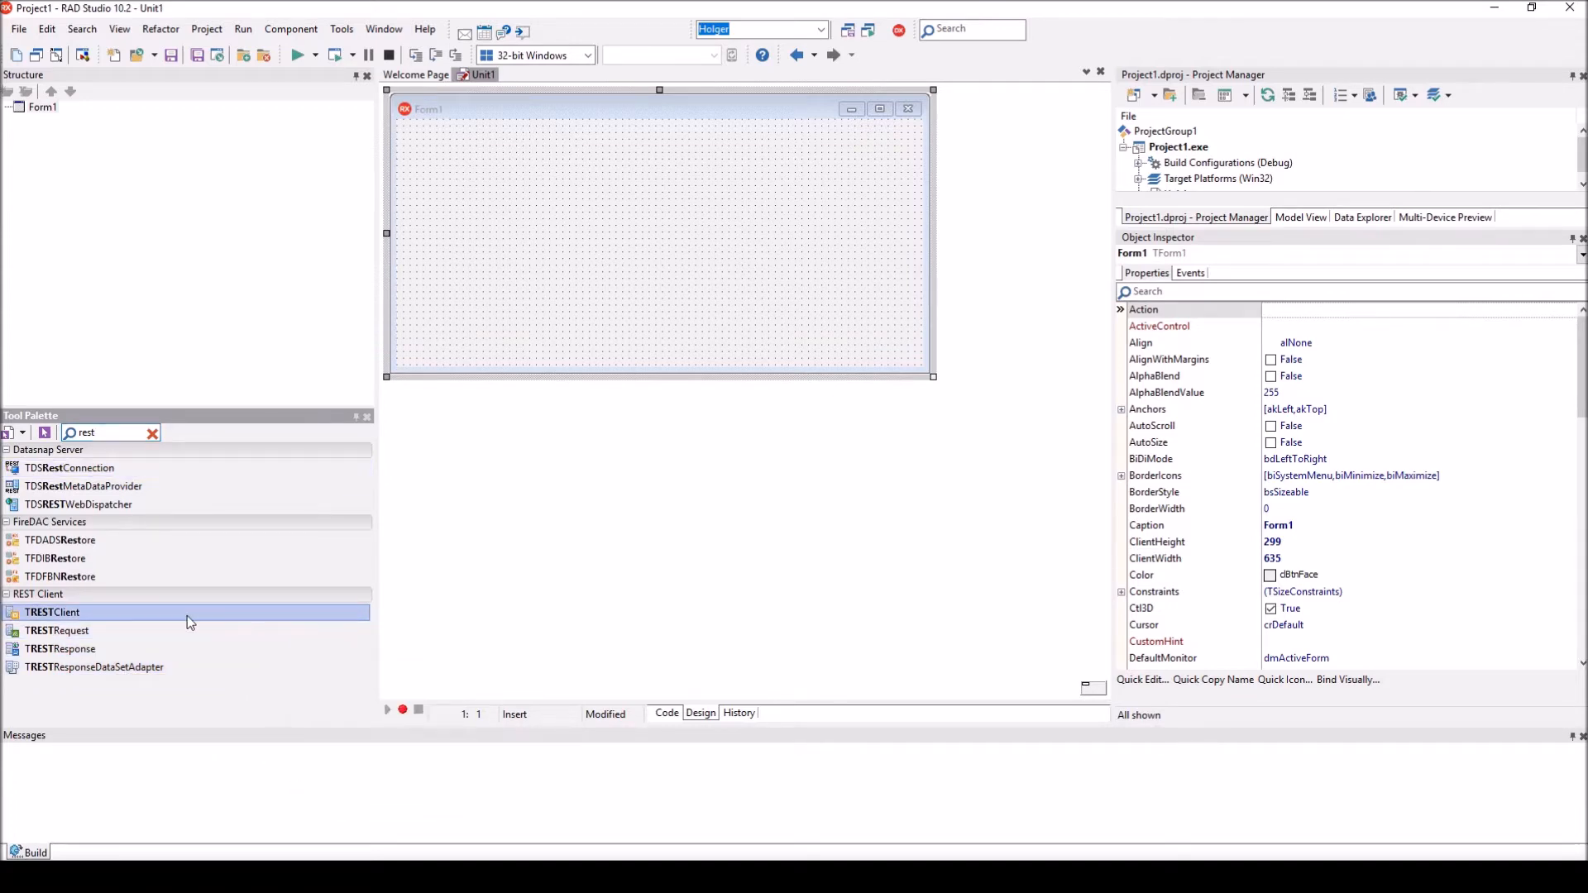
double_click(51, 612)
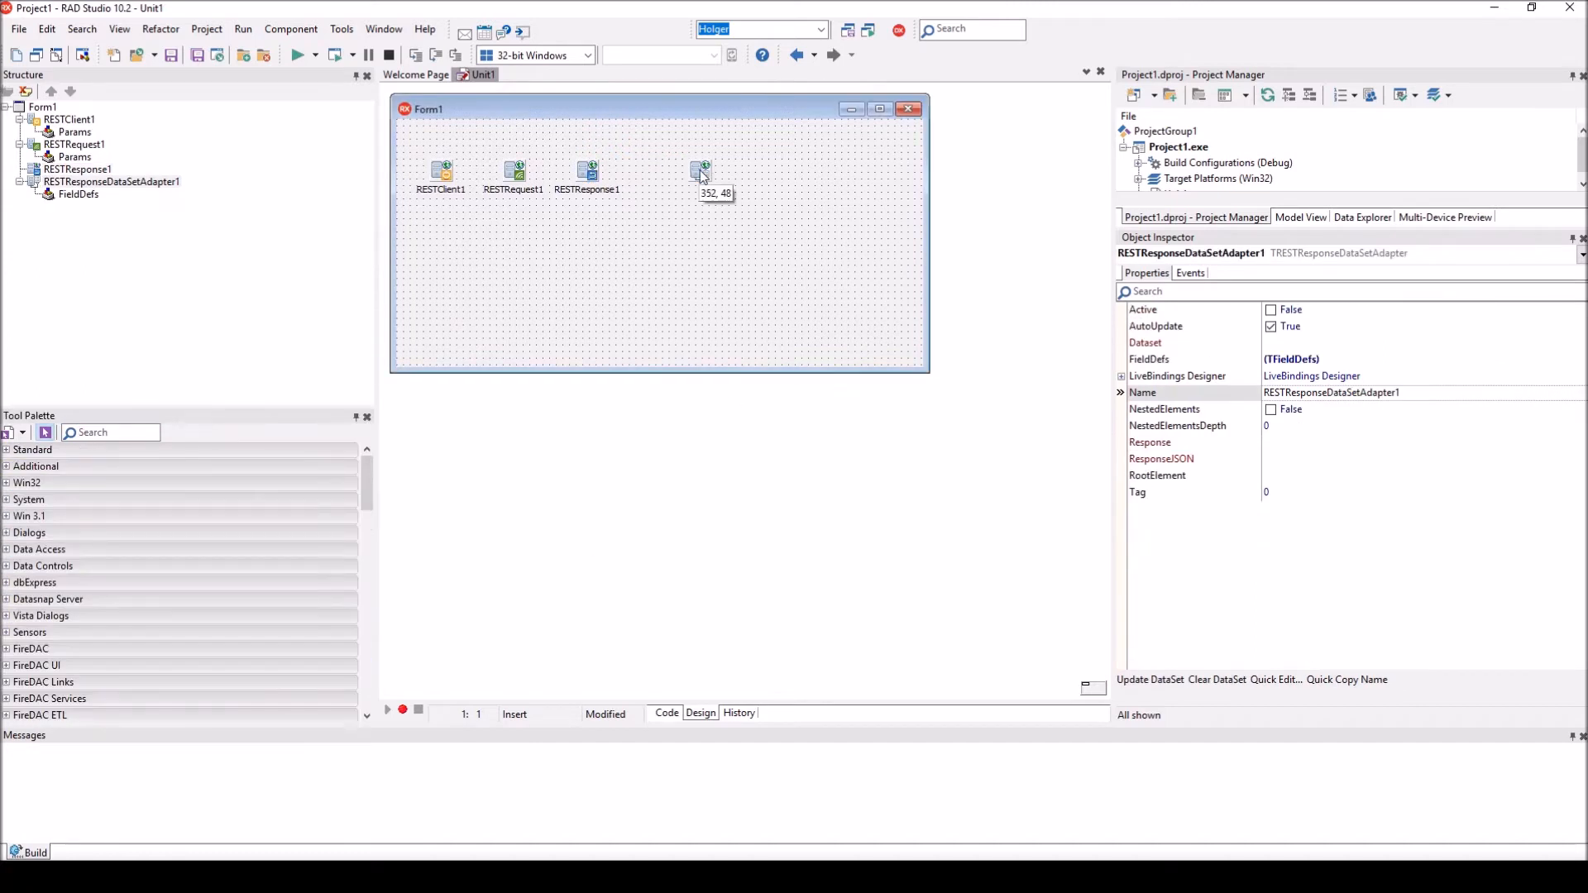
left_click(701, 170)
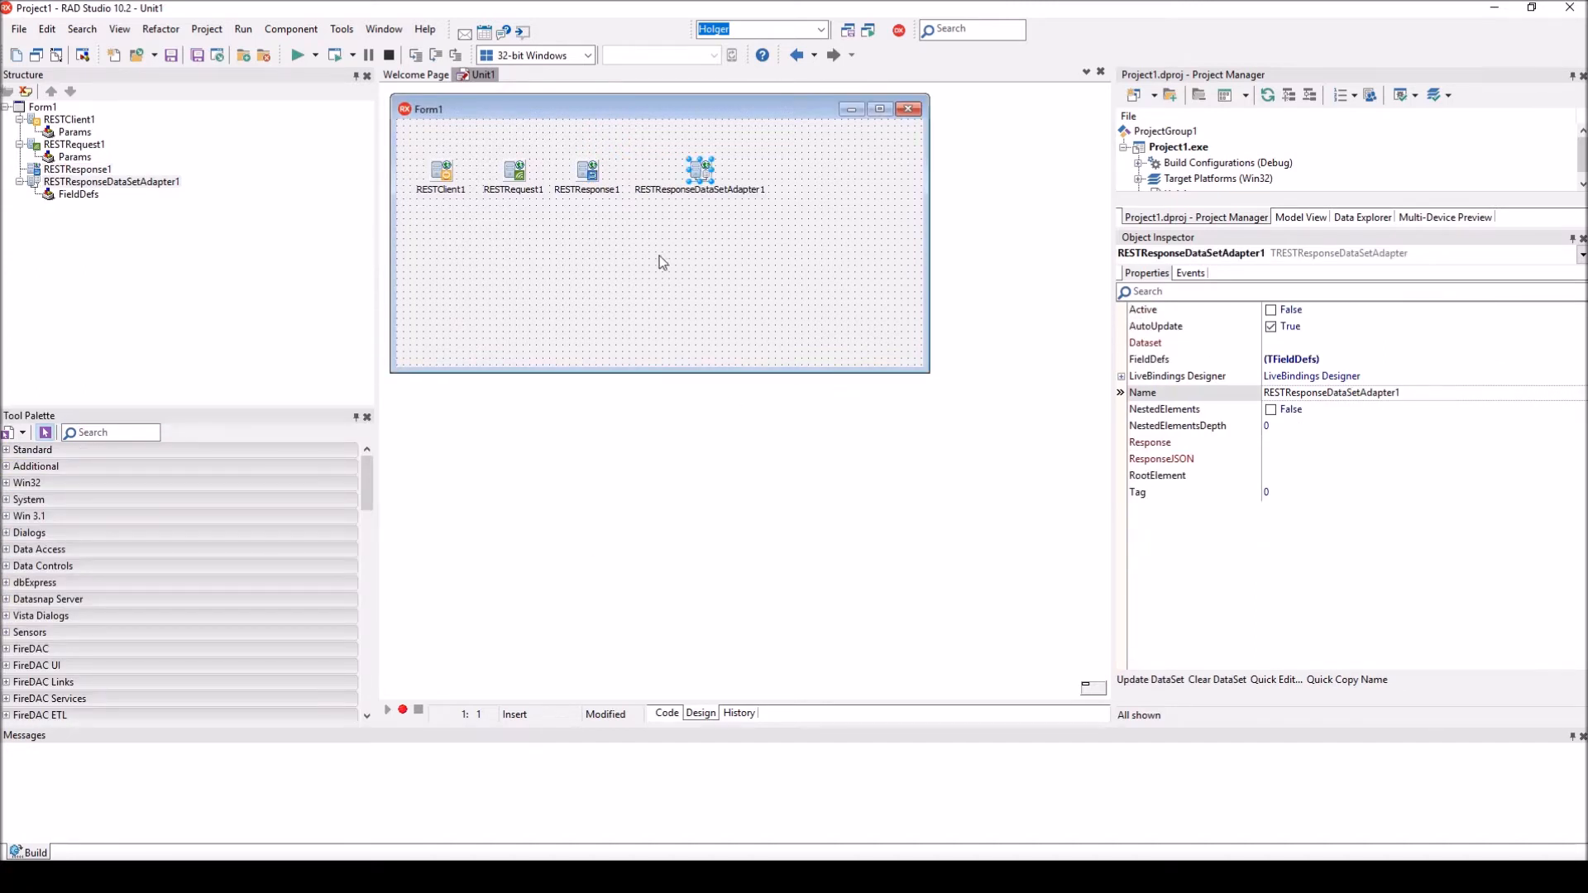
mouse_move(477, 236)
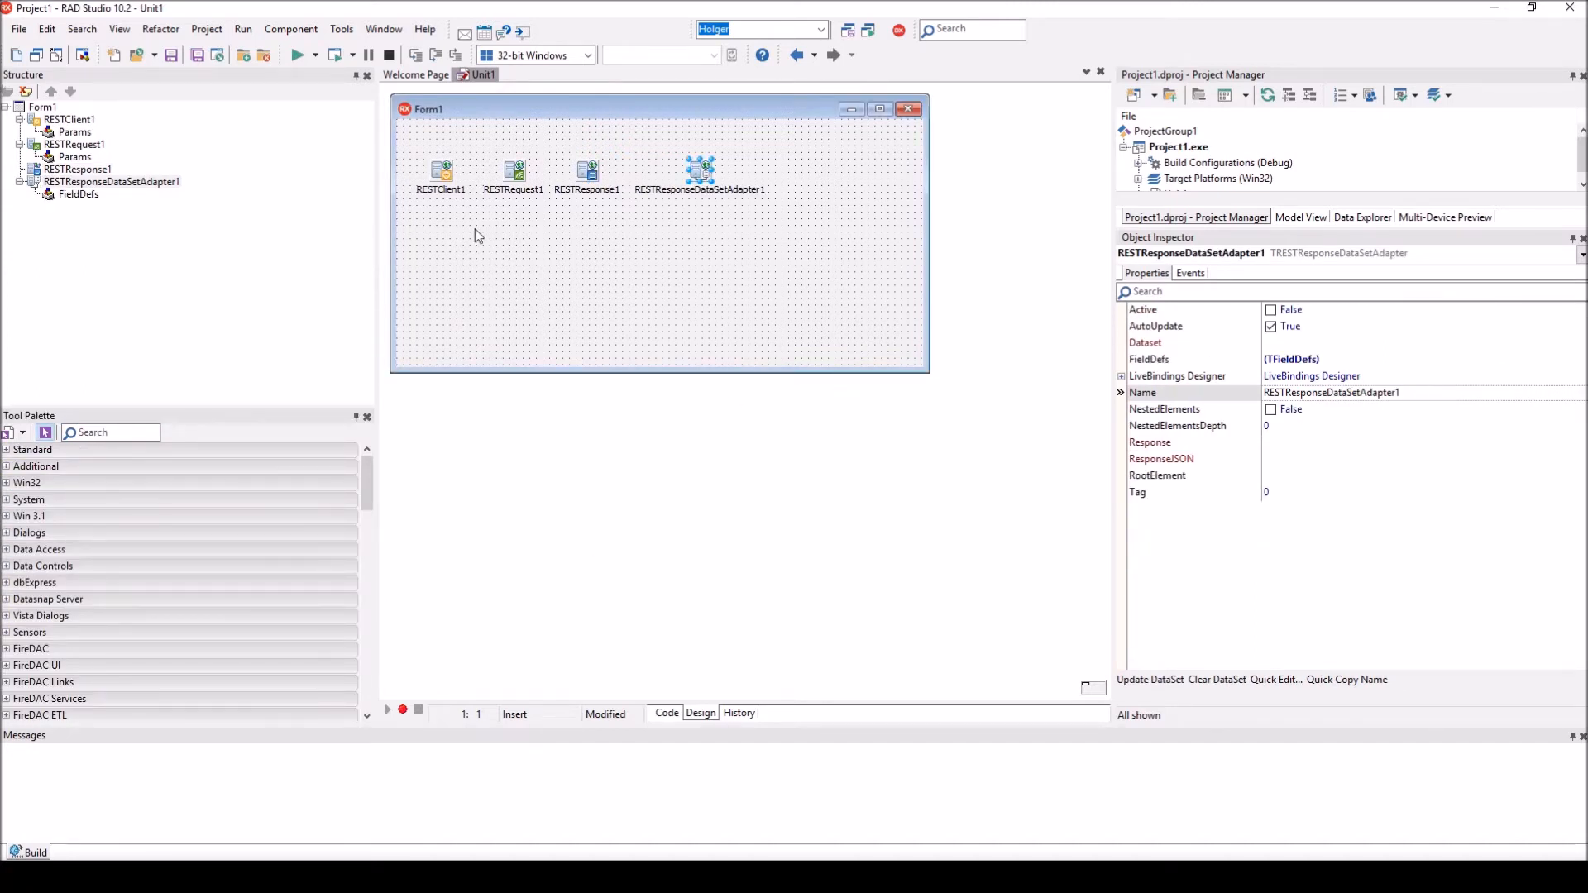
- Rename RESTClient1 to Client and RESTRequest1 to Request
left_click(440, 169)
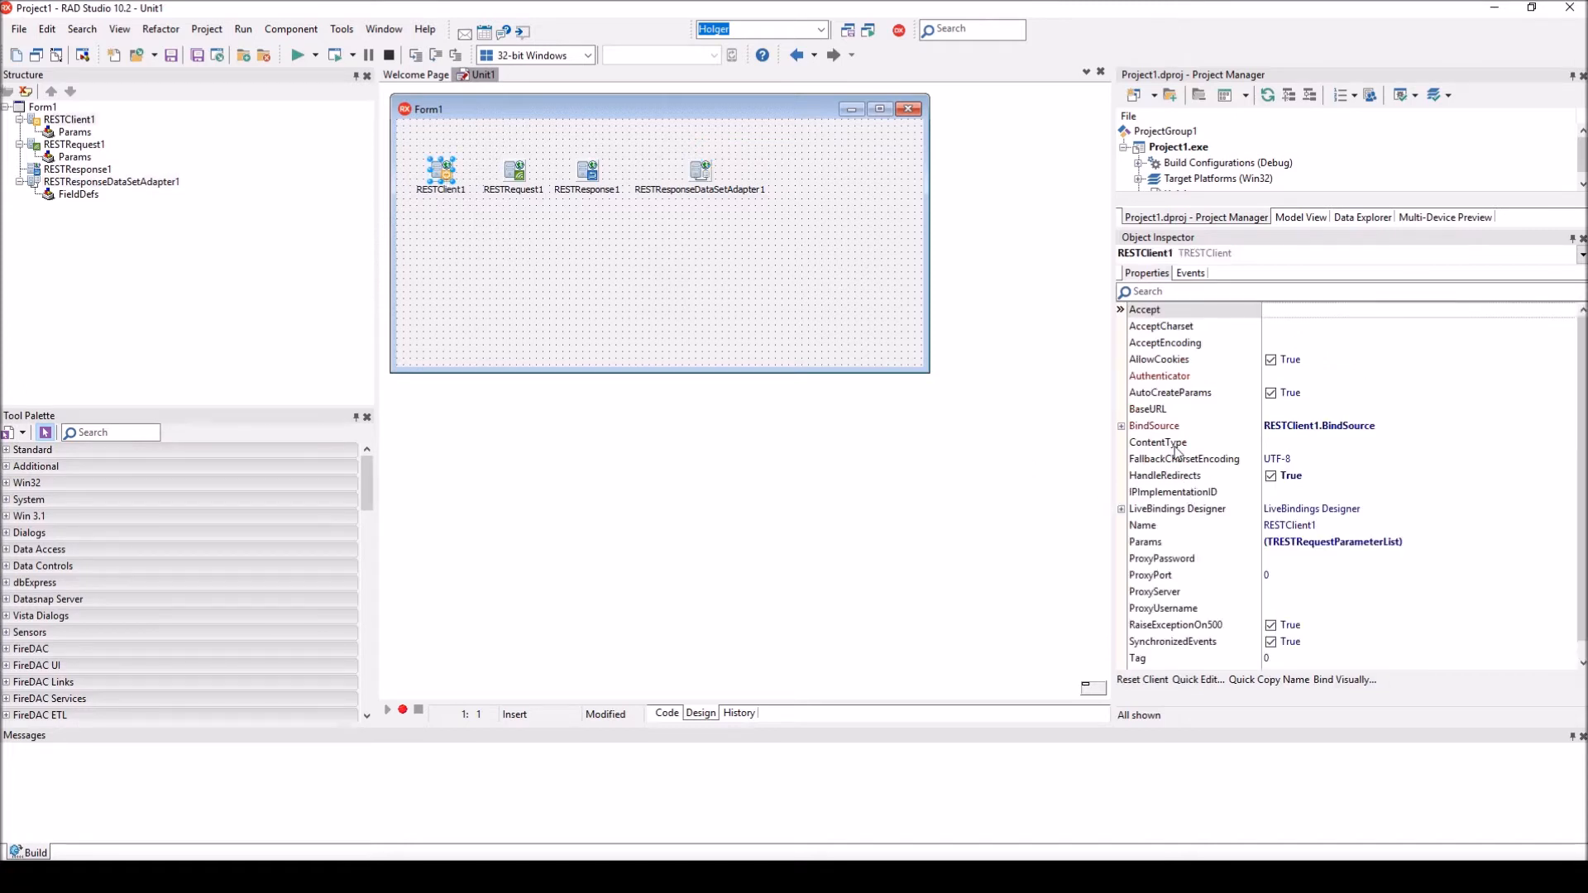
left_click(1142, 524)
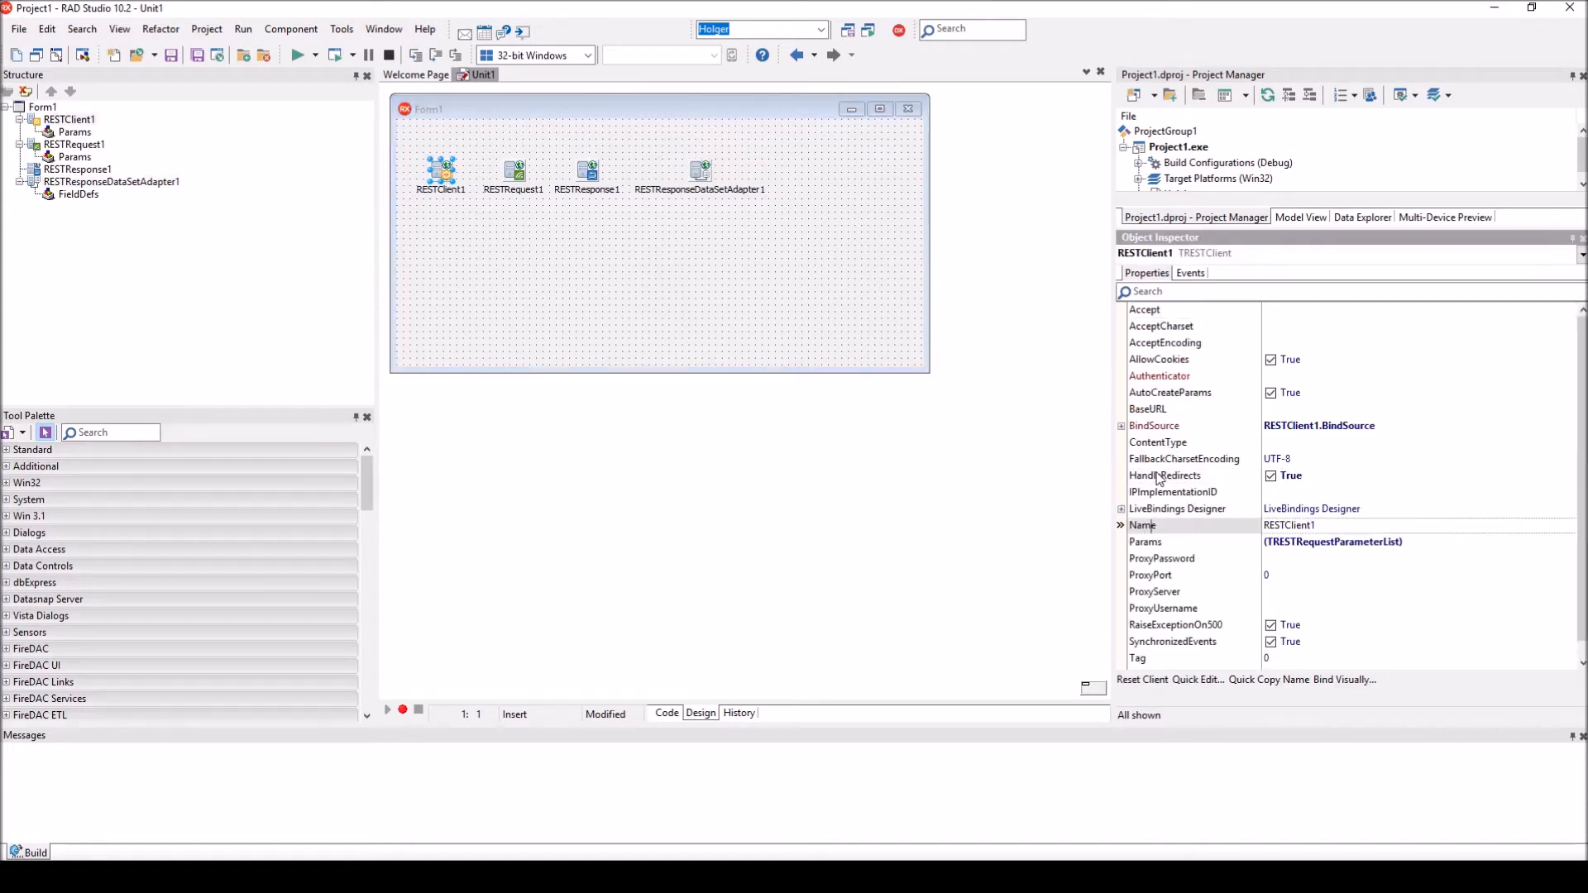
type("Client")
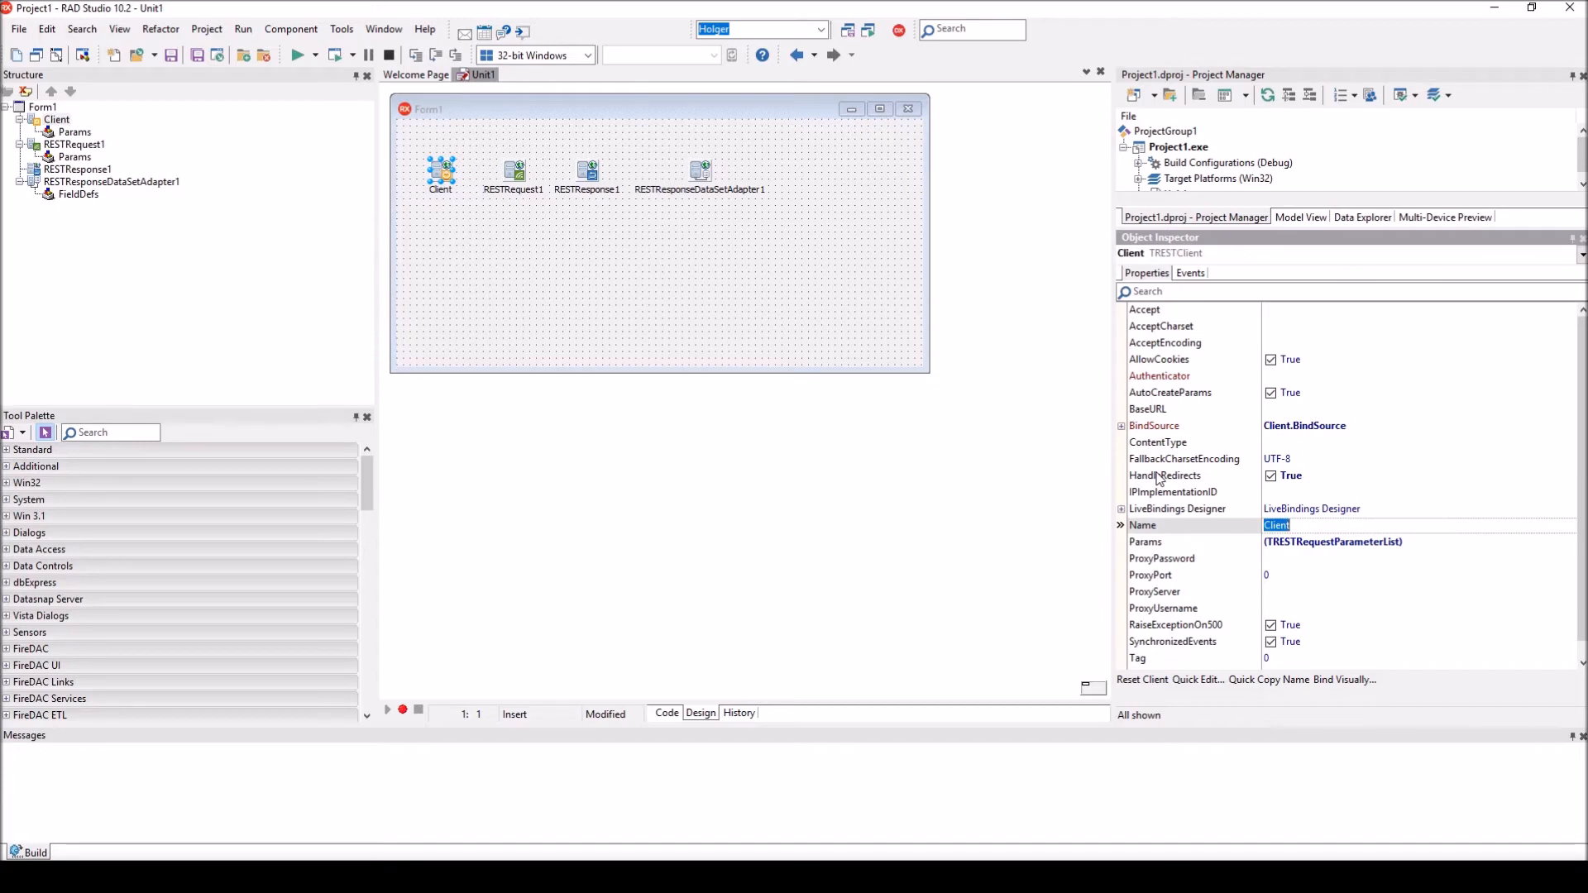
left_click(515, 171)
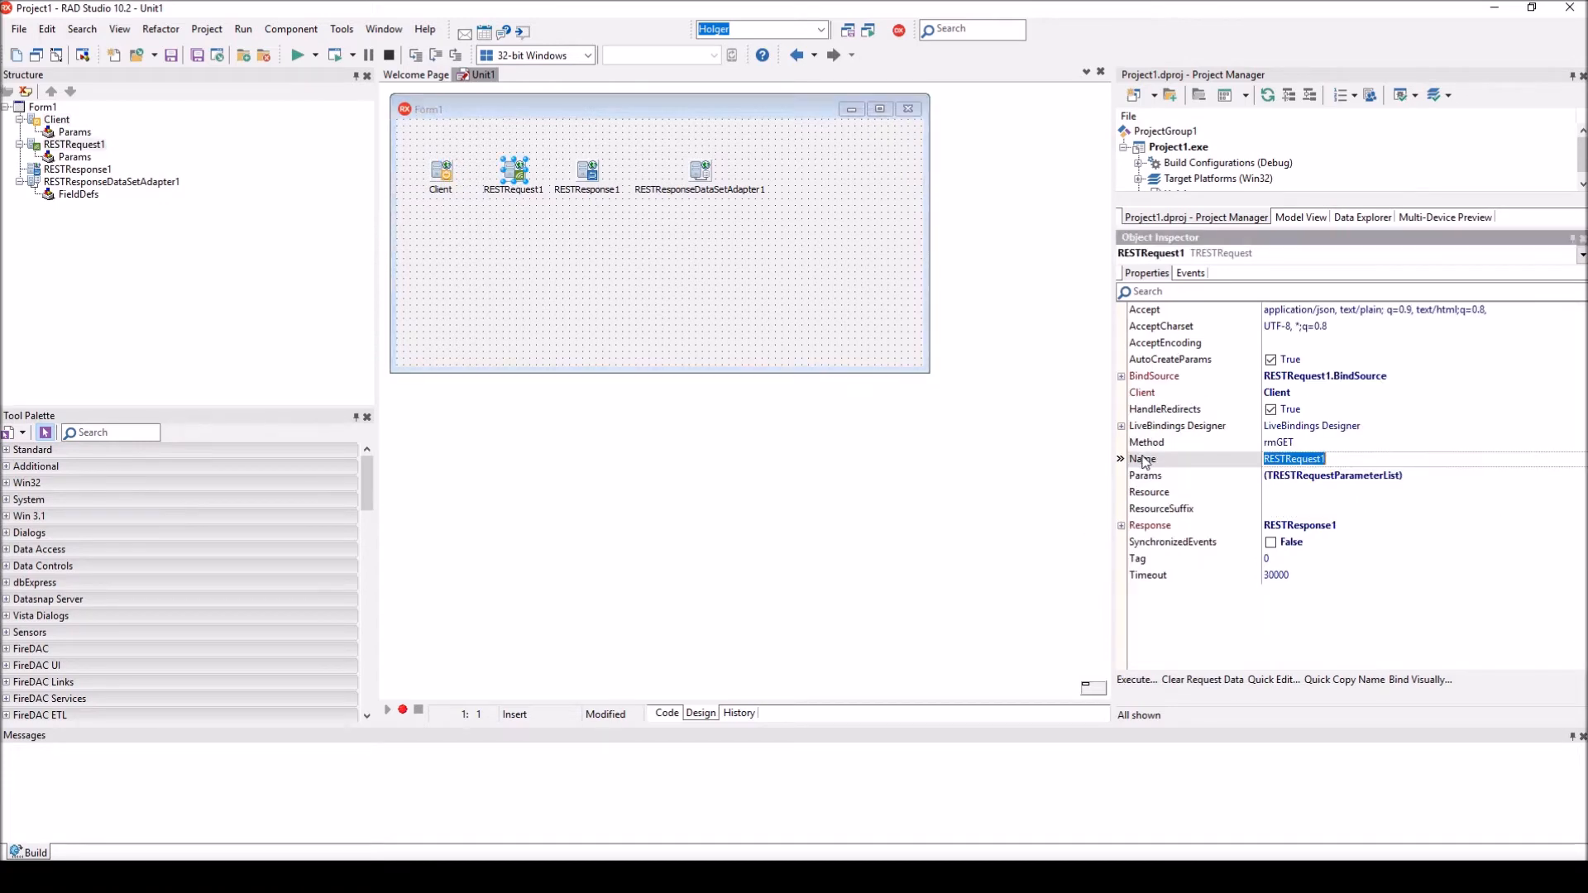
type("Request")
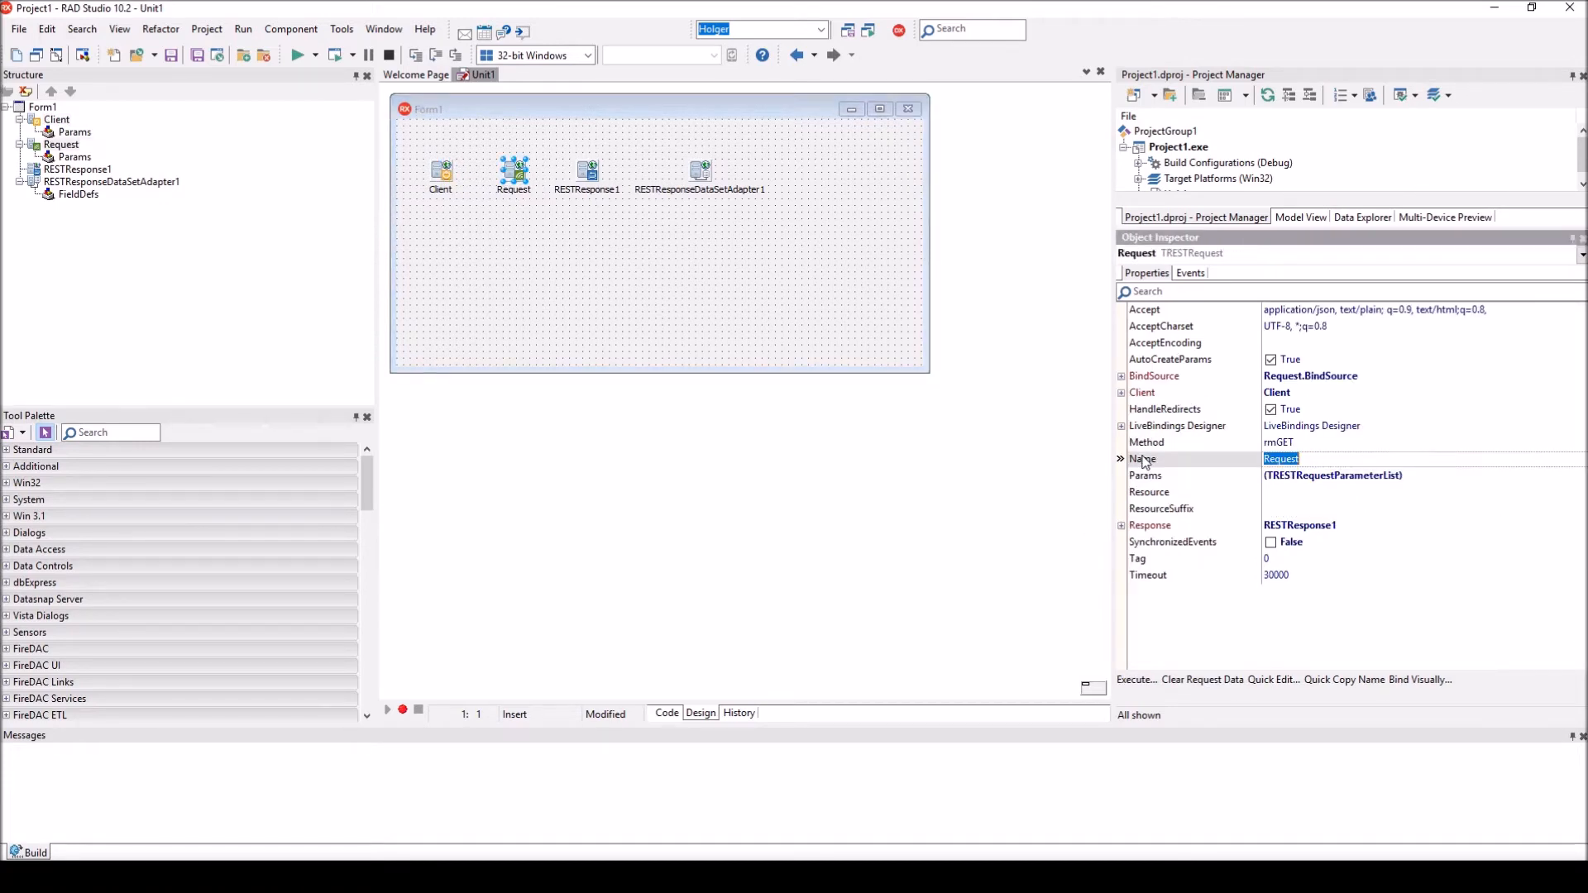
- Rename RESTResponse1 to Response and the dataset adapter to Adapter
left_click(585, 167)
type("Response")
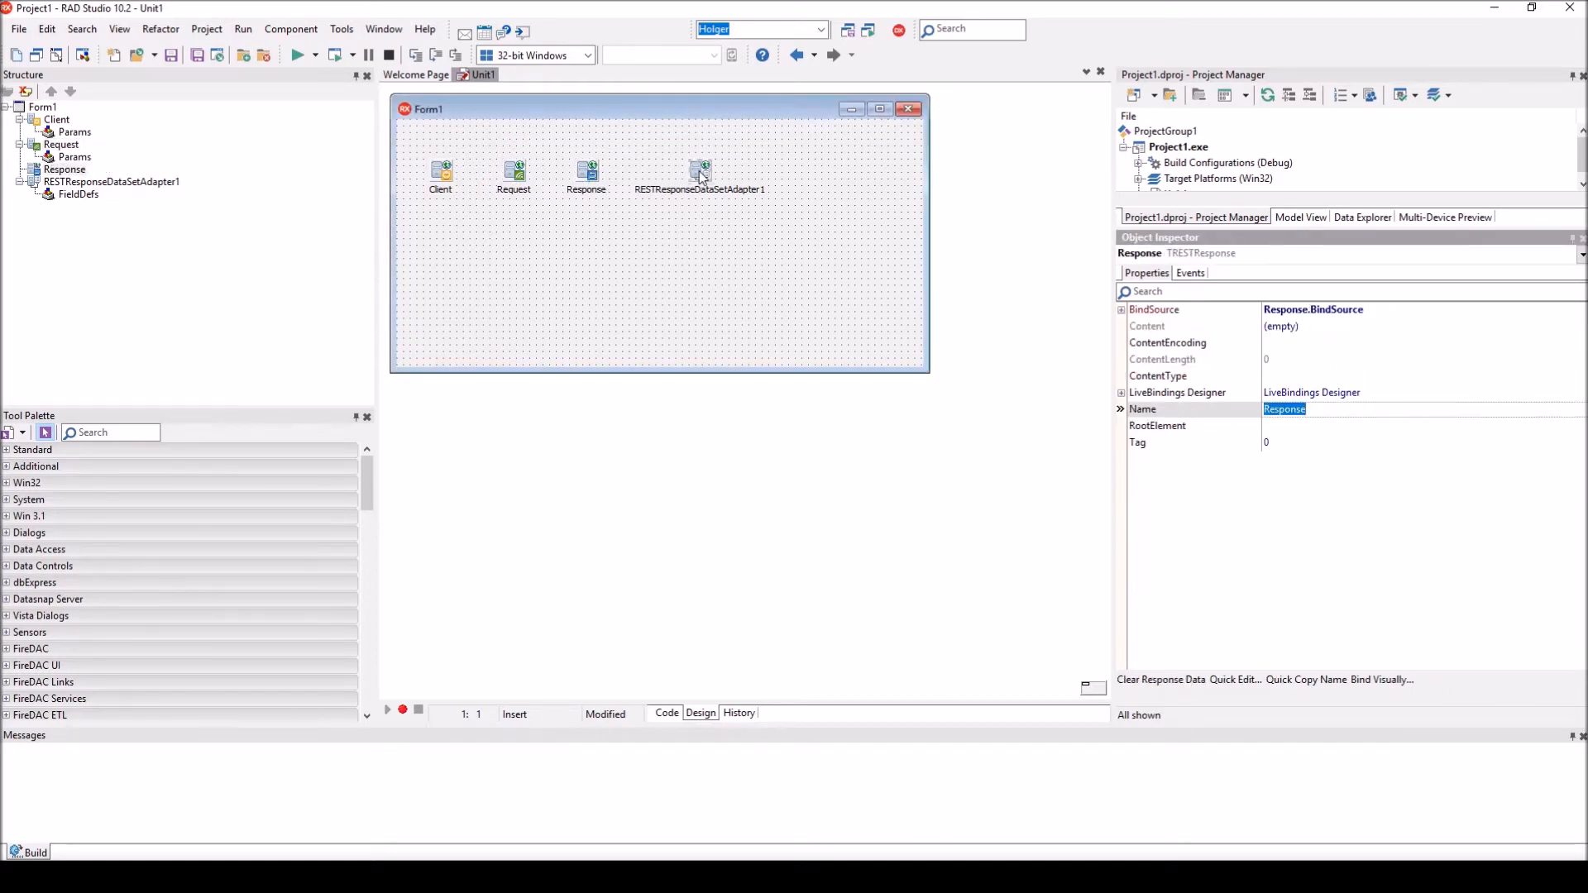
left_click(700, 169)
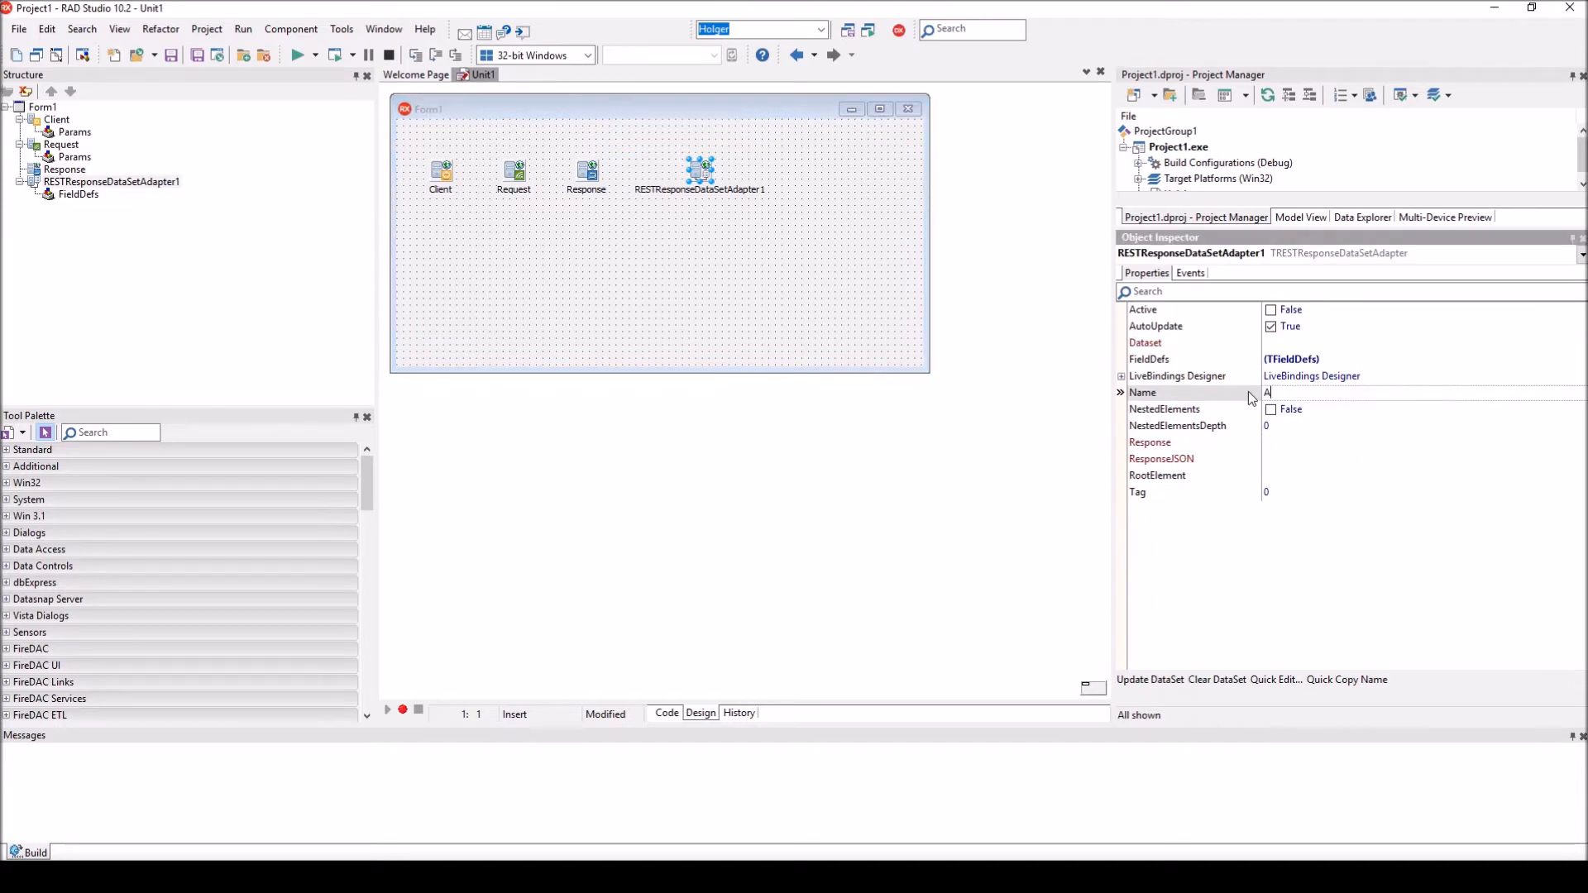
type("Adapter")
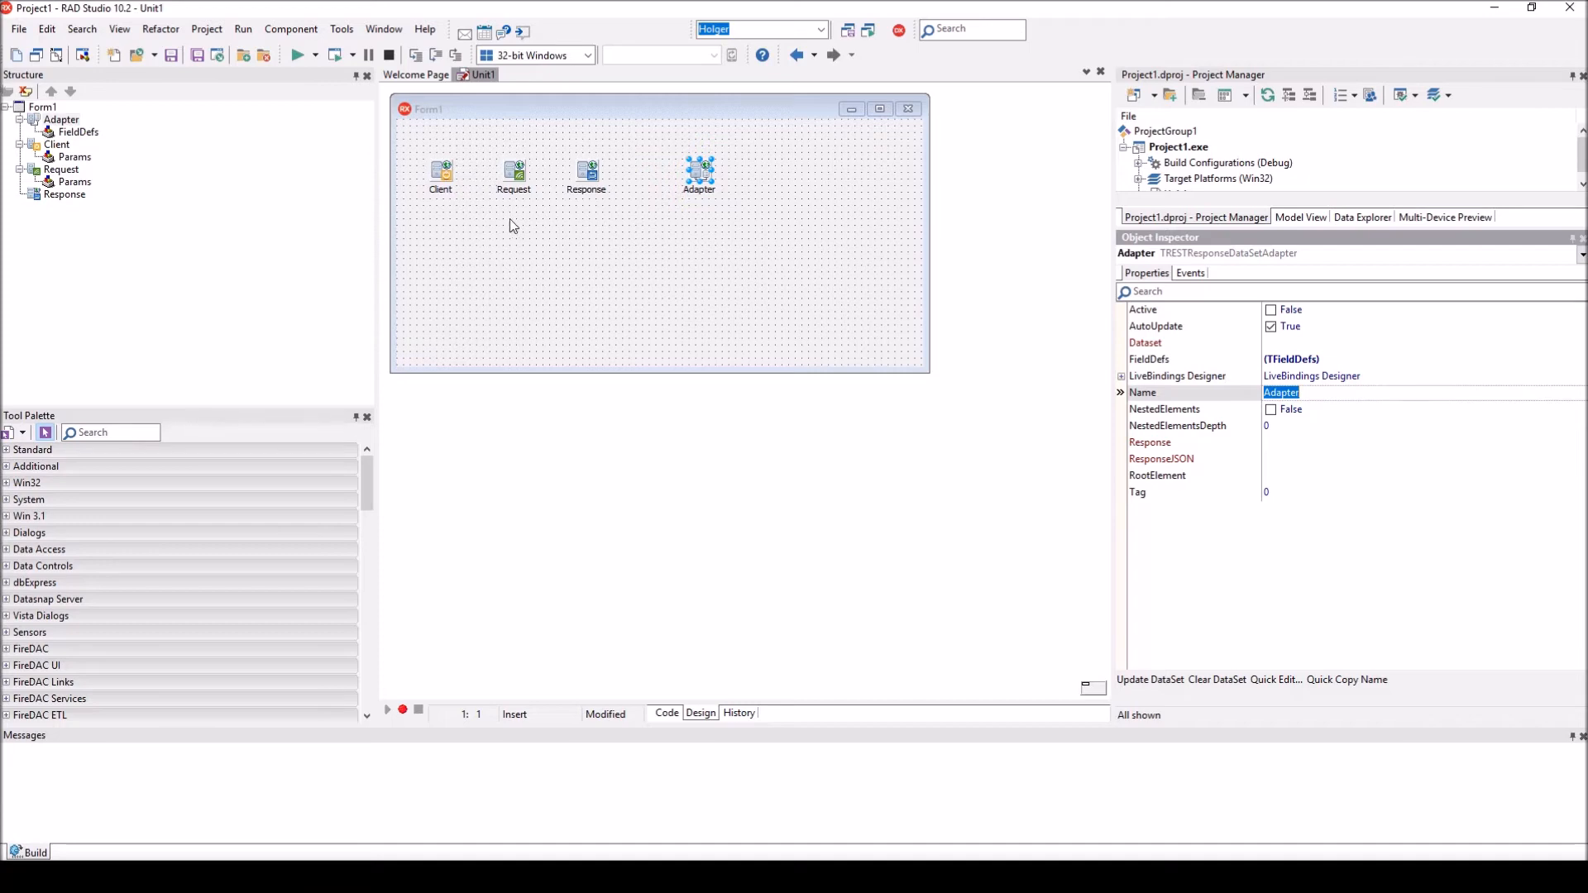
left_click(440, 167)
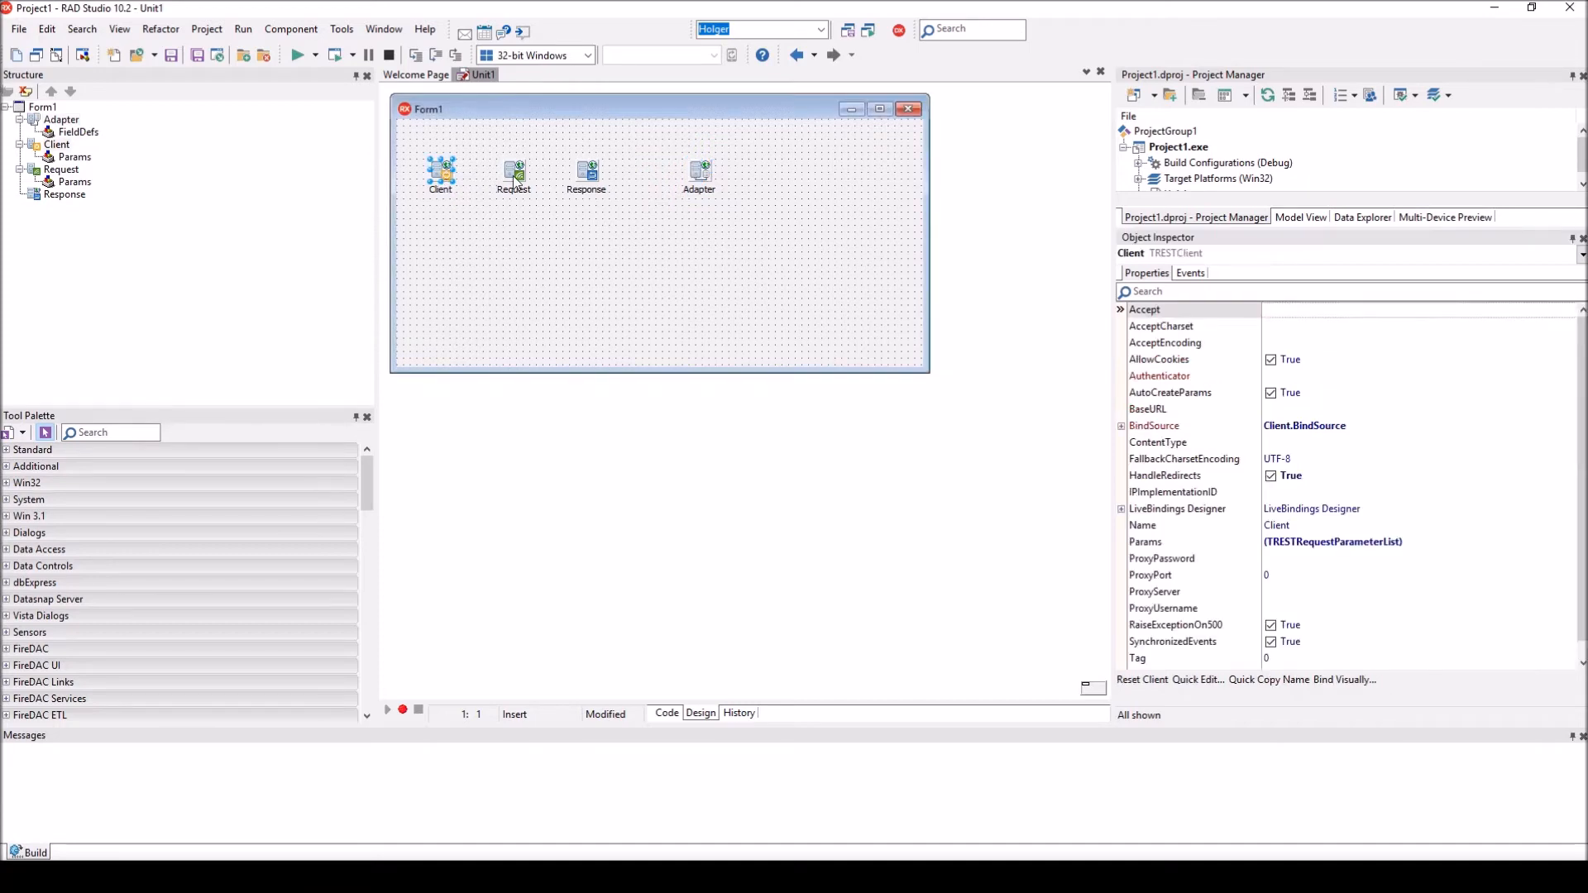
- Check Request's Client/Response links, then set Adapter's Response property to Response
left_click(512, 169)
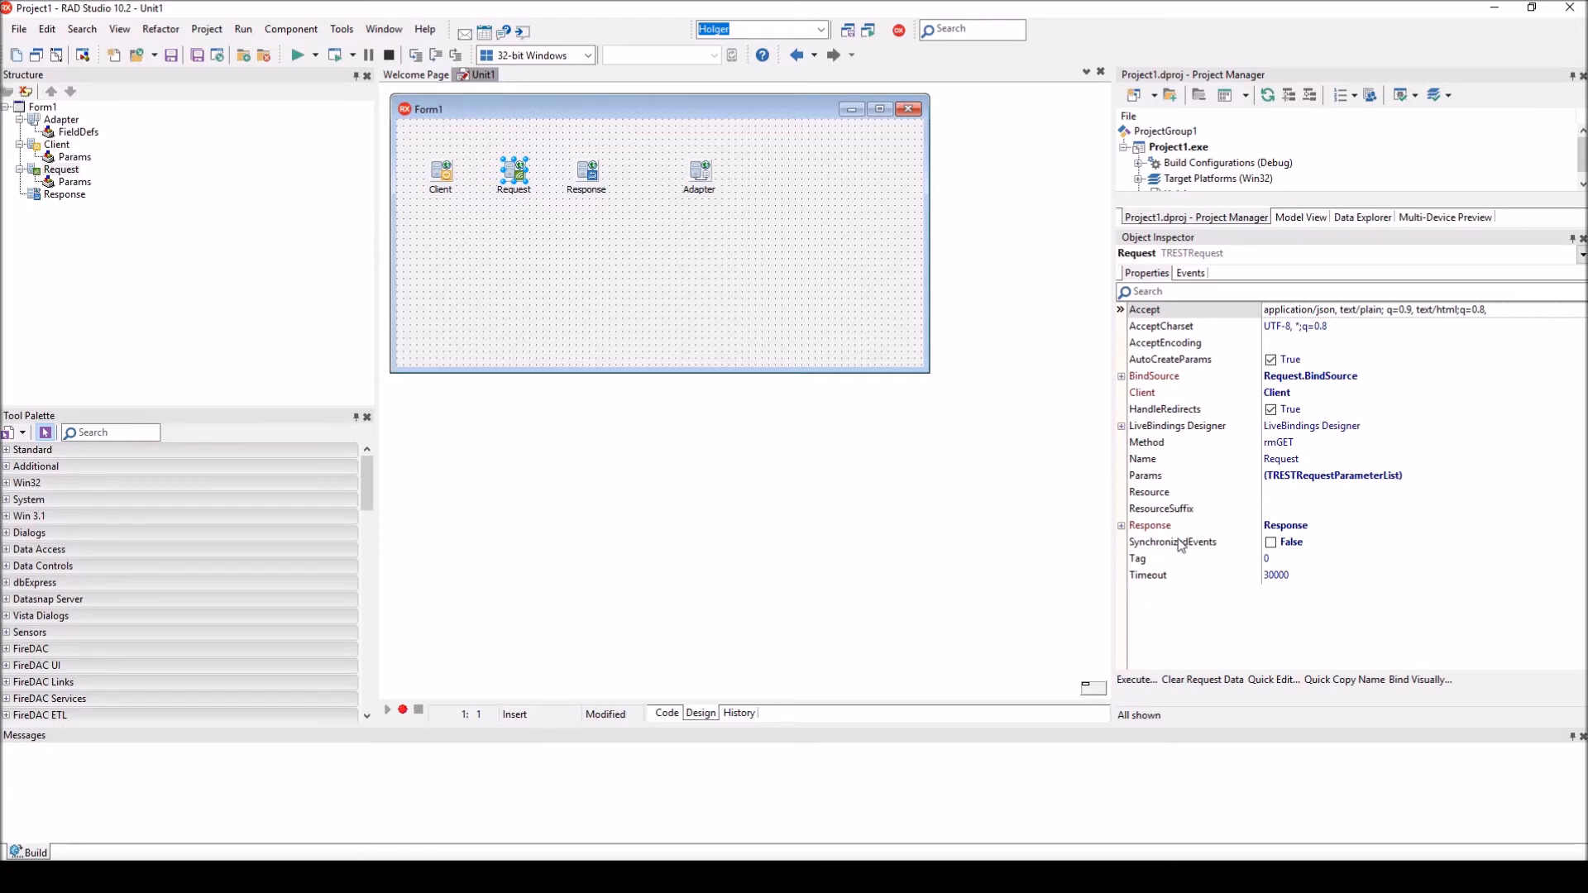
left_click(698, 168)
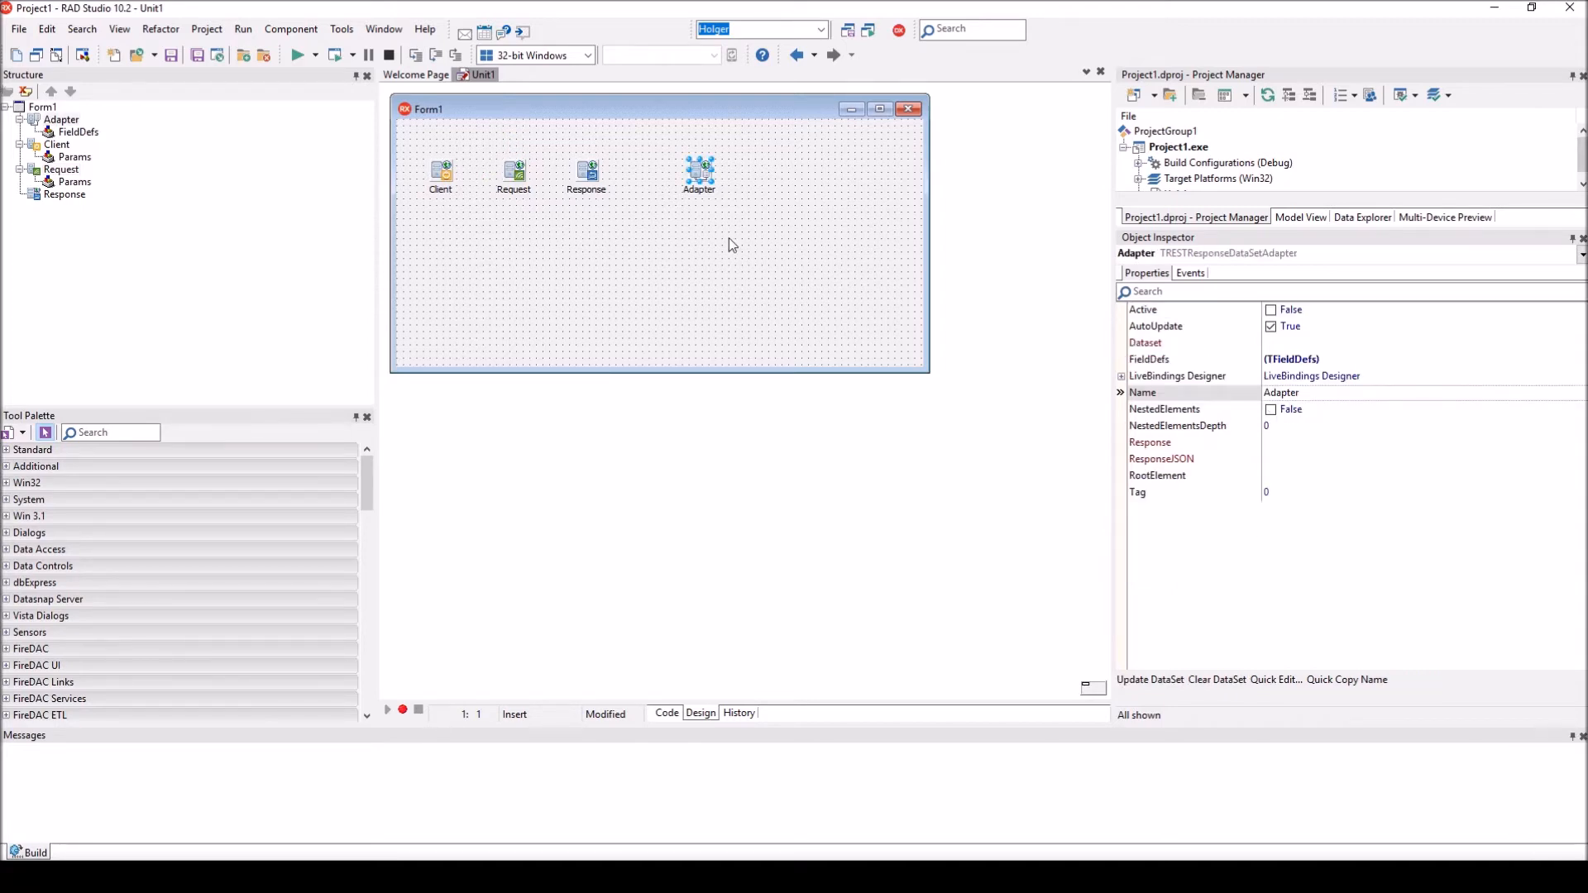
mouse_move(809, 307)
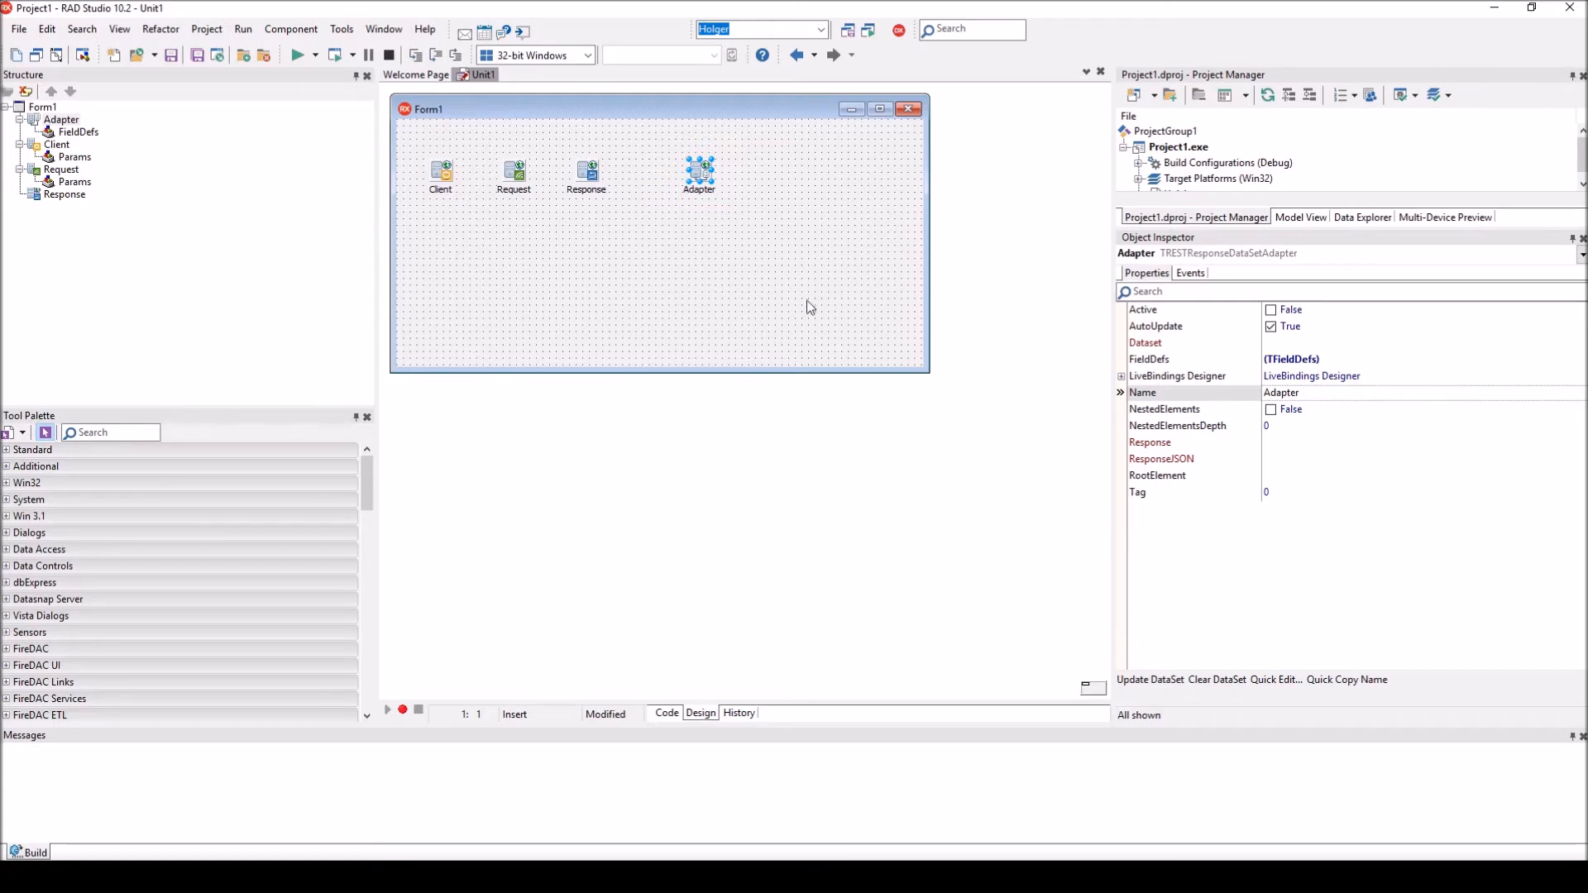
left_click(1194, 443)
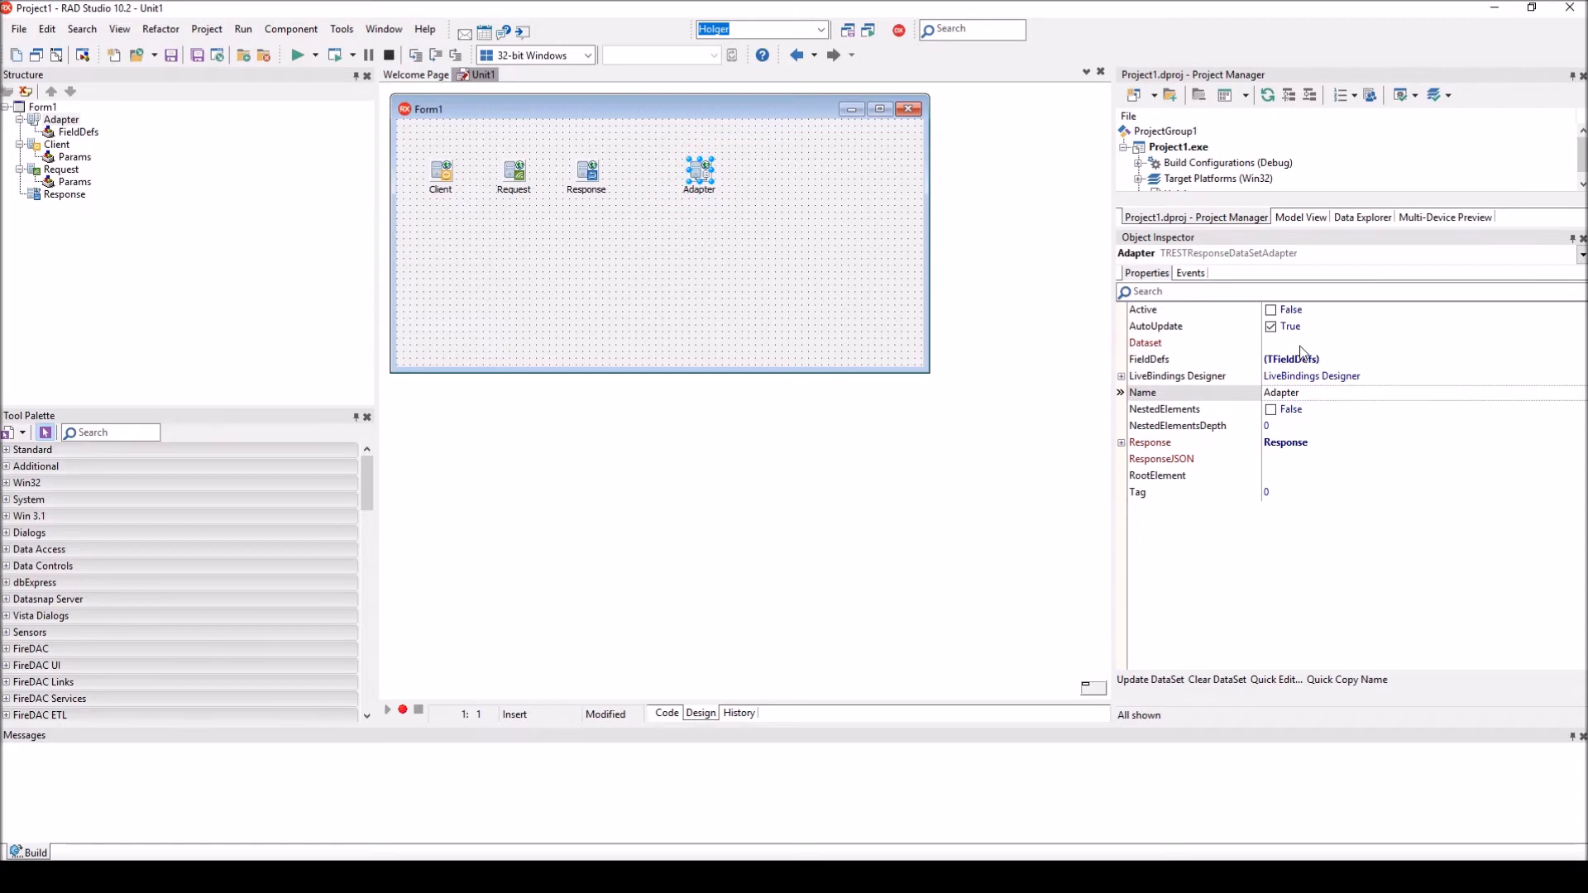
left_click(105, 432)
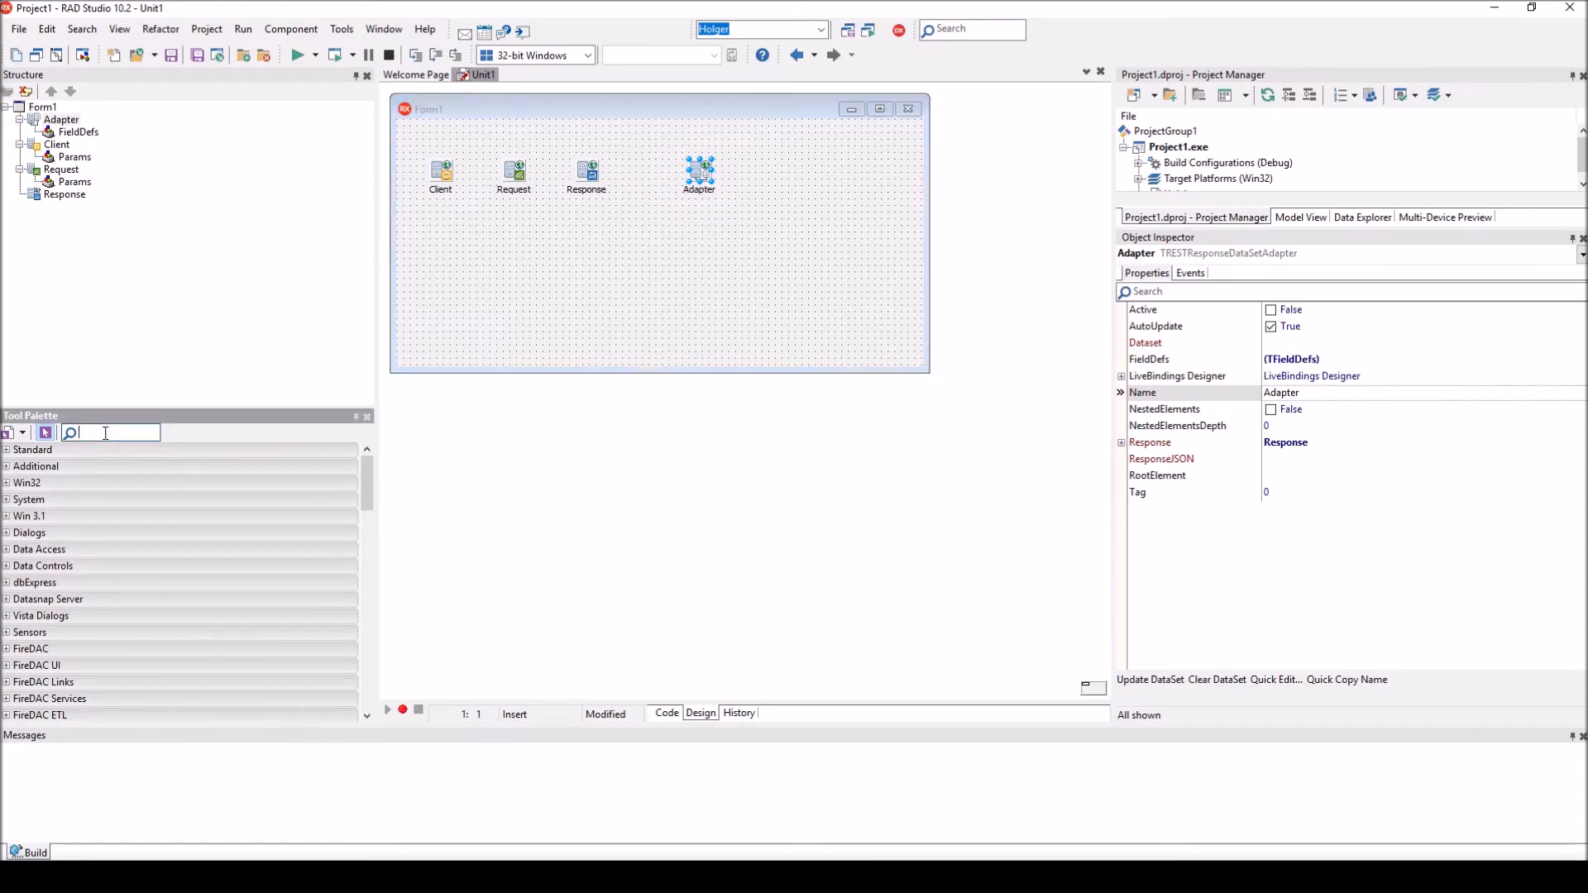
- Add a FireDAC memory table and rename it tblResponse
type("fd")
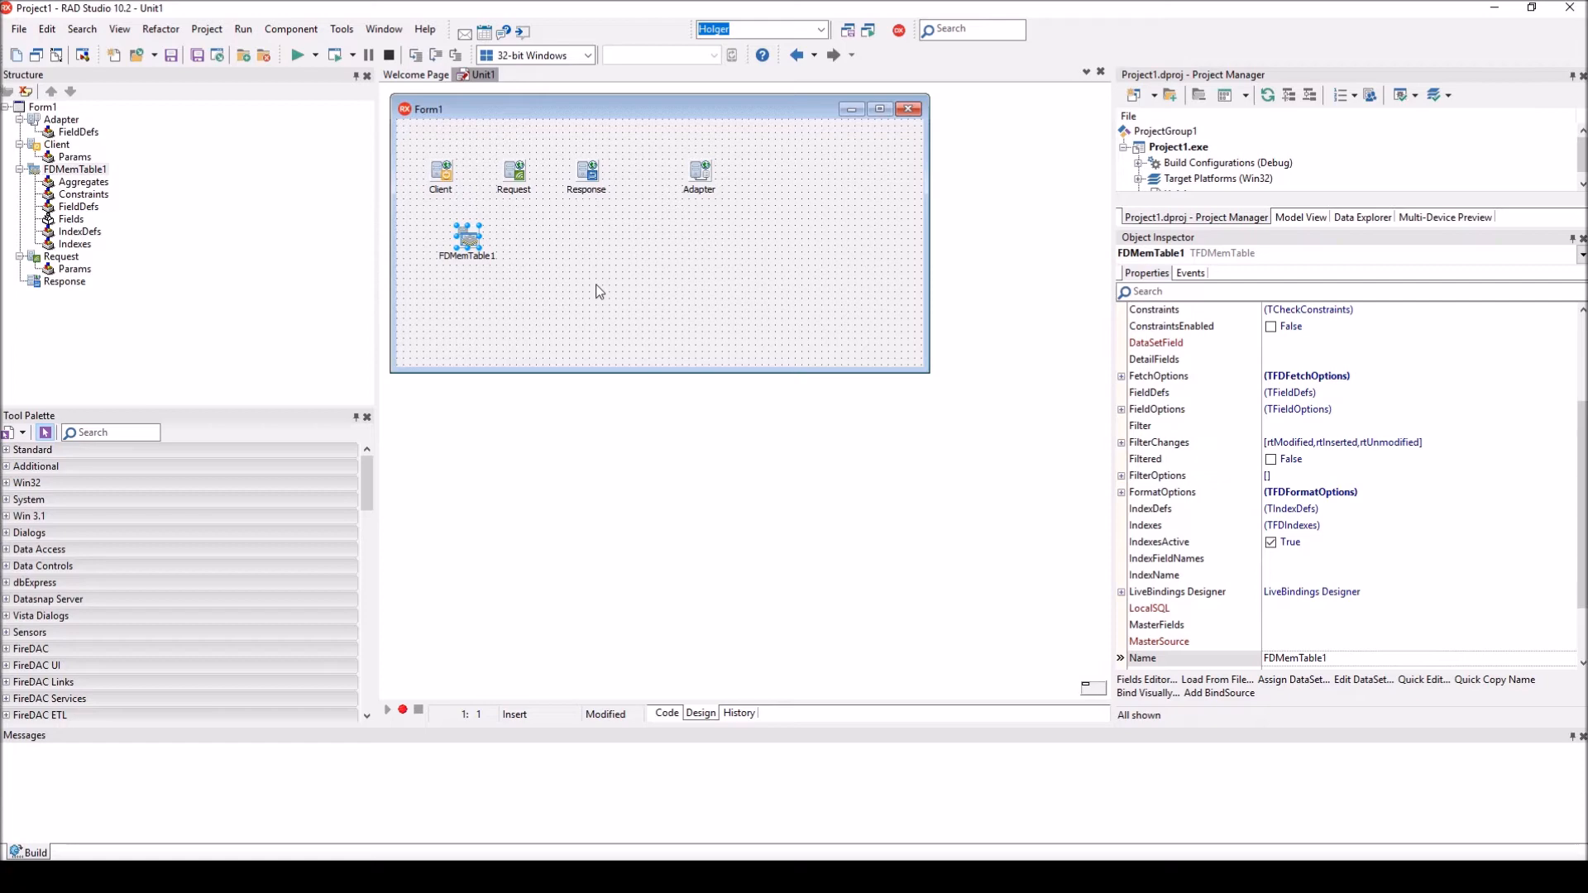
mouse_move(610, 288)
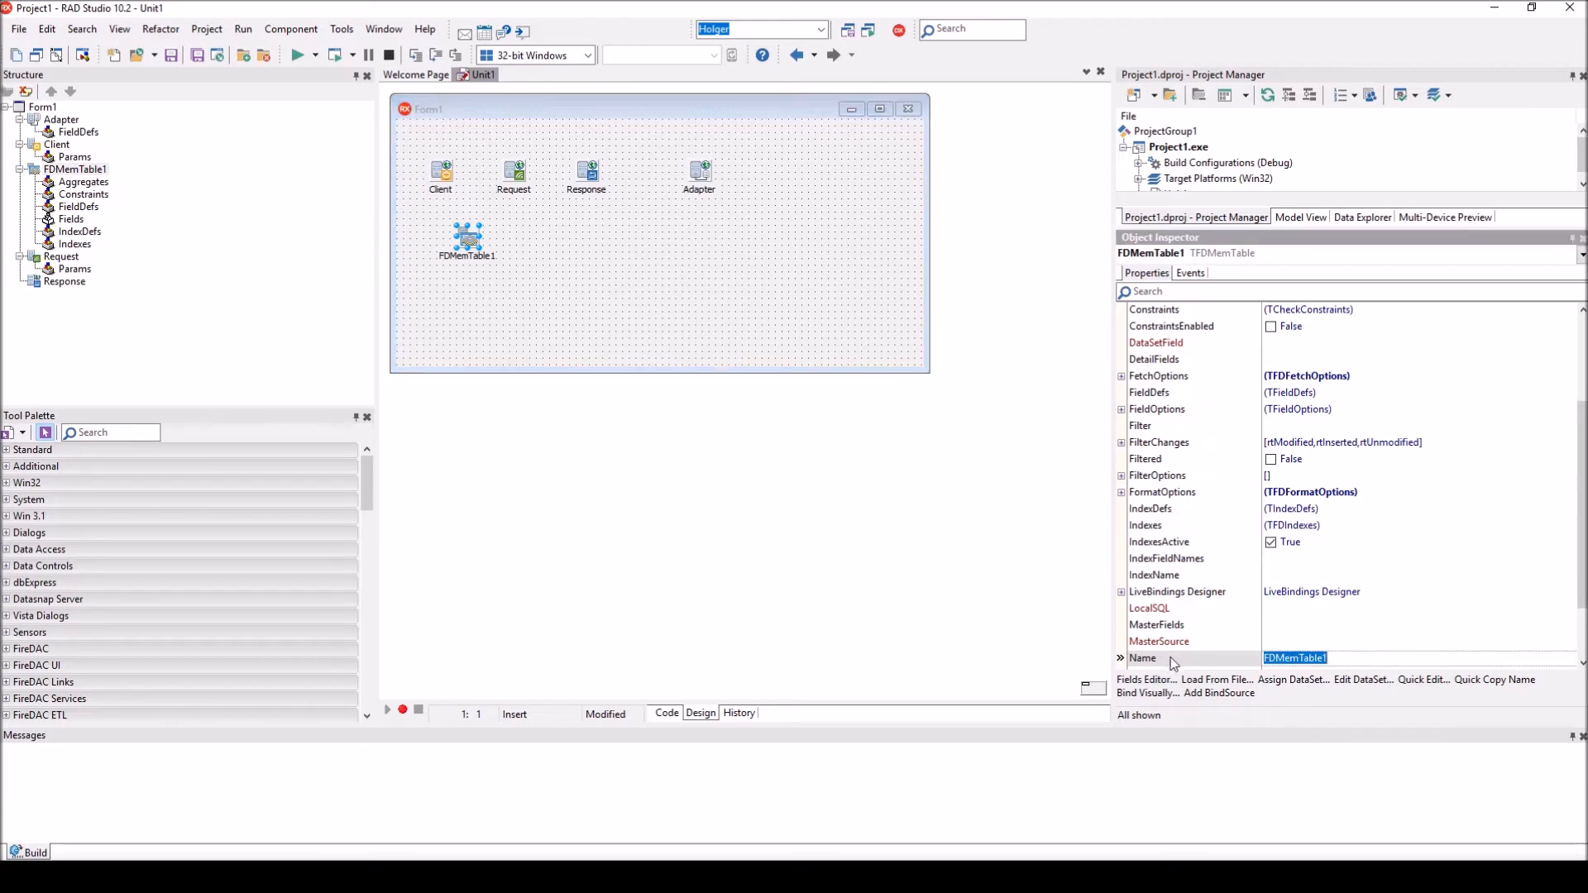
type("tblResponse")
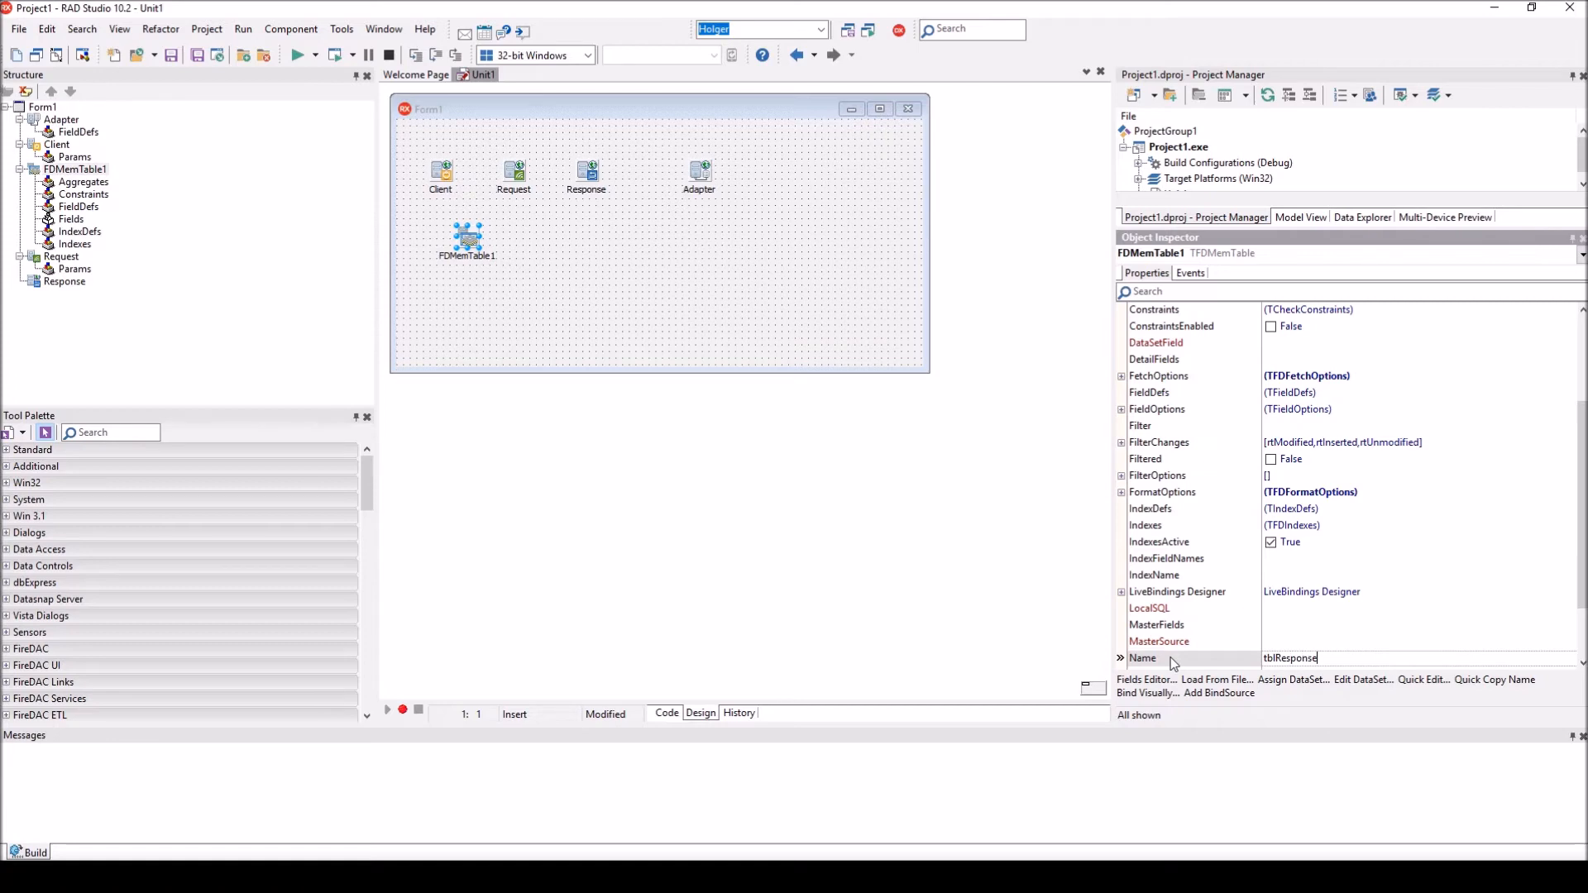
left_click(698, 172)
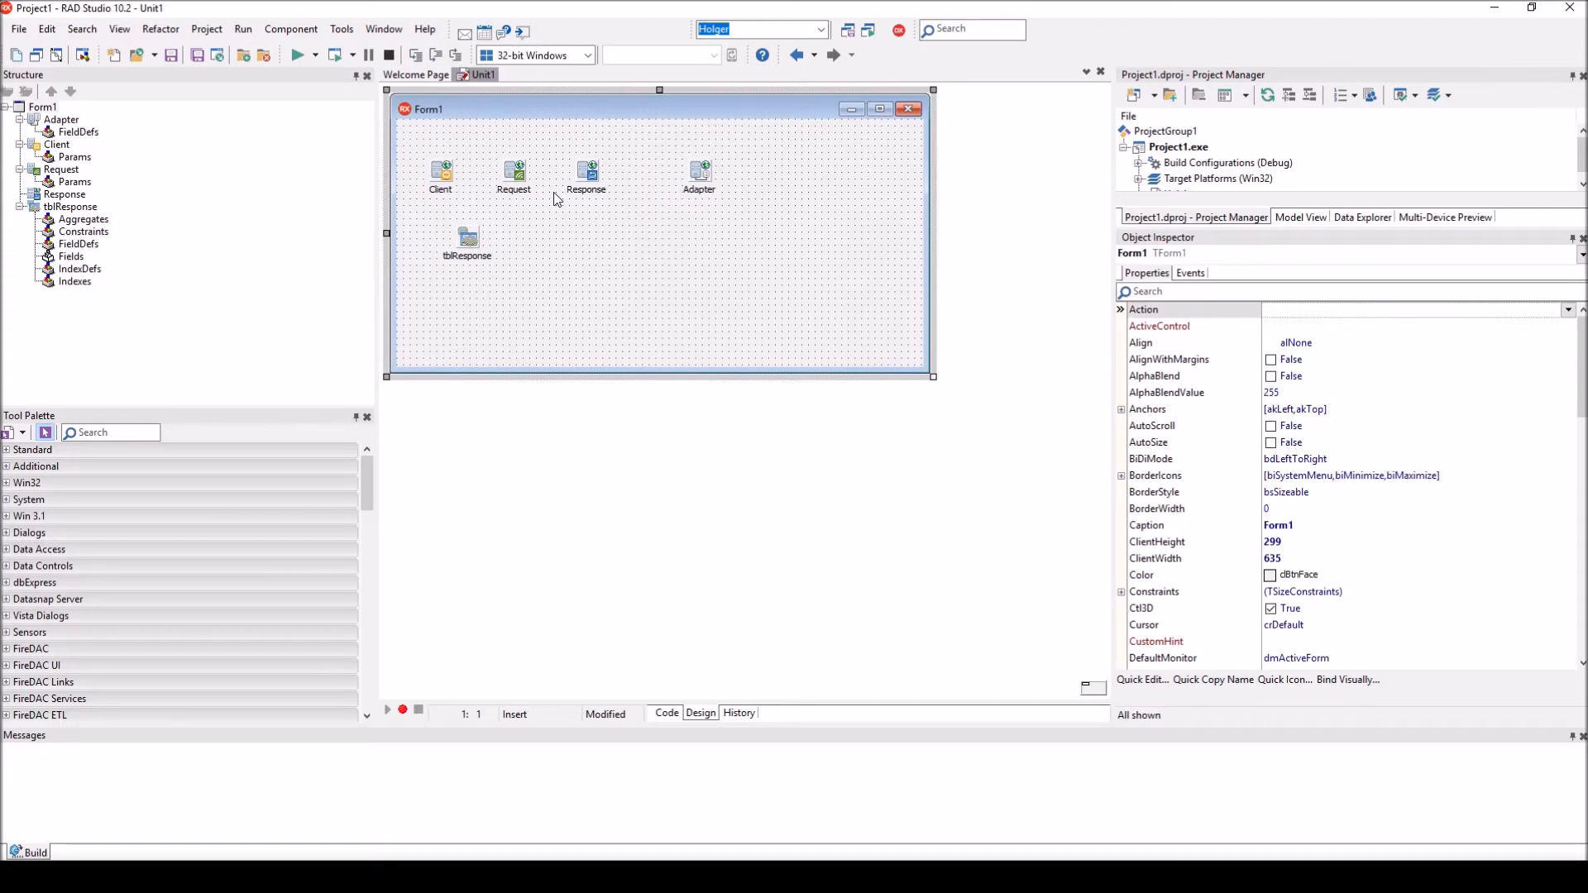
mouse_move(495, 197)
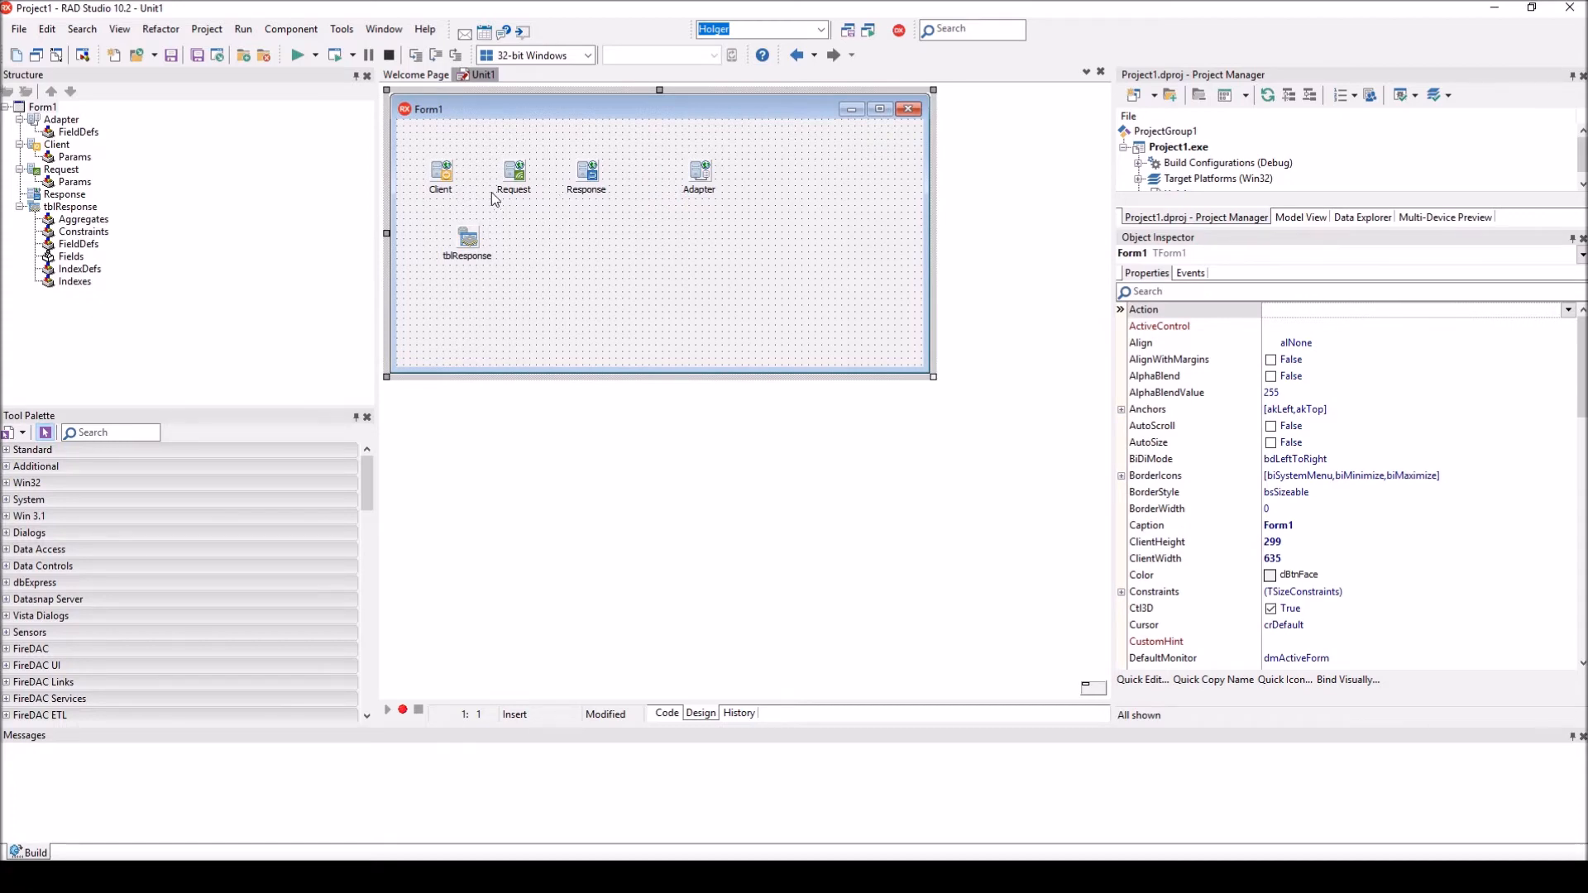
left_click(440, 169)
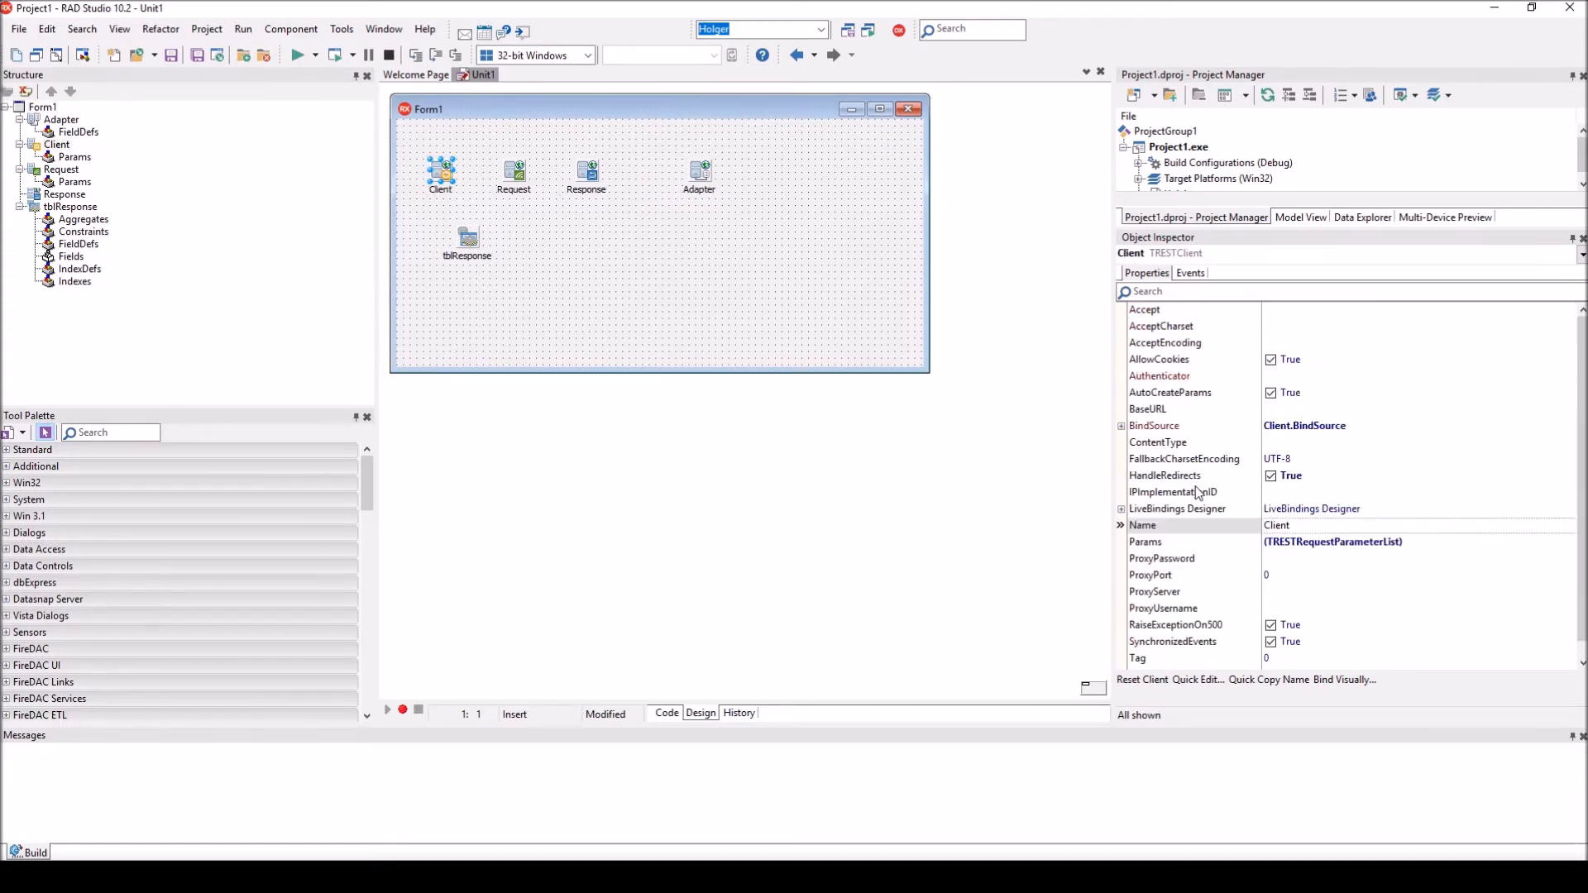
mouse_move(1180, 577)
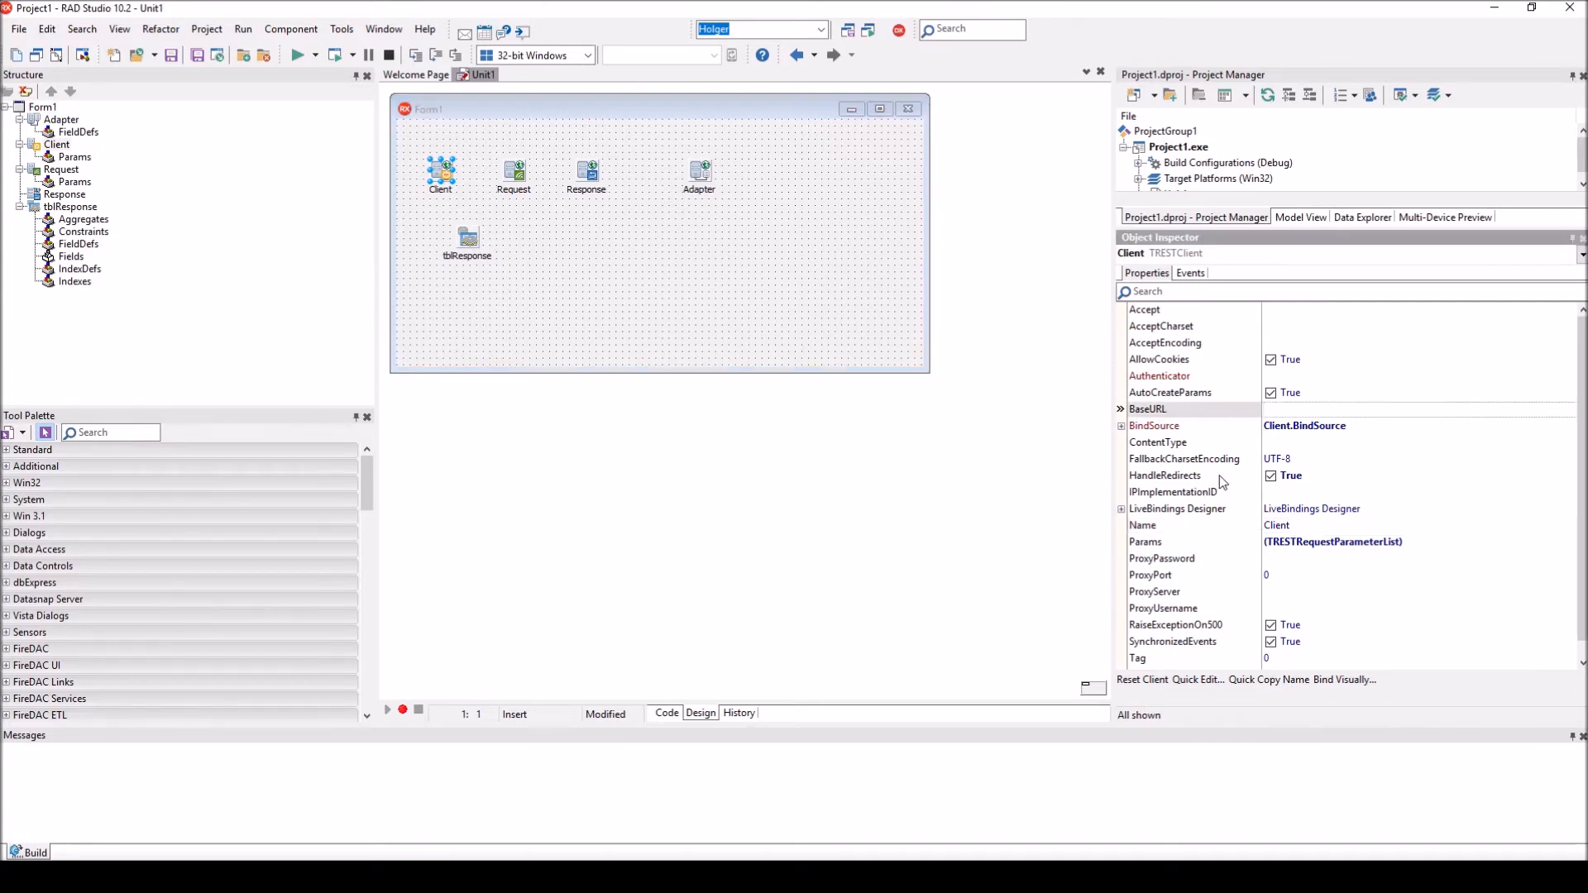
type("http://ip-api.com/json")
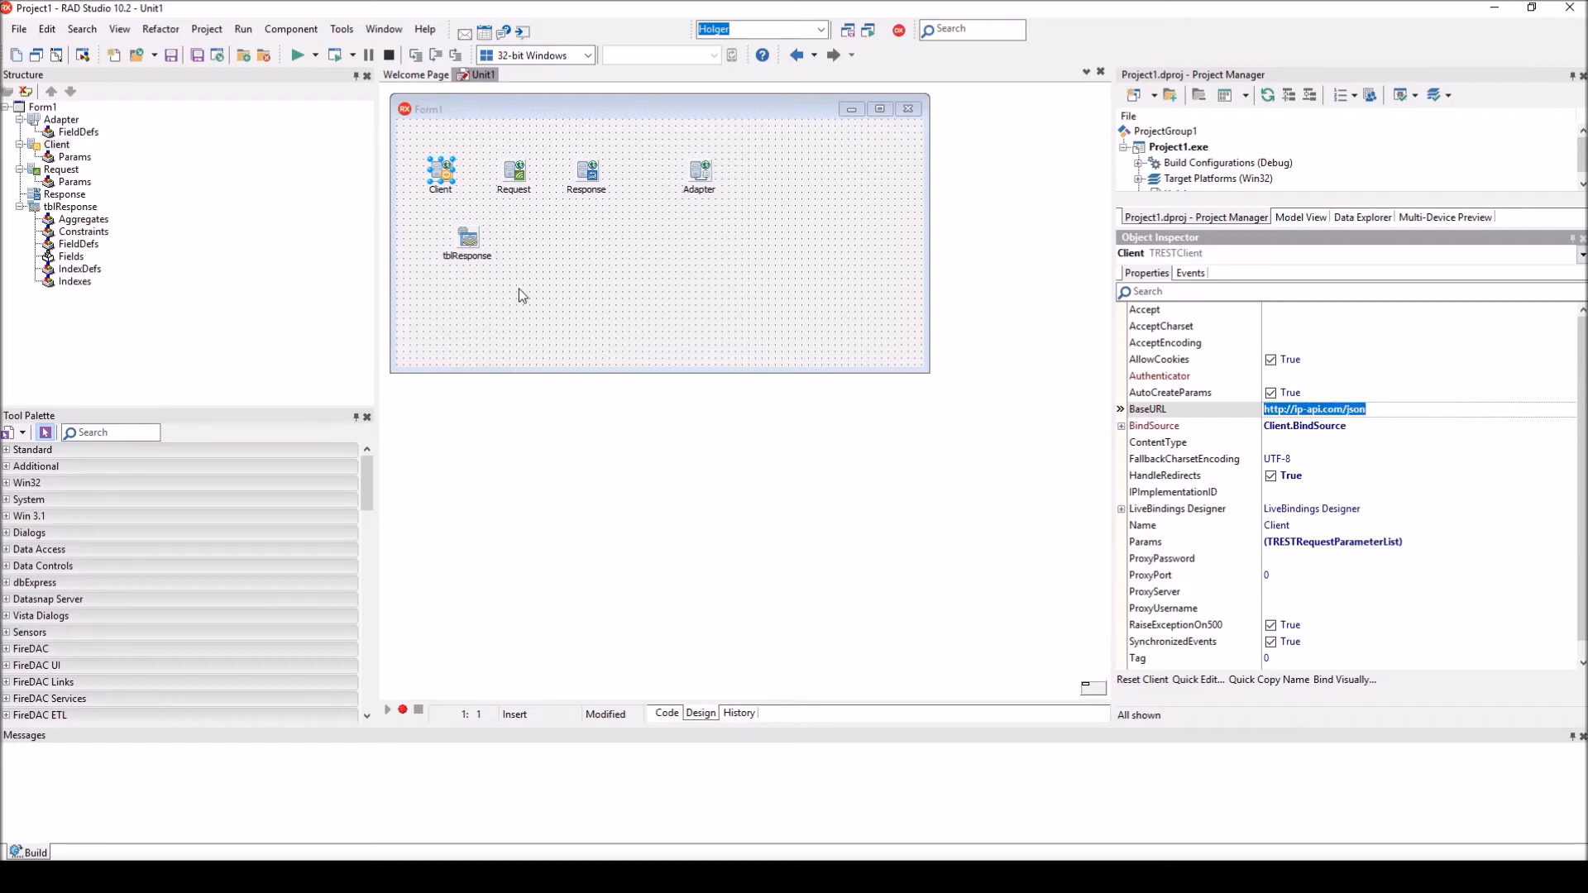
mouse_move(518, 210)
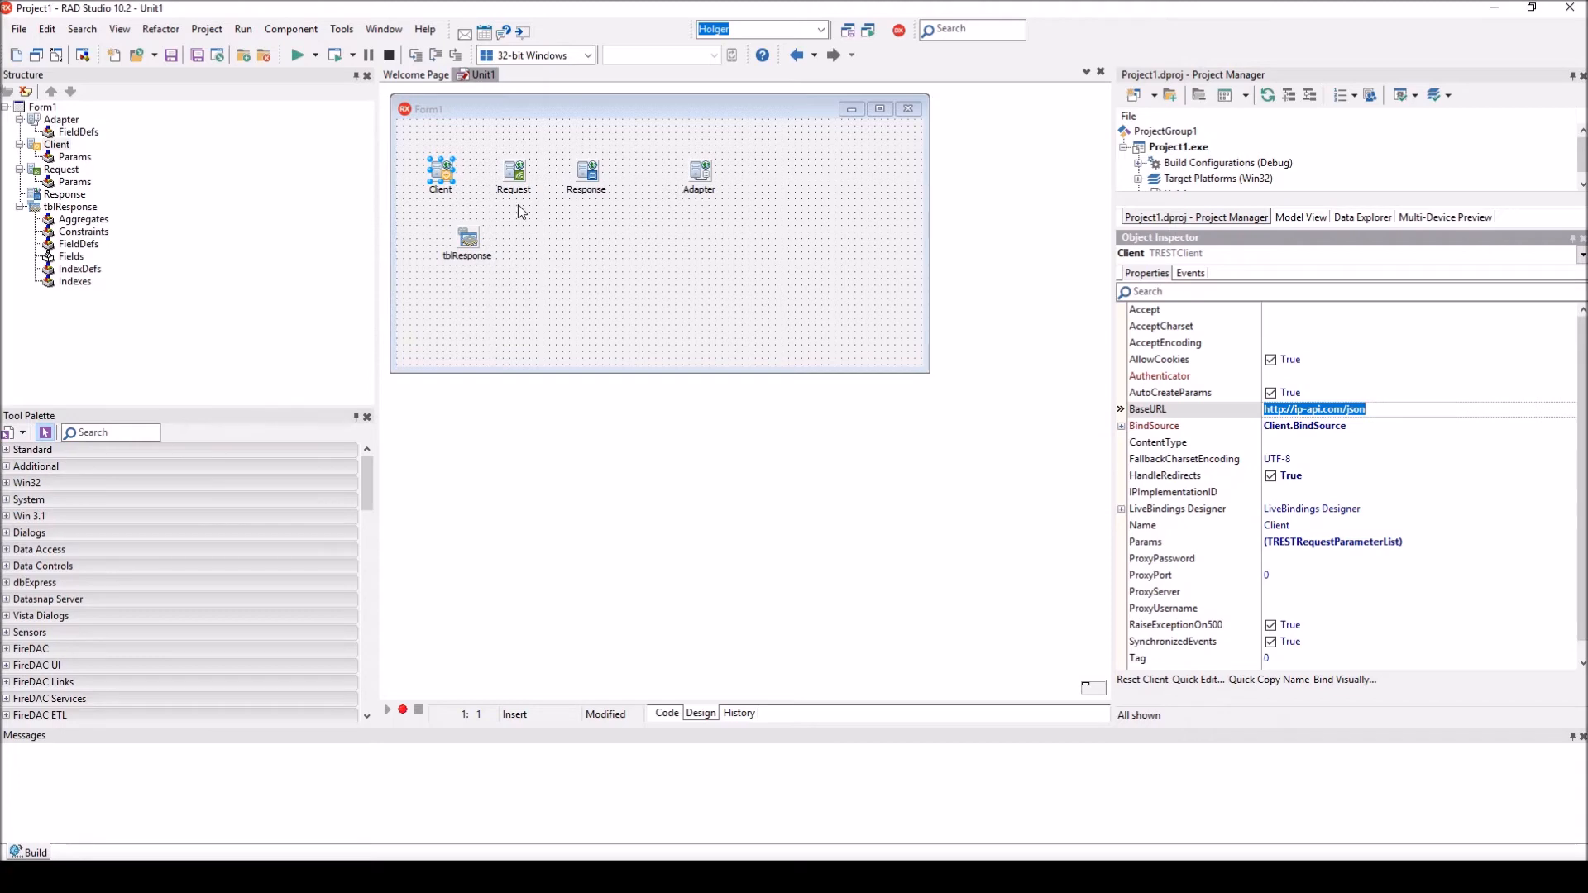
- Execute Request at design time and acknowledge the 'Response 200 - OK' message
right_click(513, 170)
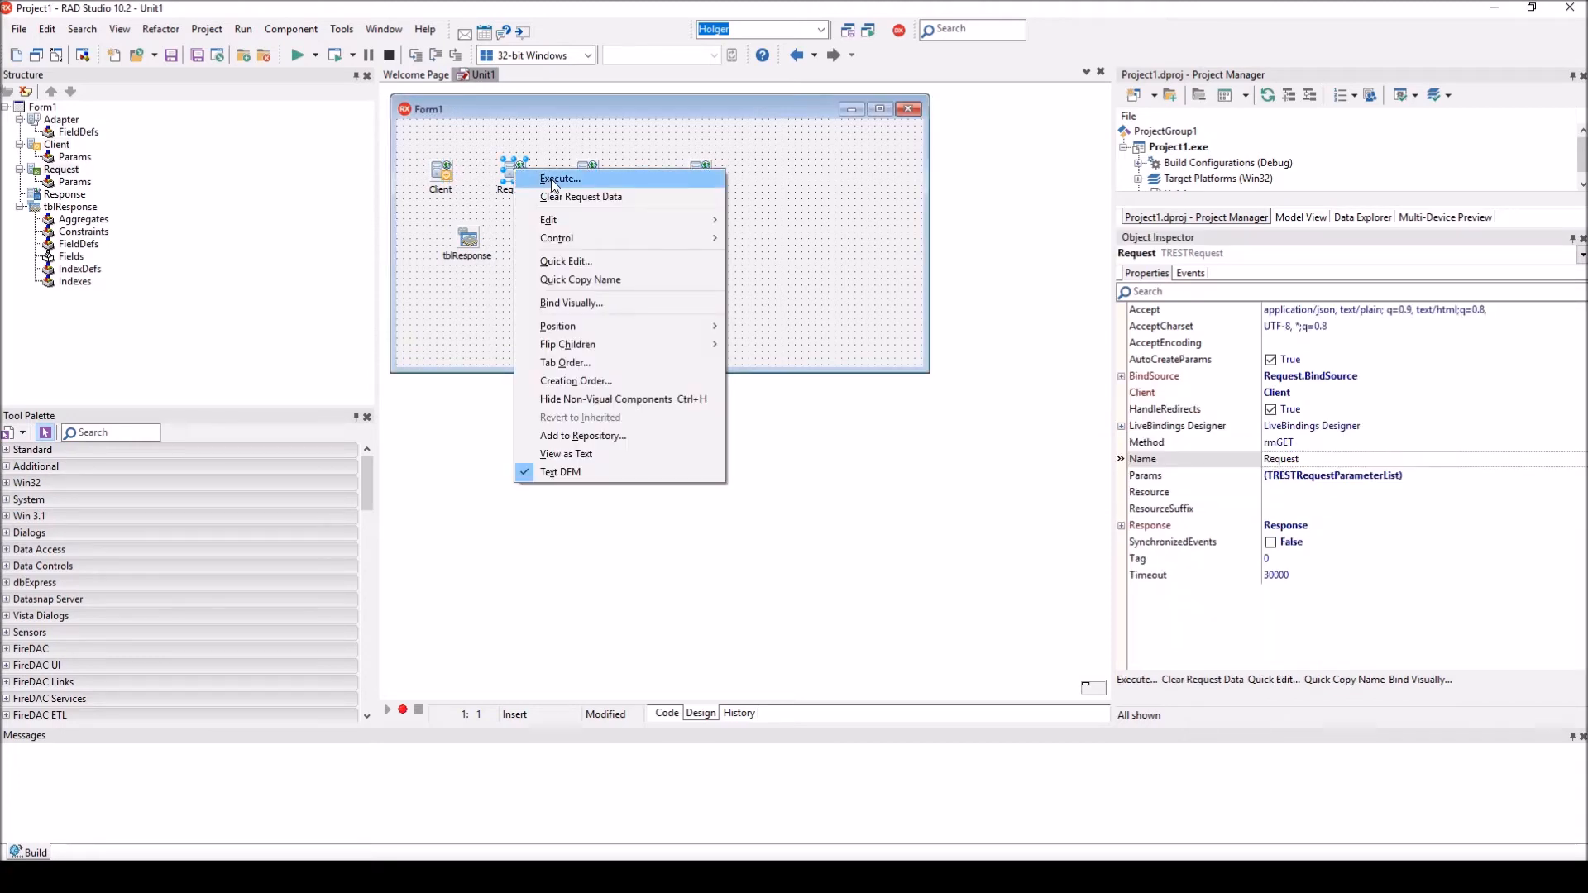
left_click(558, 179)
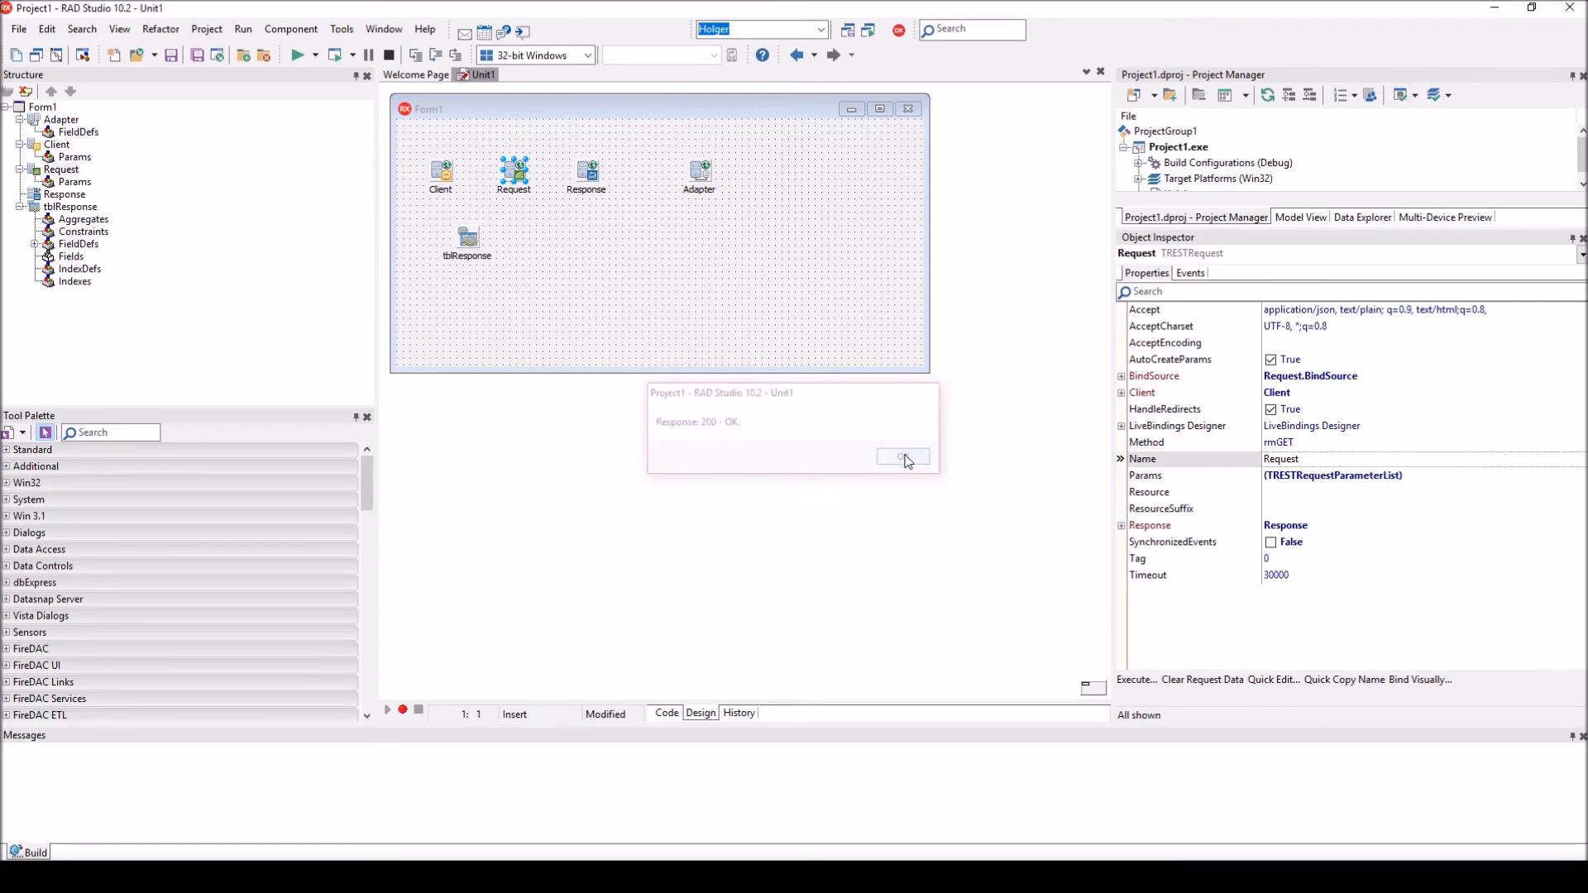
left_click(903, 456)
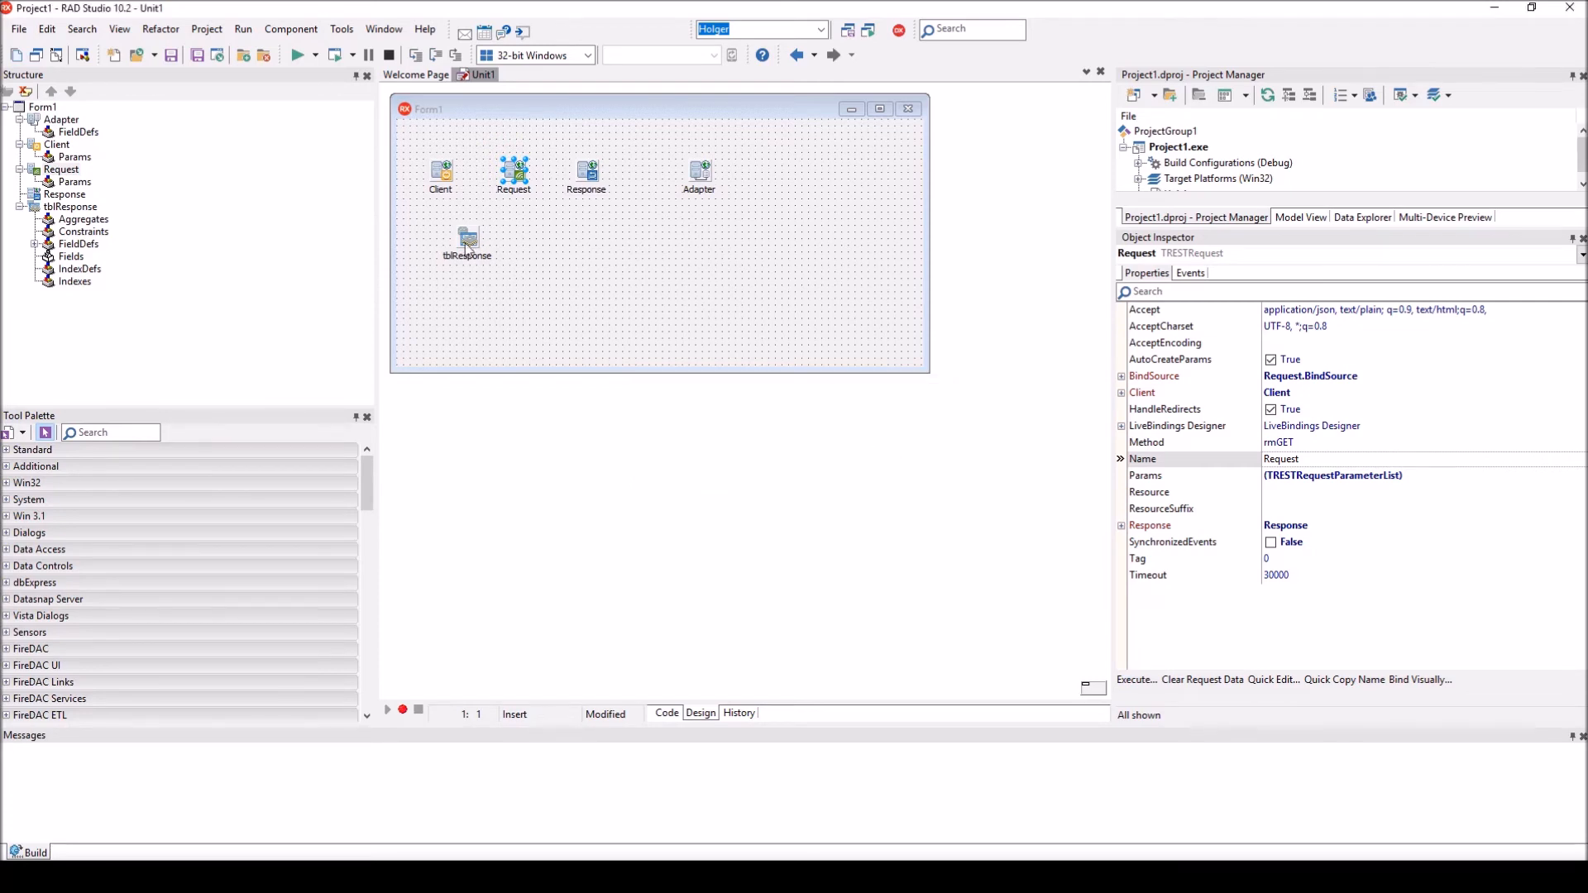
mouse_move(468, 241)
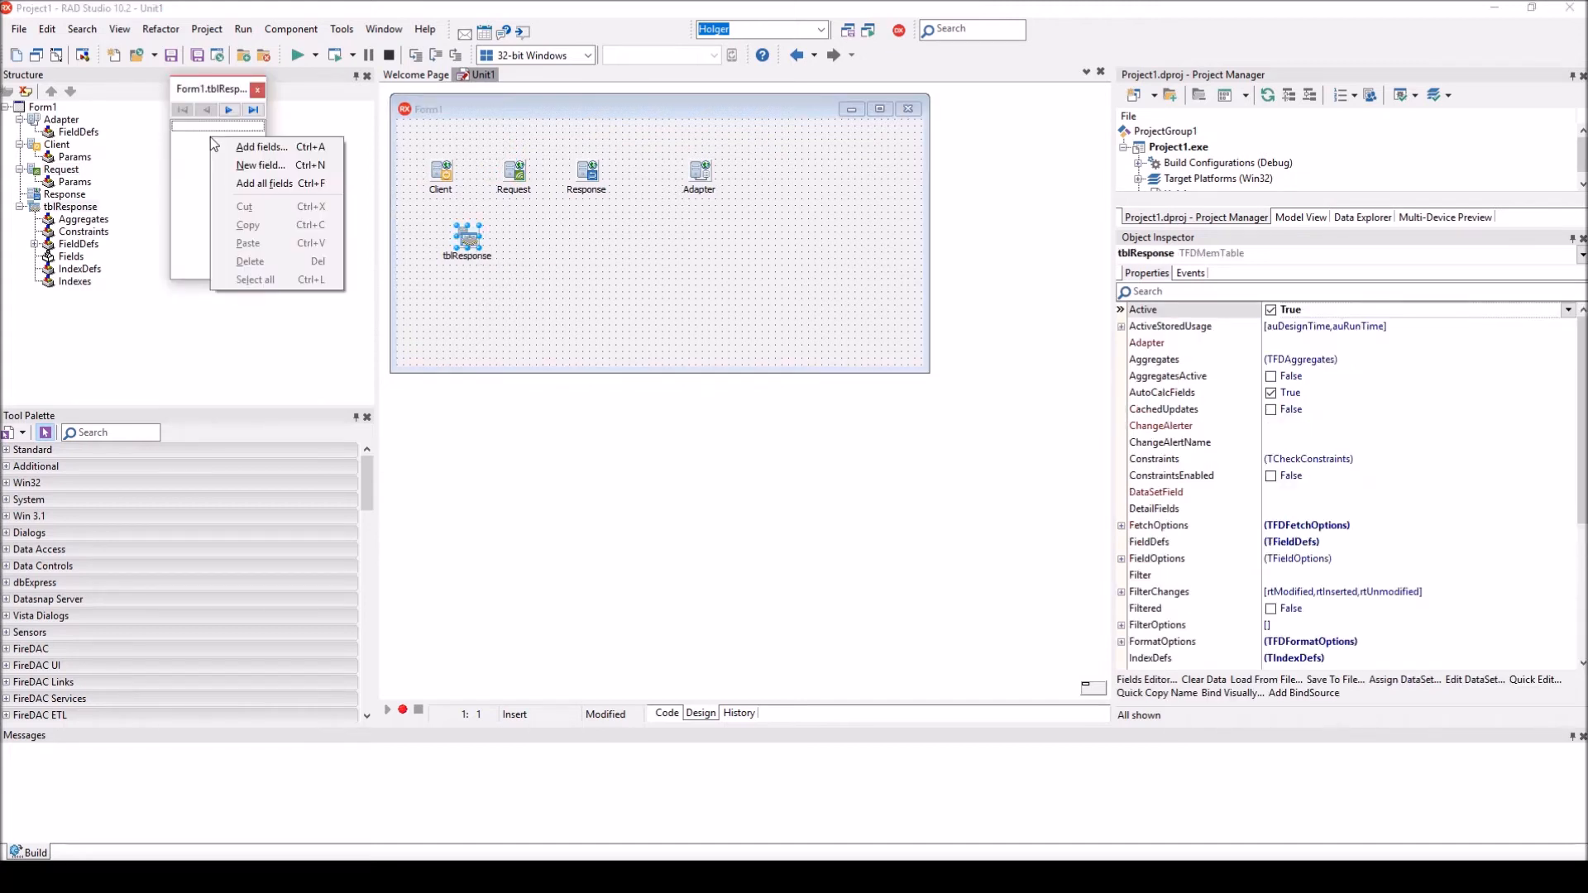
- Add all returned fields, as through zip, to tblResponse in its Fields Editor
left_click(263, 183)
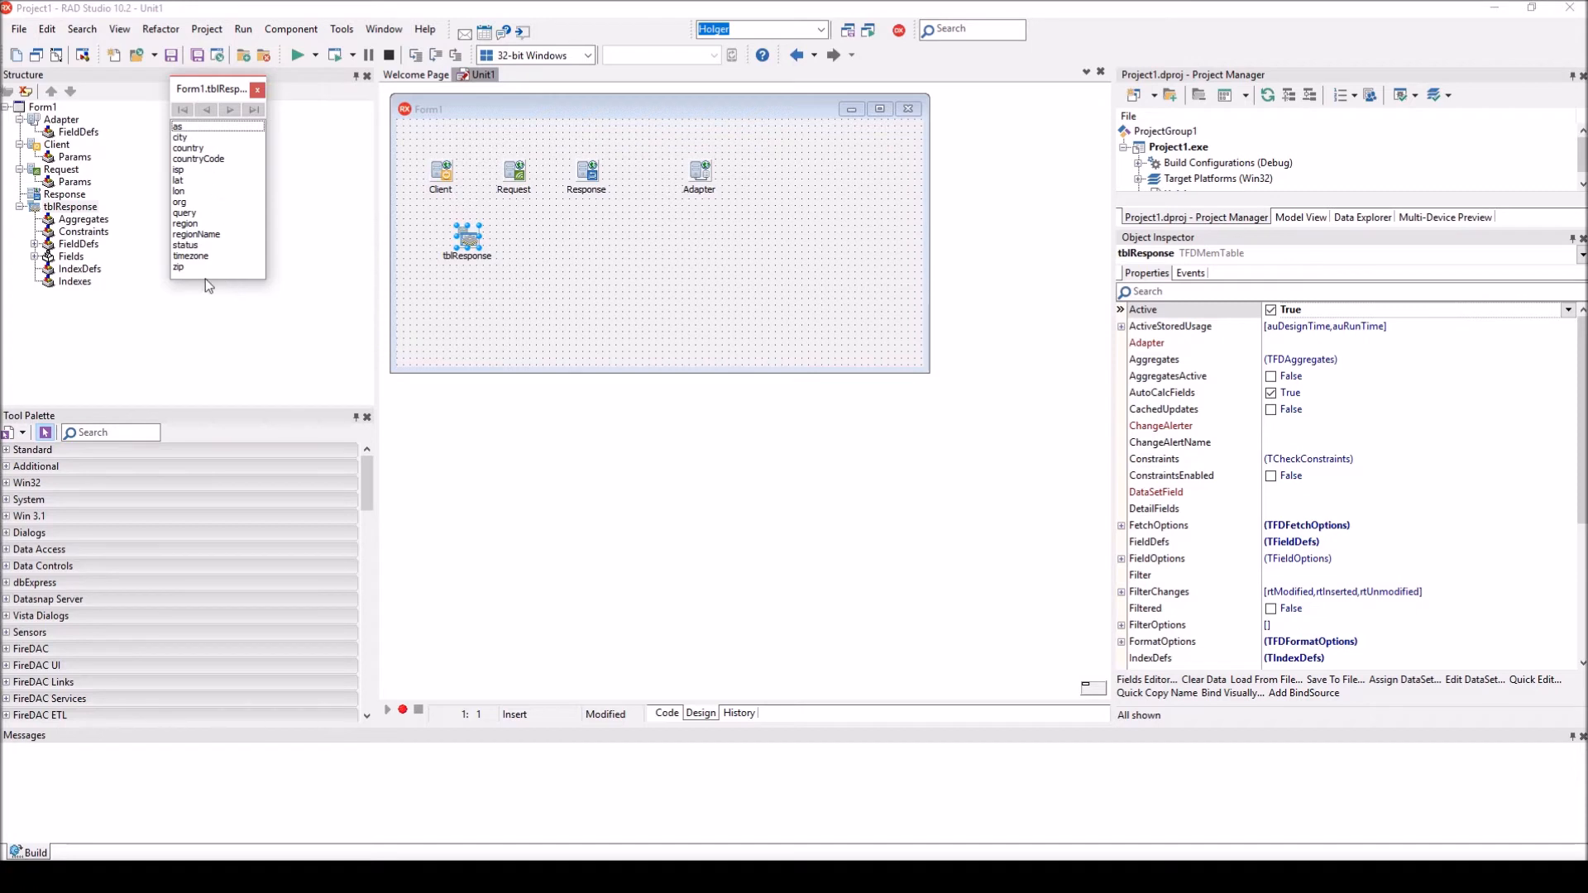
mouse_move(223, 281)
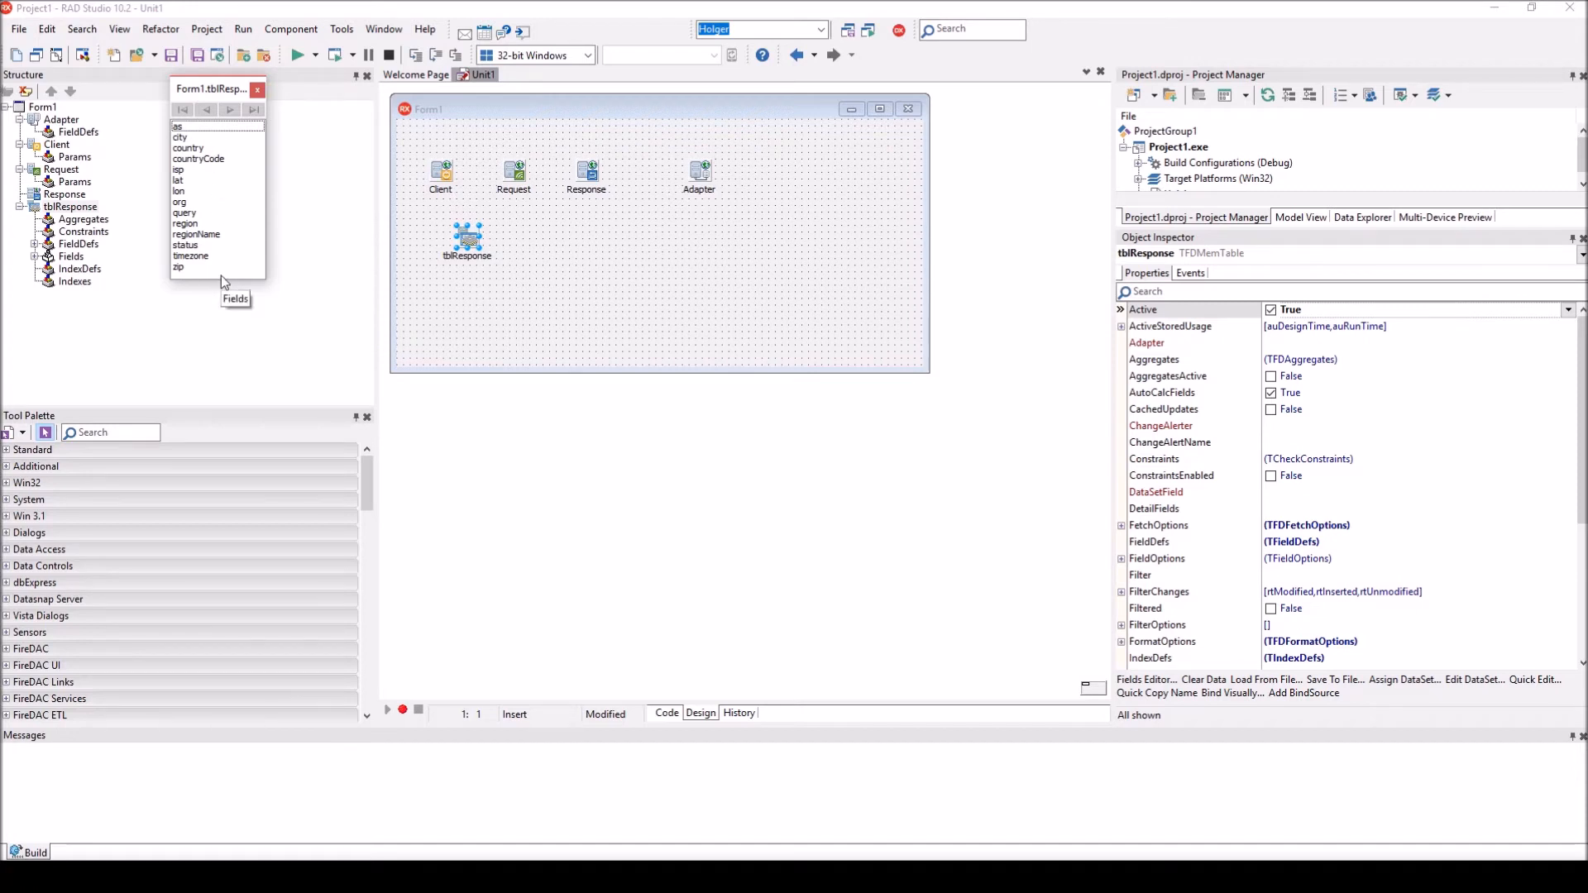
mouse_move(418, 278)
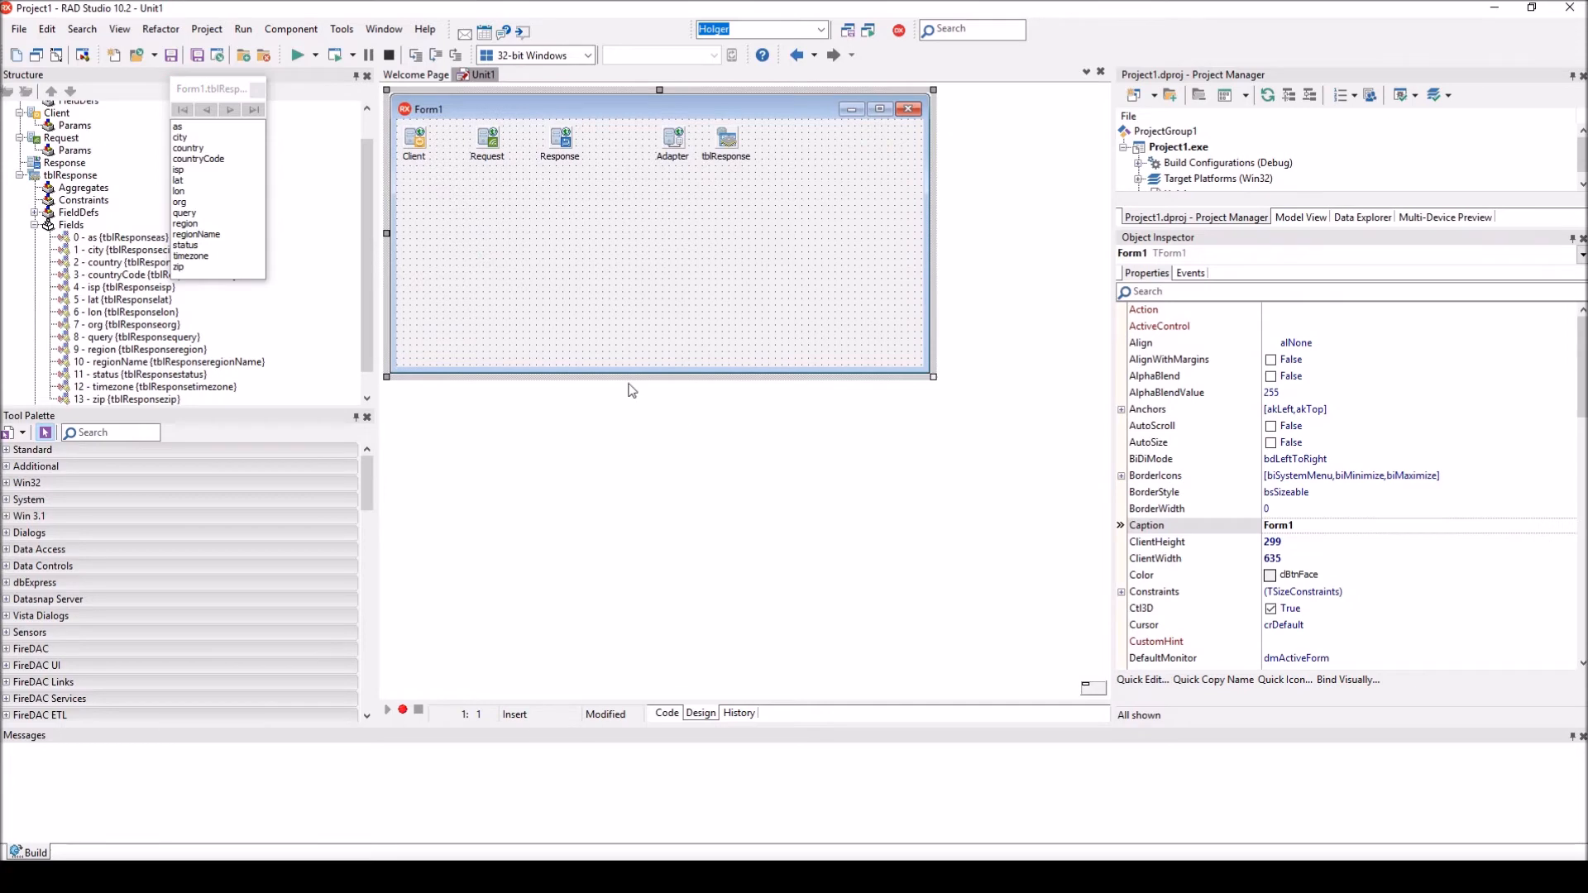
- Draw a TAdvDBFormPanel on the form and bind it through a new DataSource1
left_click_drag(658, 376, 658, 465)
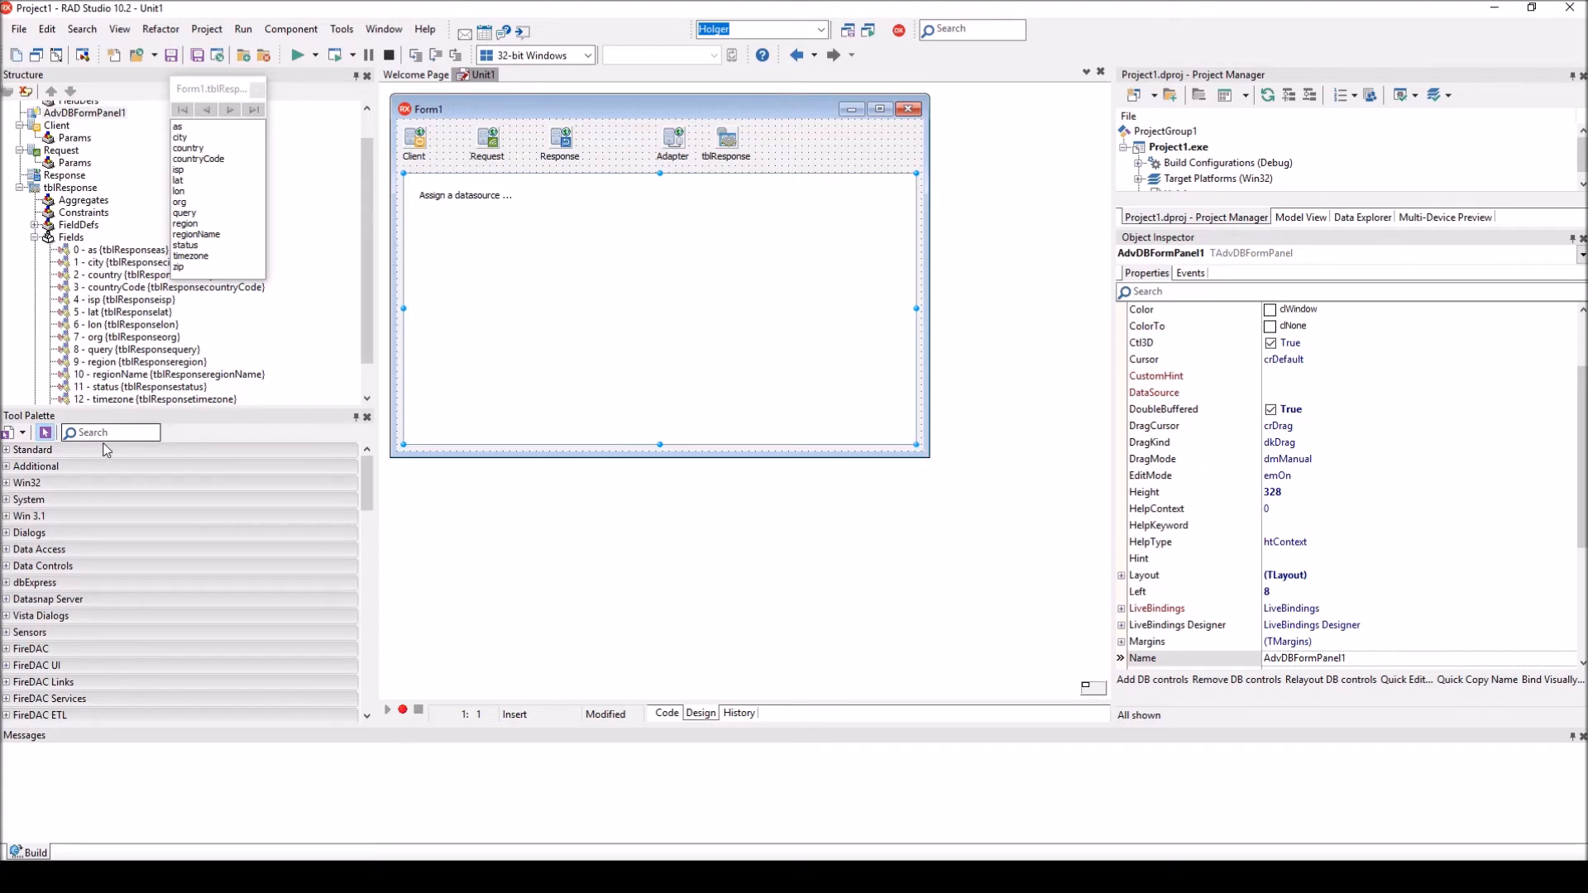
type("datasou")
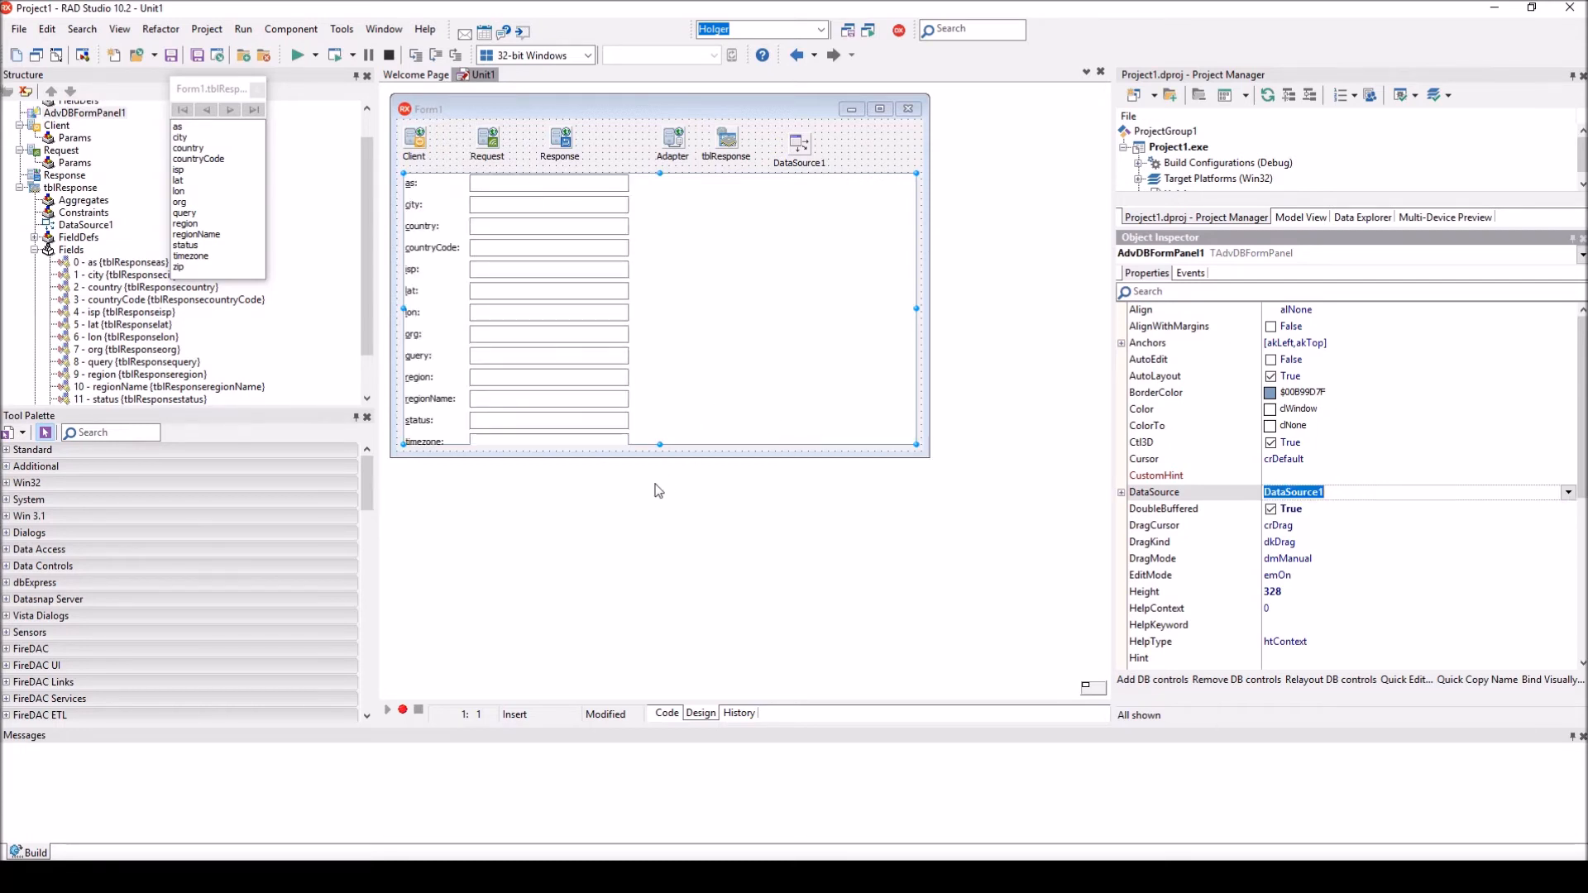
mouse_move(431, 185)
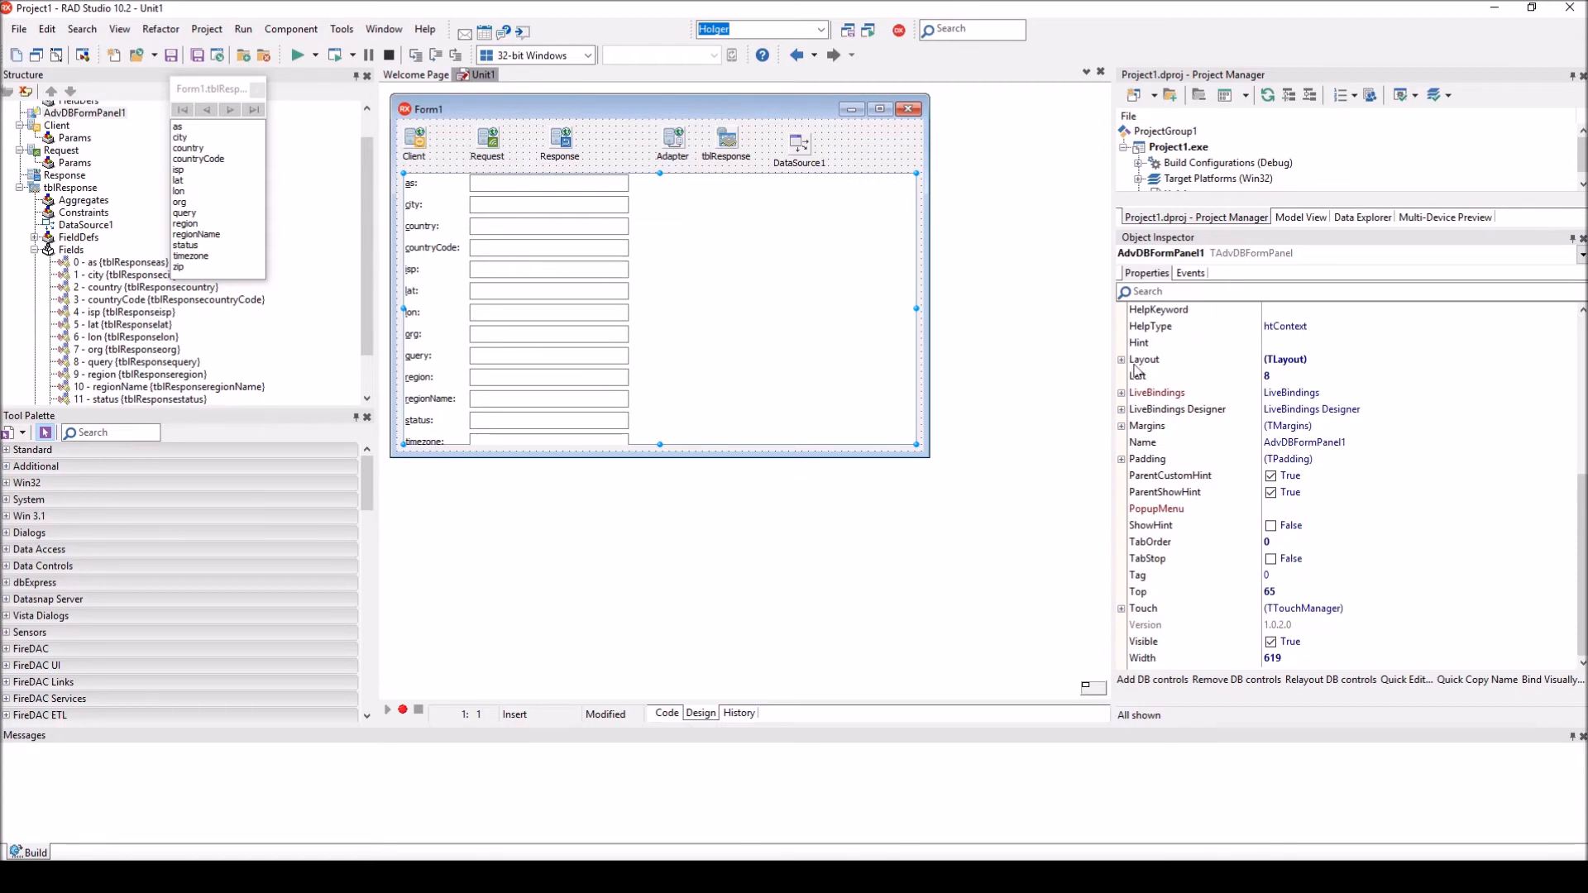
- Set the panel's Layout to two columns and execute Request to fill it with data
left_click(1121, 359)
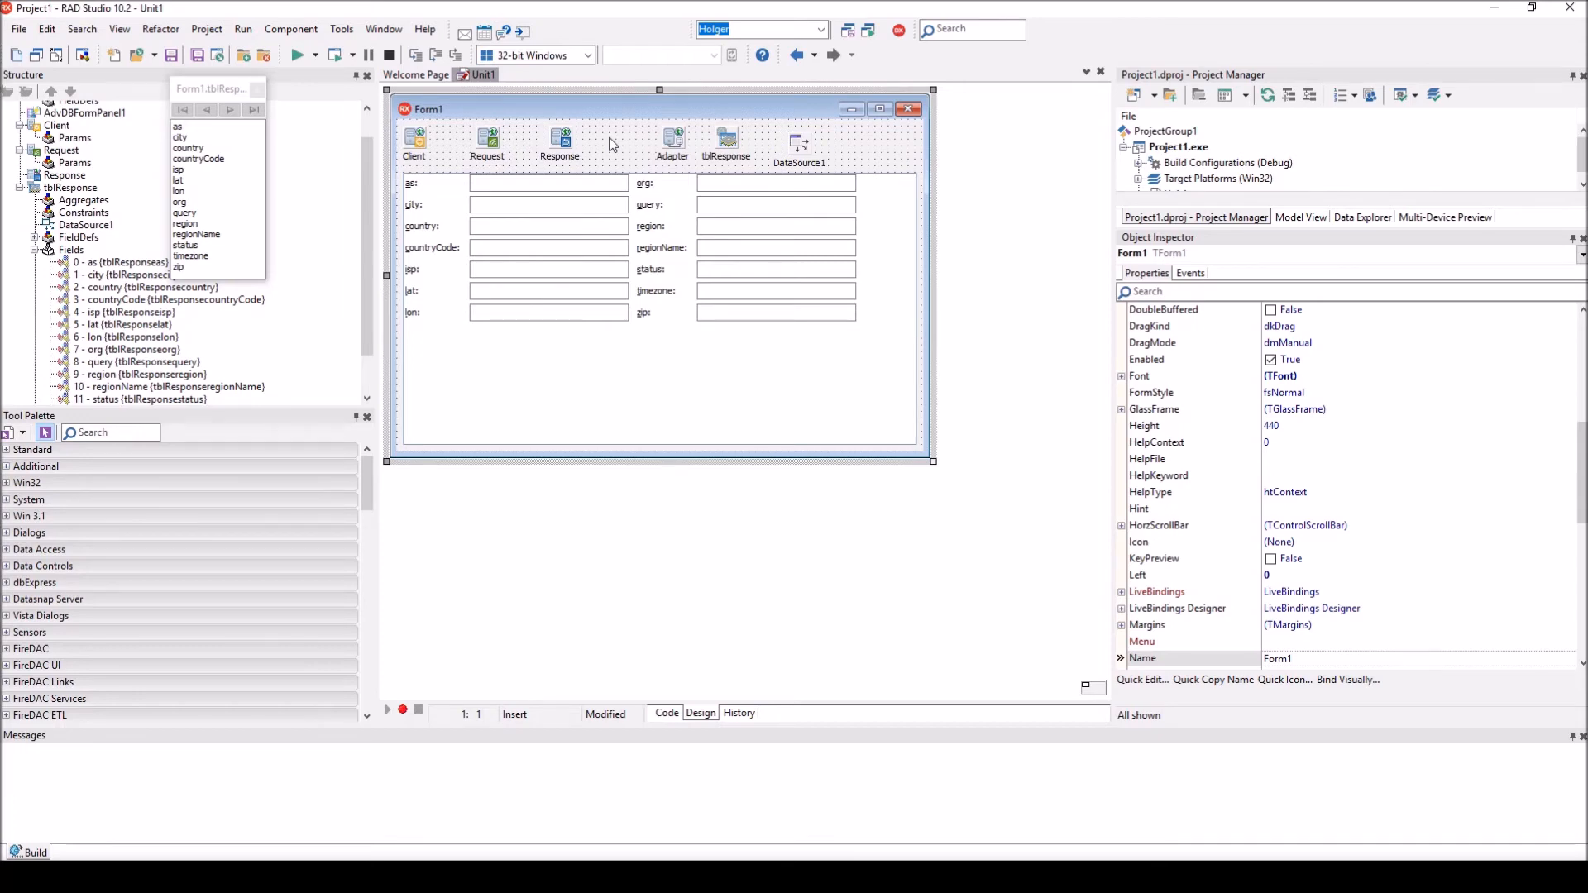
mouse_move(630, 148)
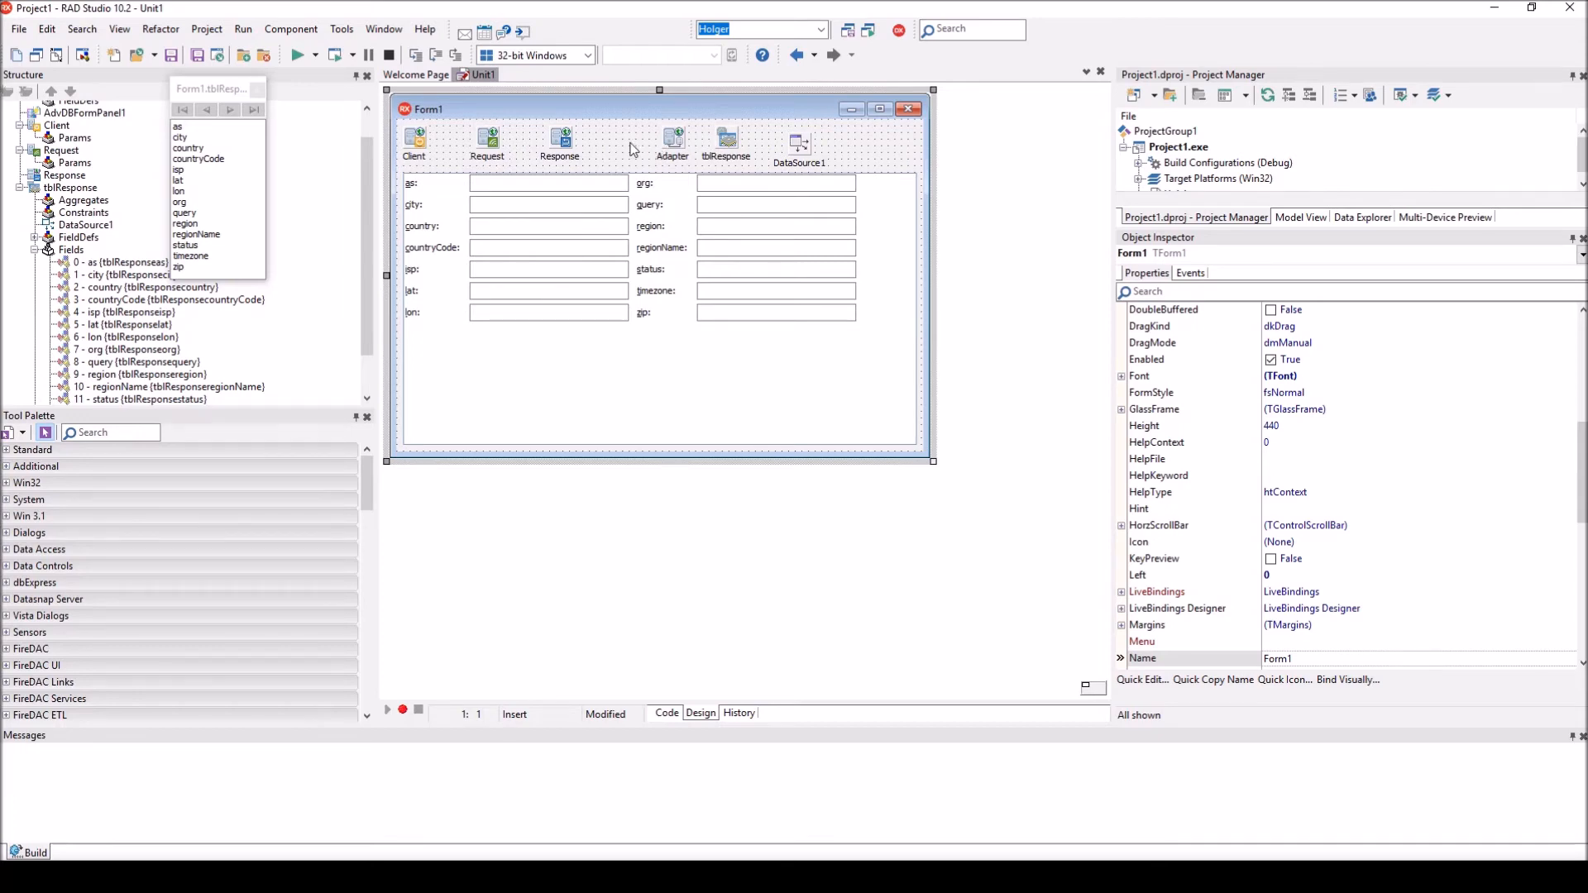
mouse_move(544, 152)
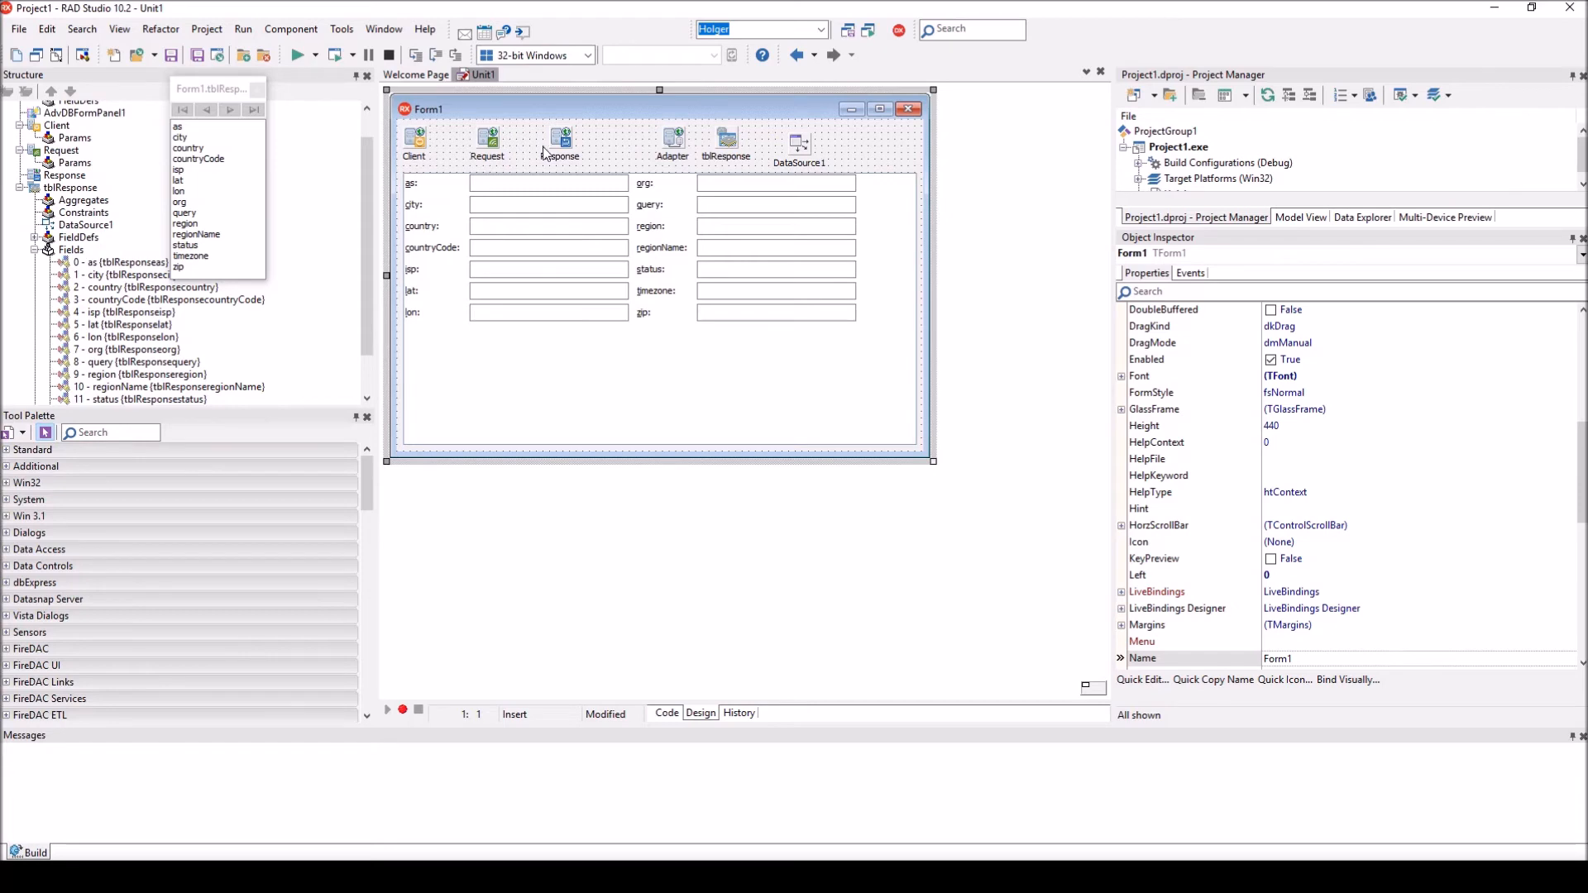
right_click(487, 143)
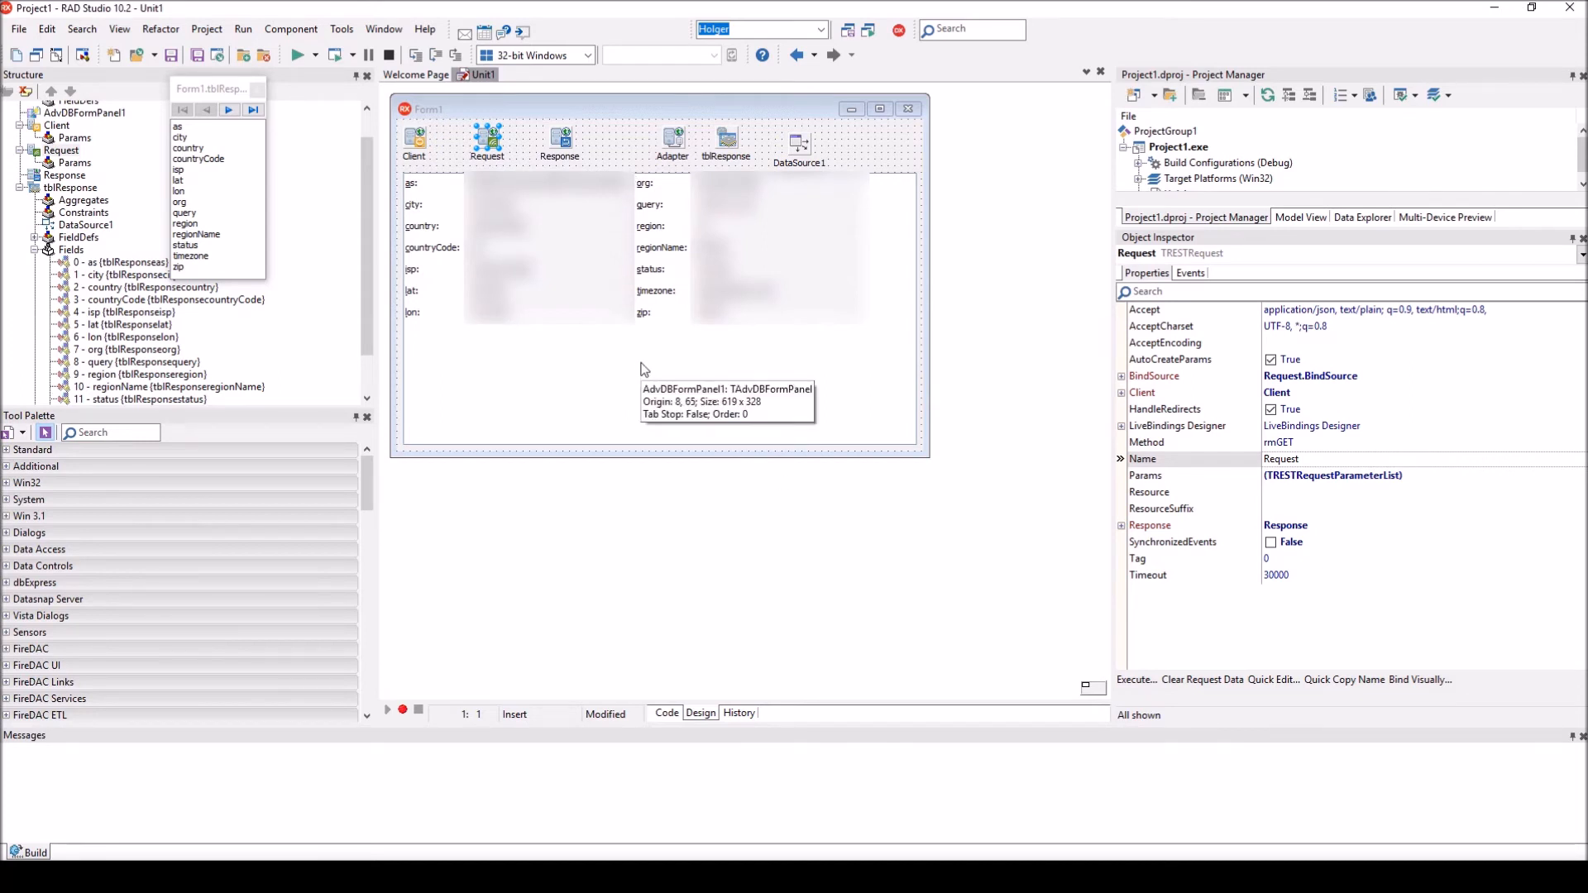
mouse_move(653, 382)
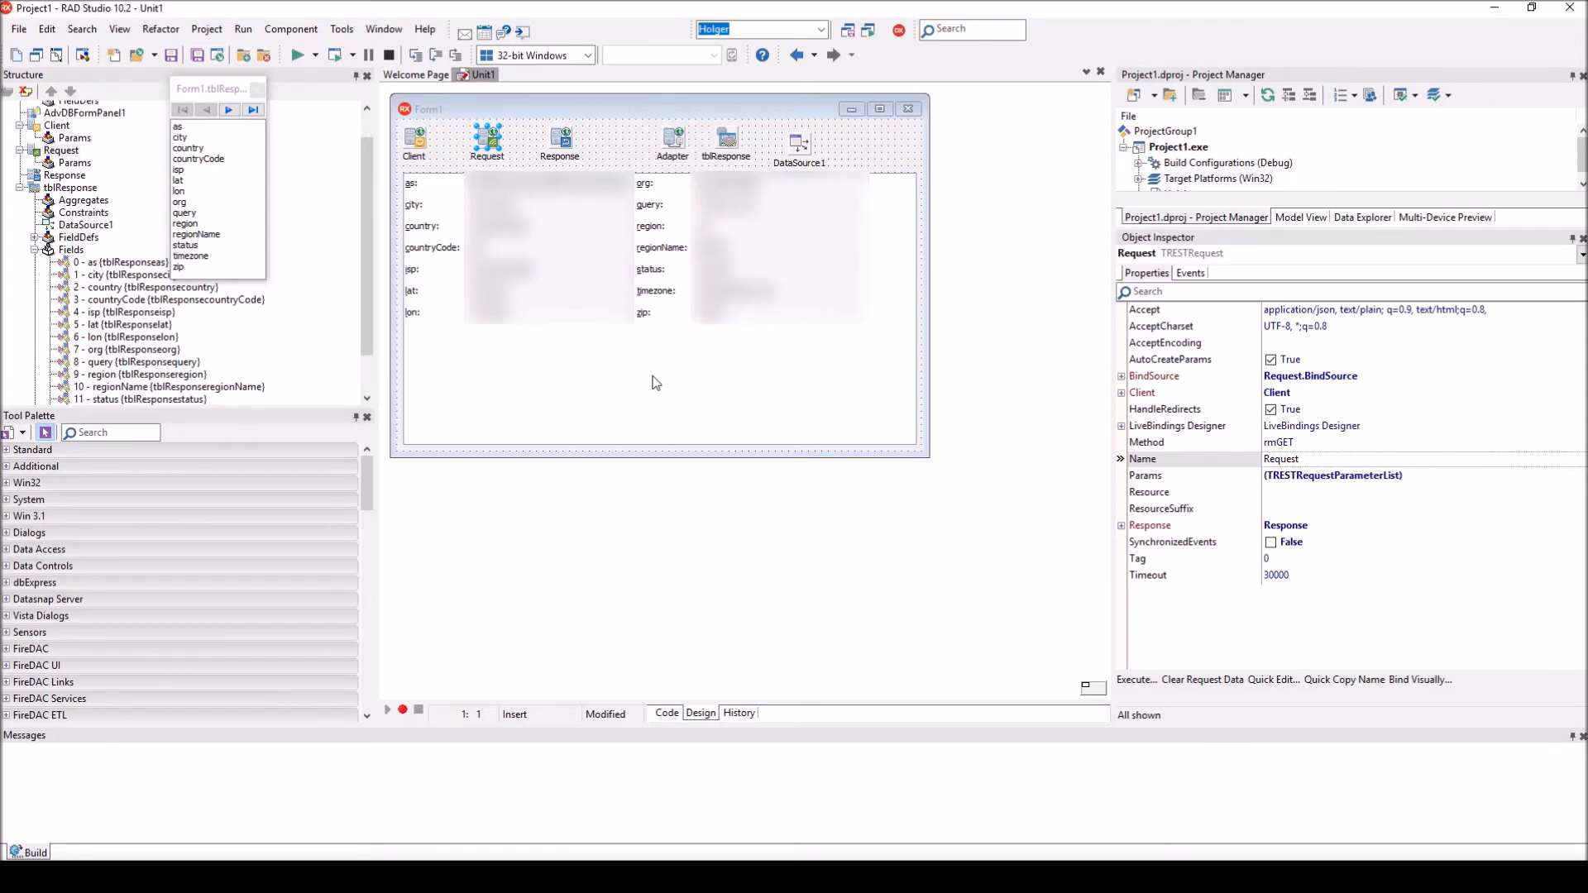
mouse_move(678, 393)
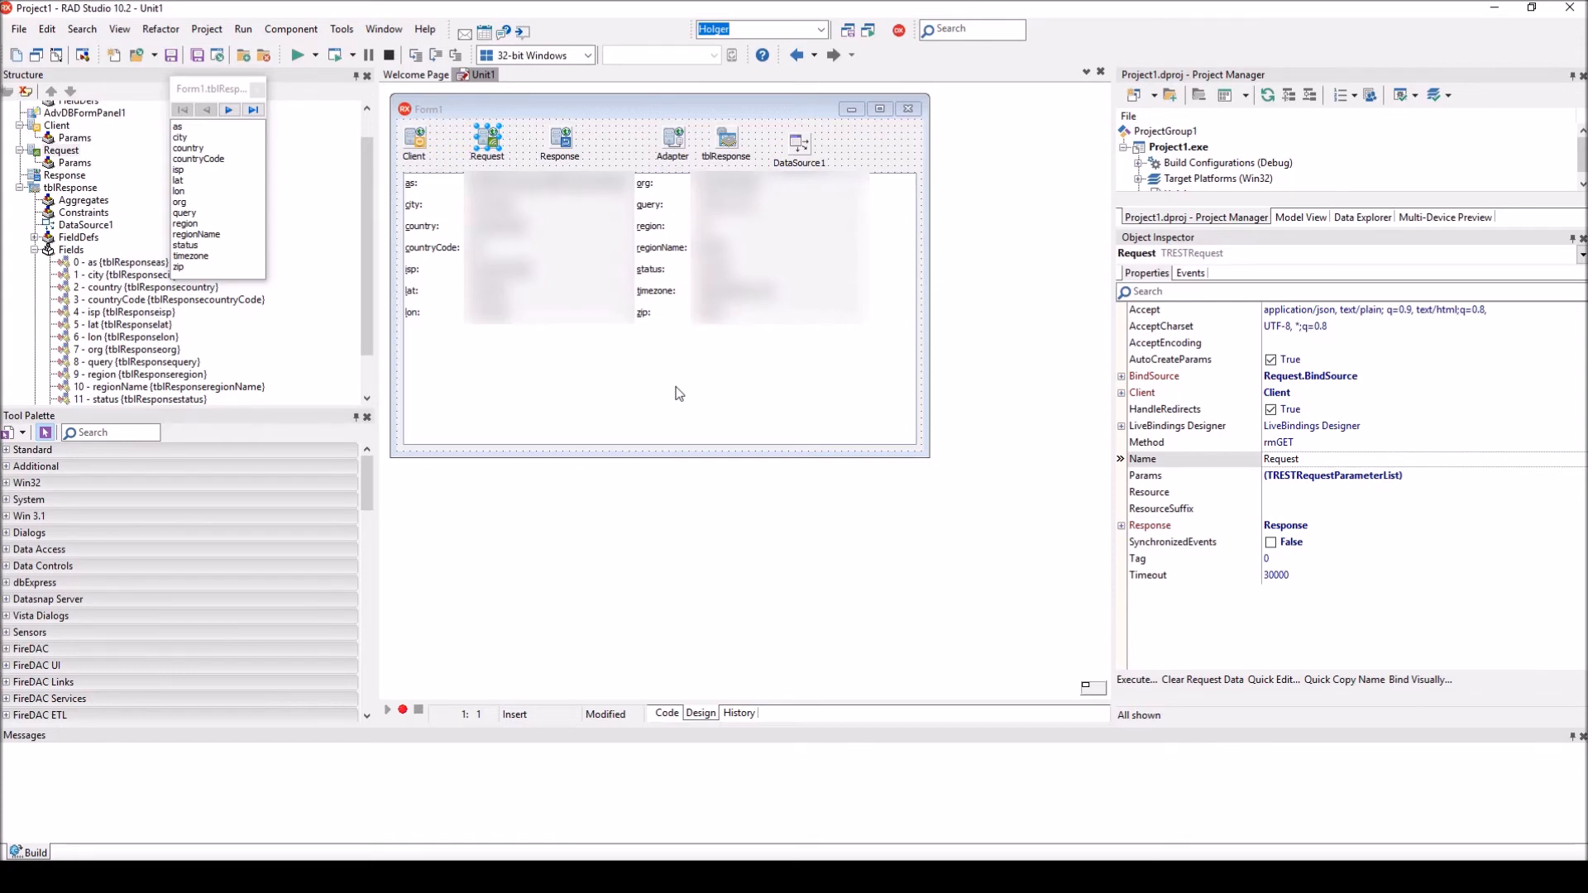
left_click(110, 432)
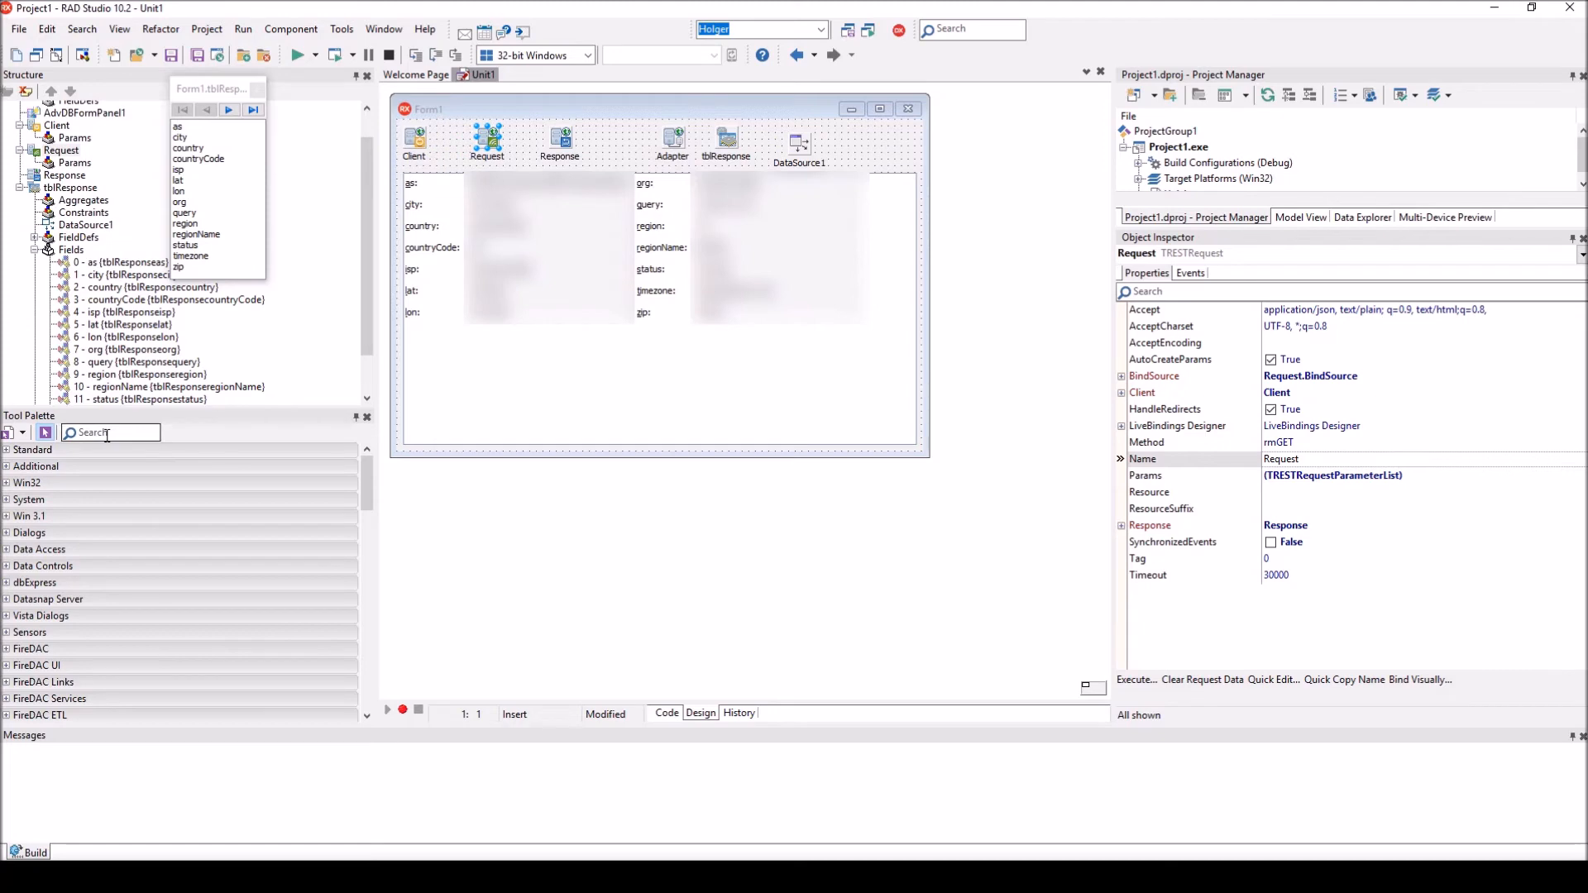
- Add a button captioned Execute whose click handler starts with tblResponse.Close; Request.Execute;
type("button")
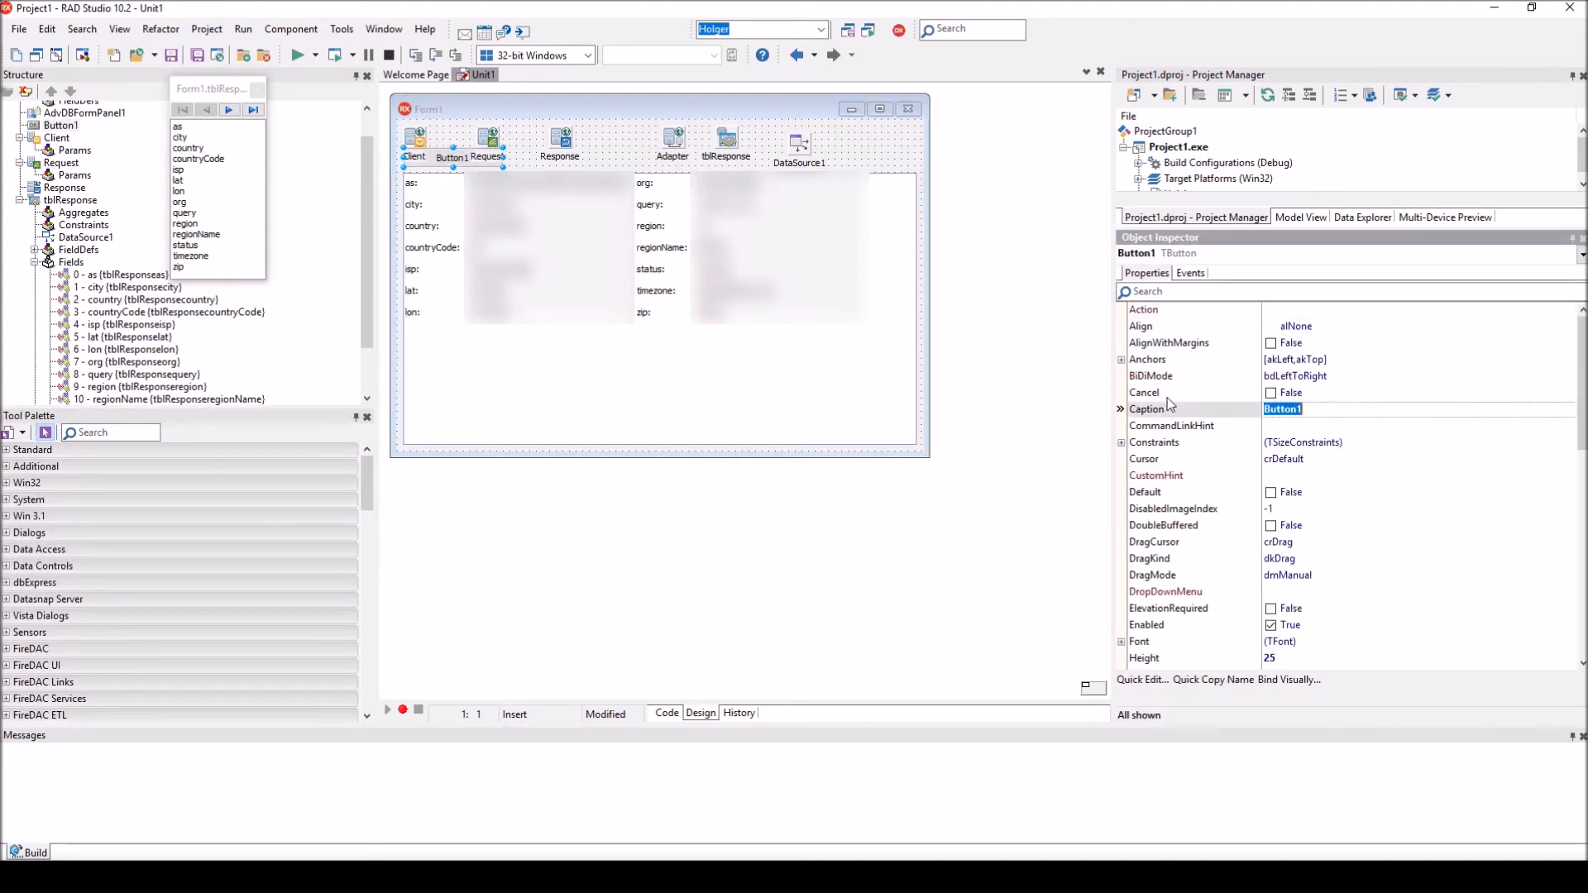
type("Execute")
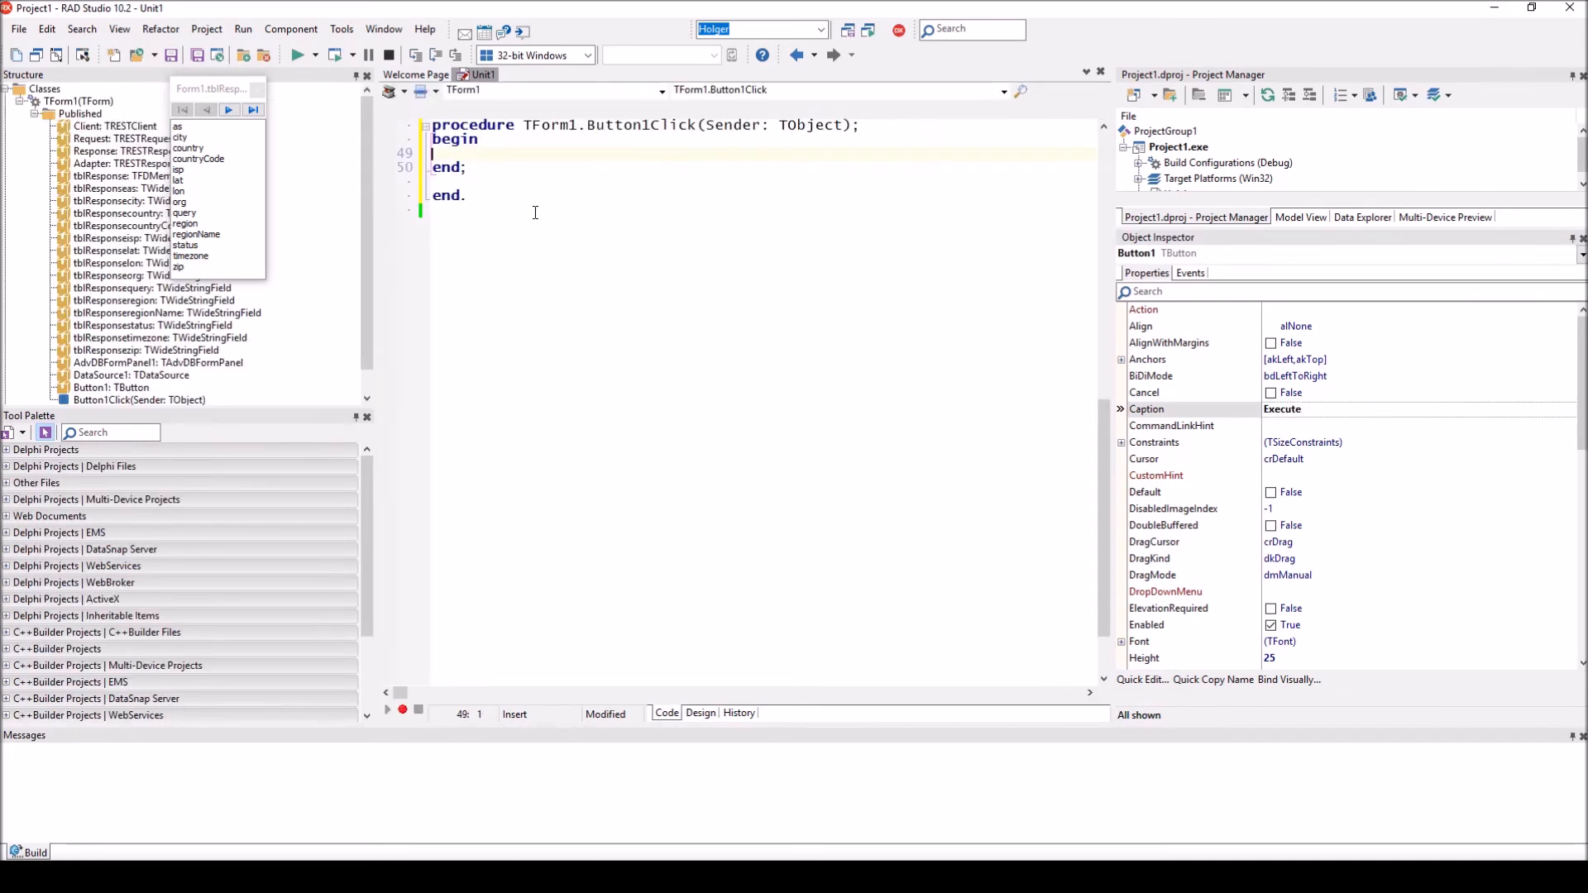
key("Tab")
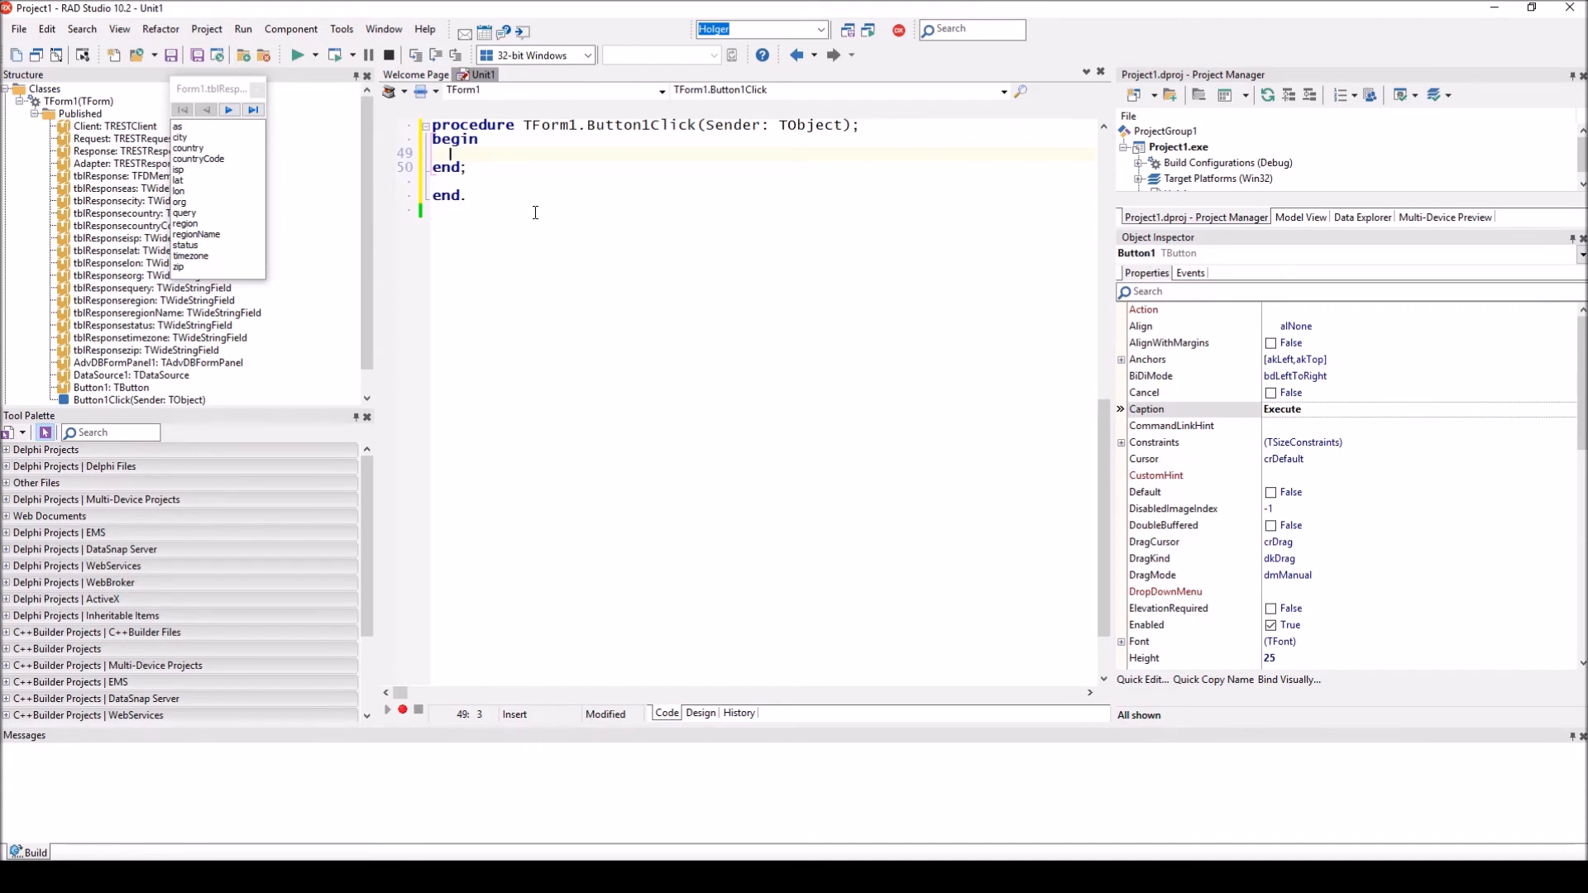
type("Request")
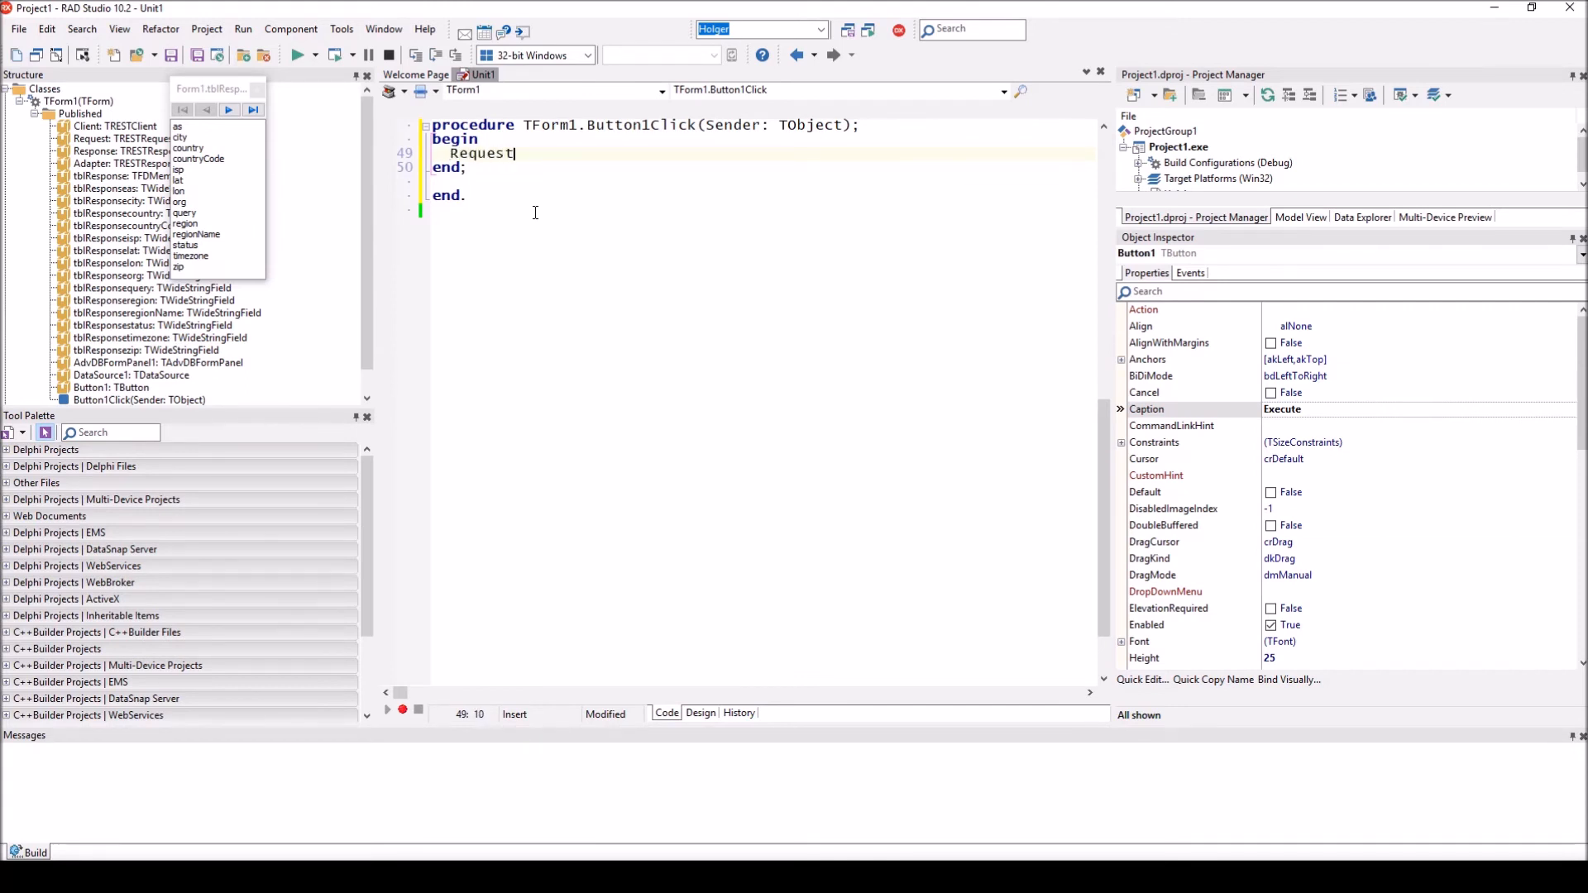
type(".")
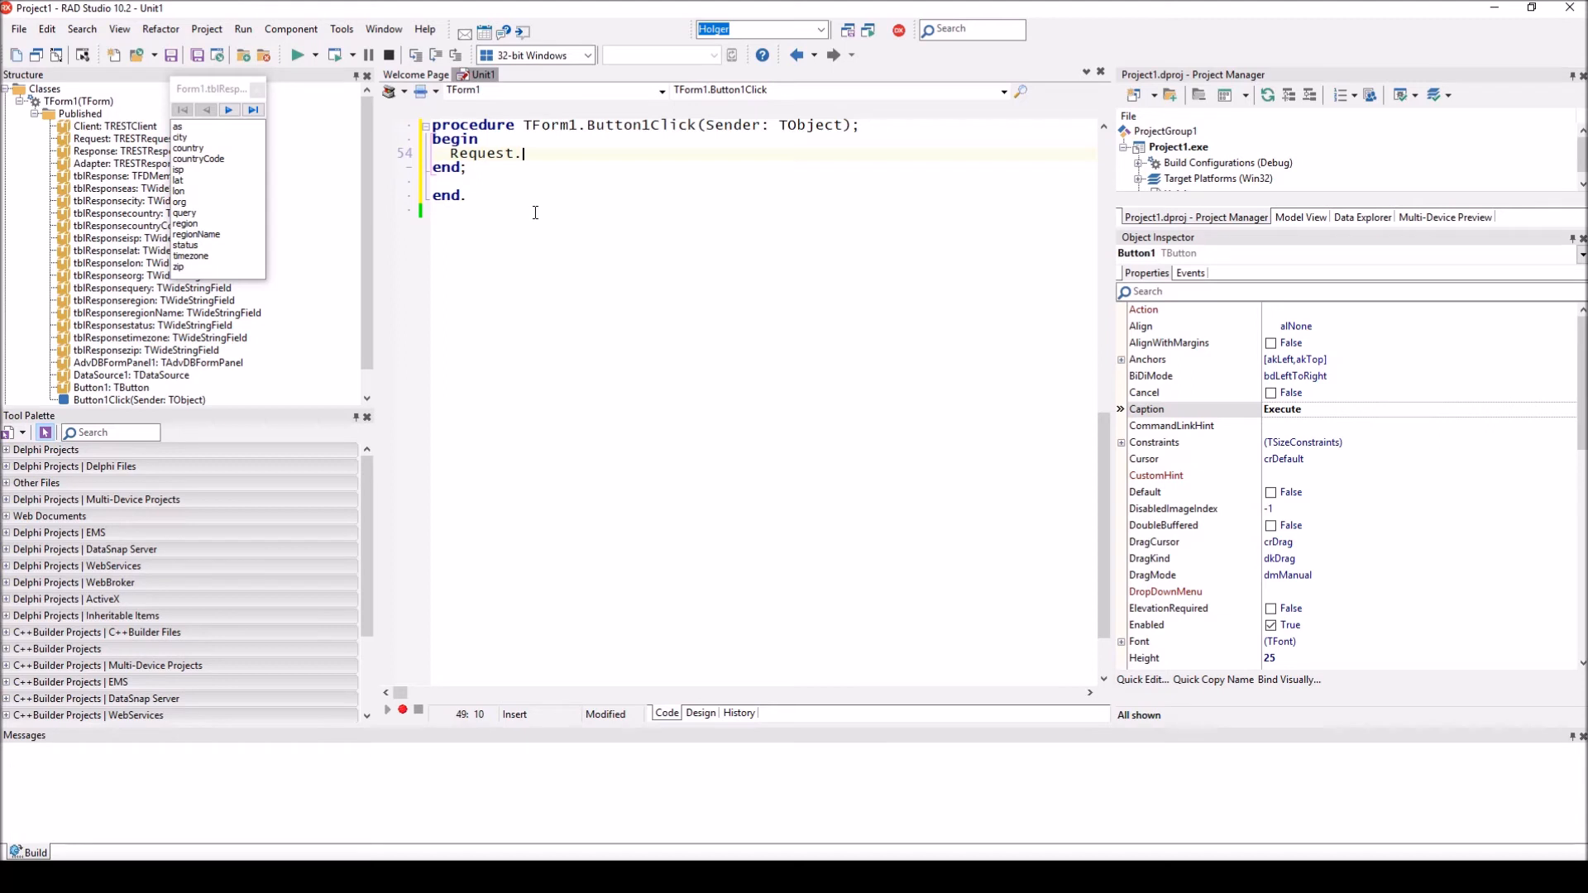
type("E")
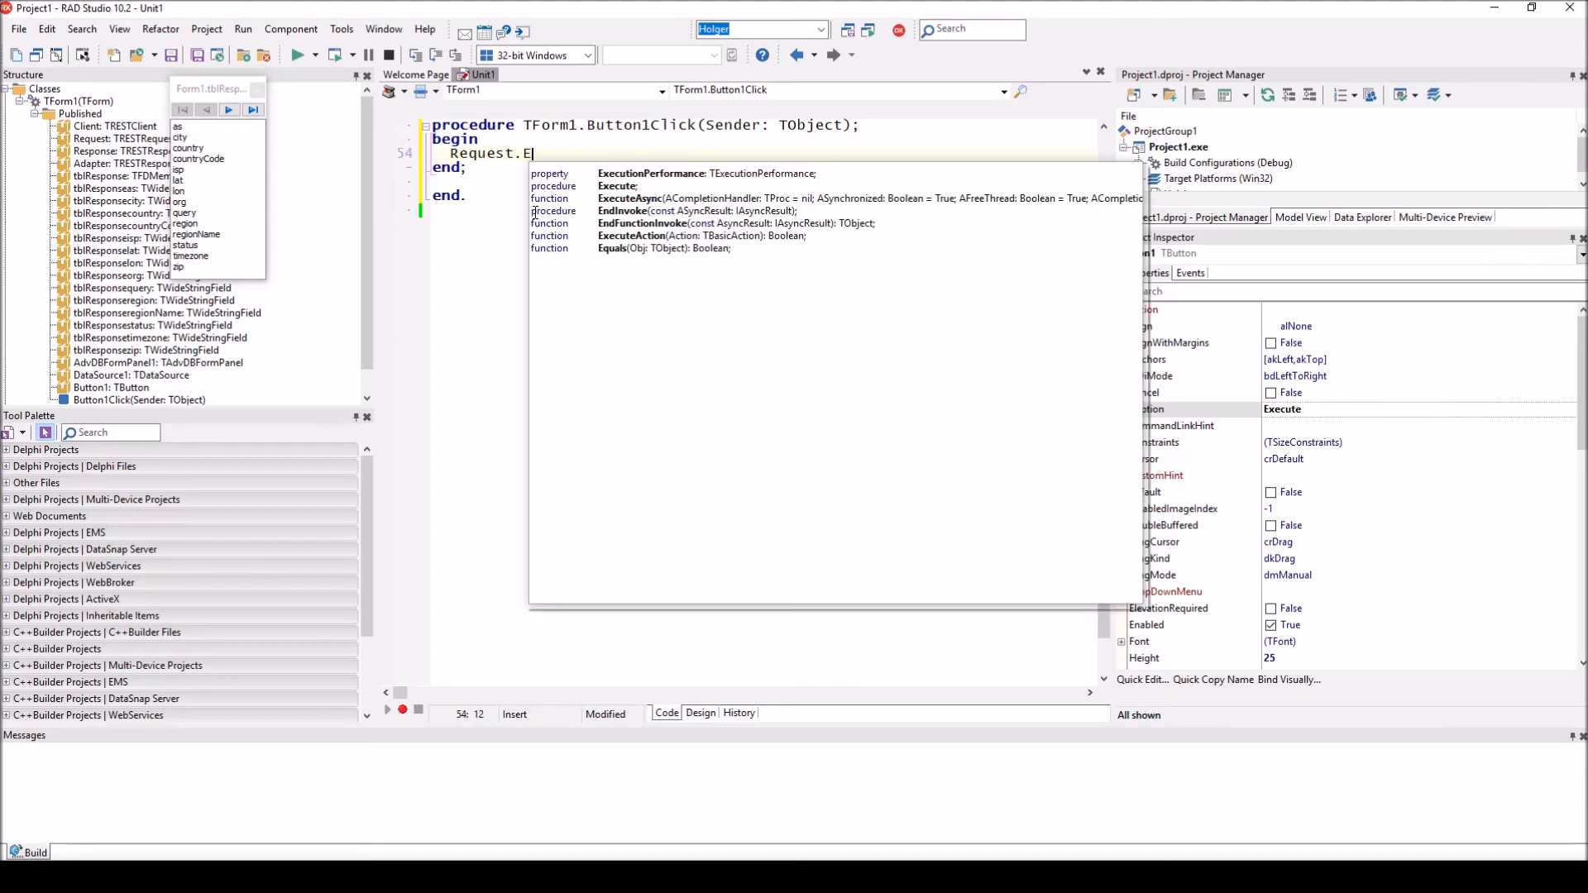
type("xecute;")
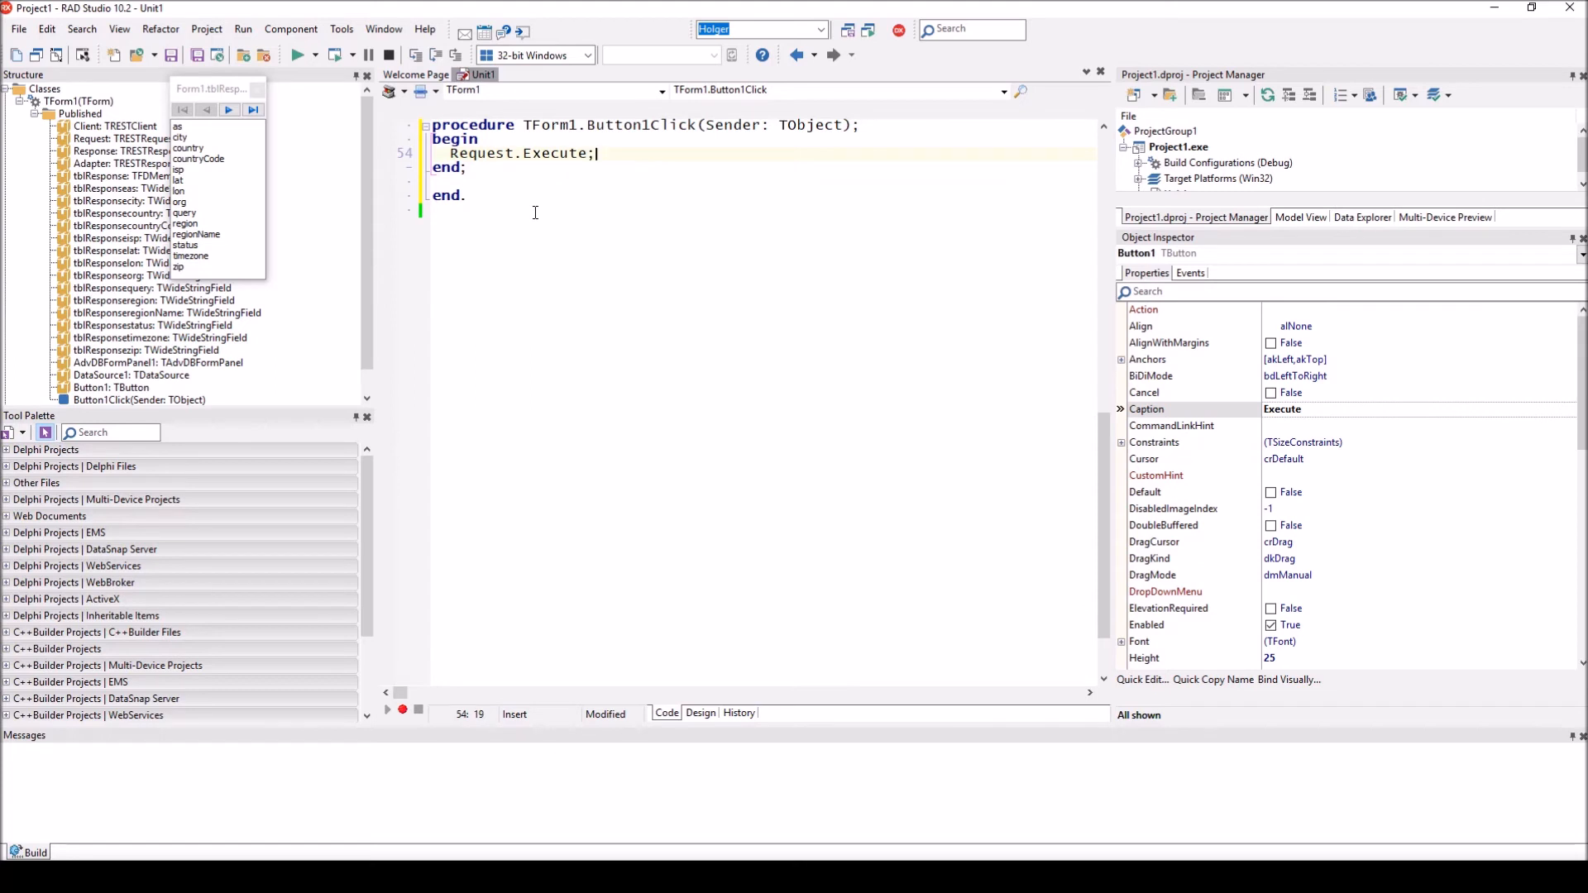
- Finish the handler with tblResponse.Open; and compile and run the application
key("enter")
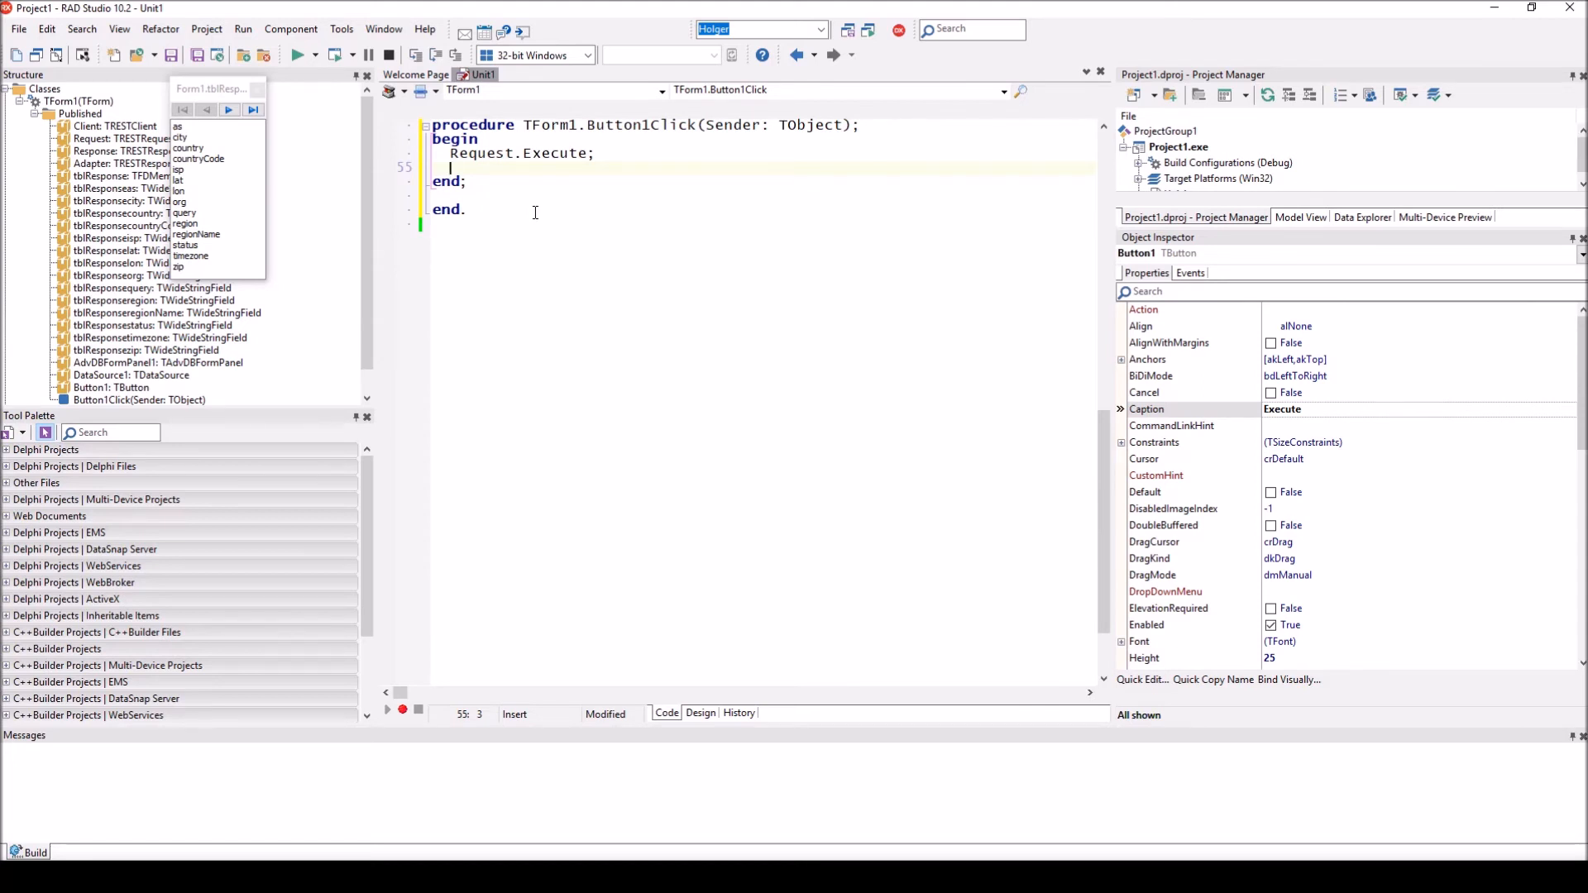
type("tbl")
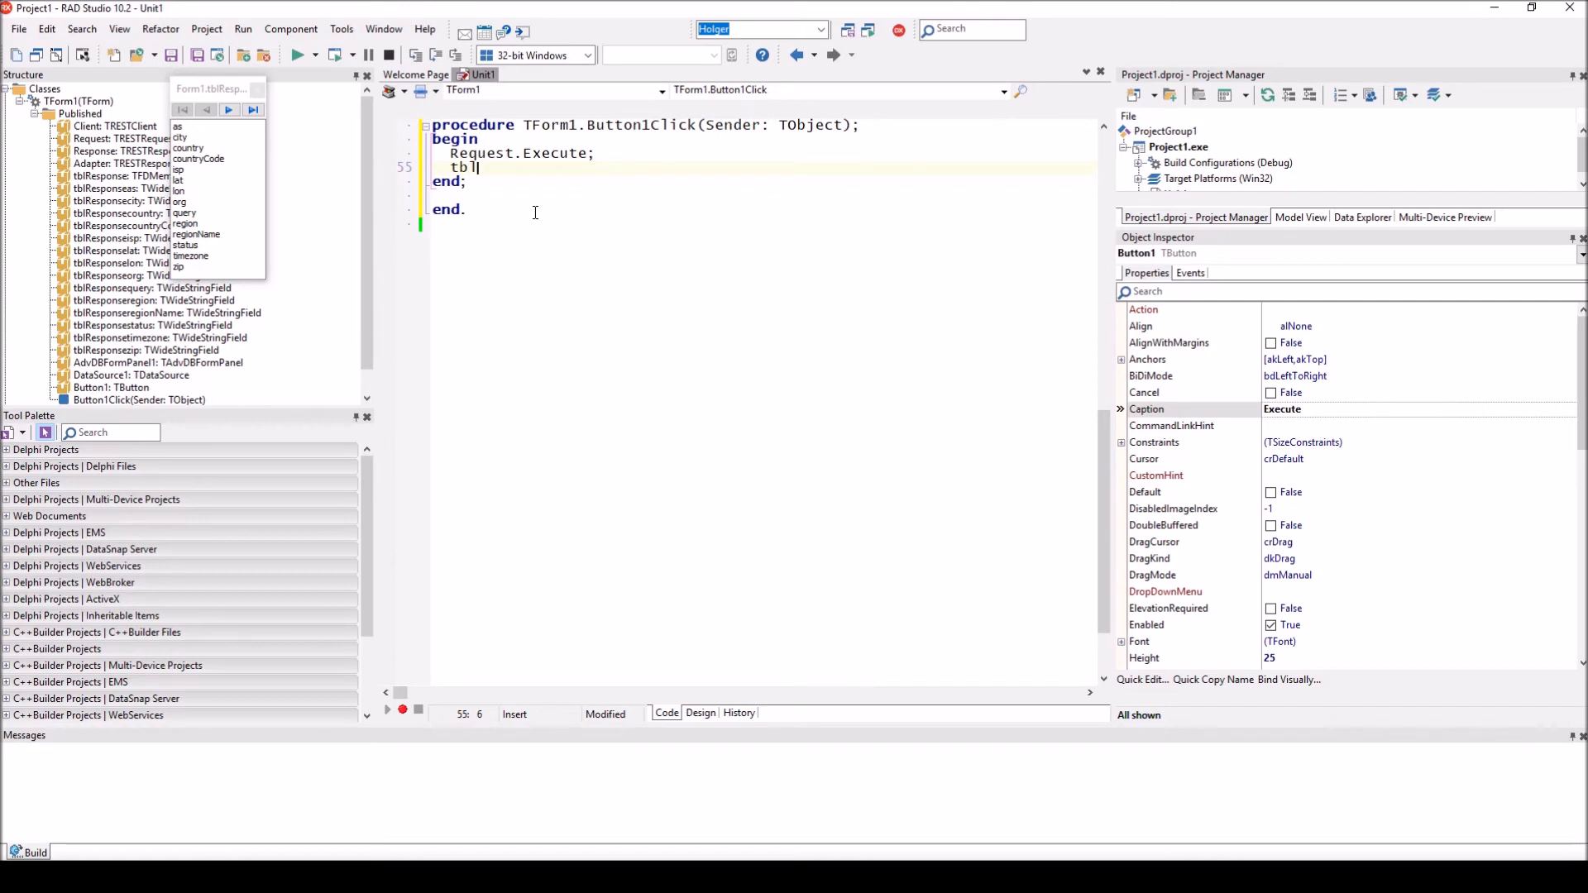
type("Response.Open;")
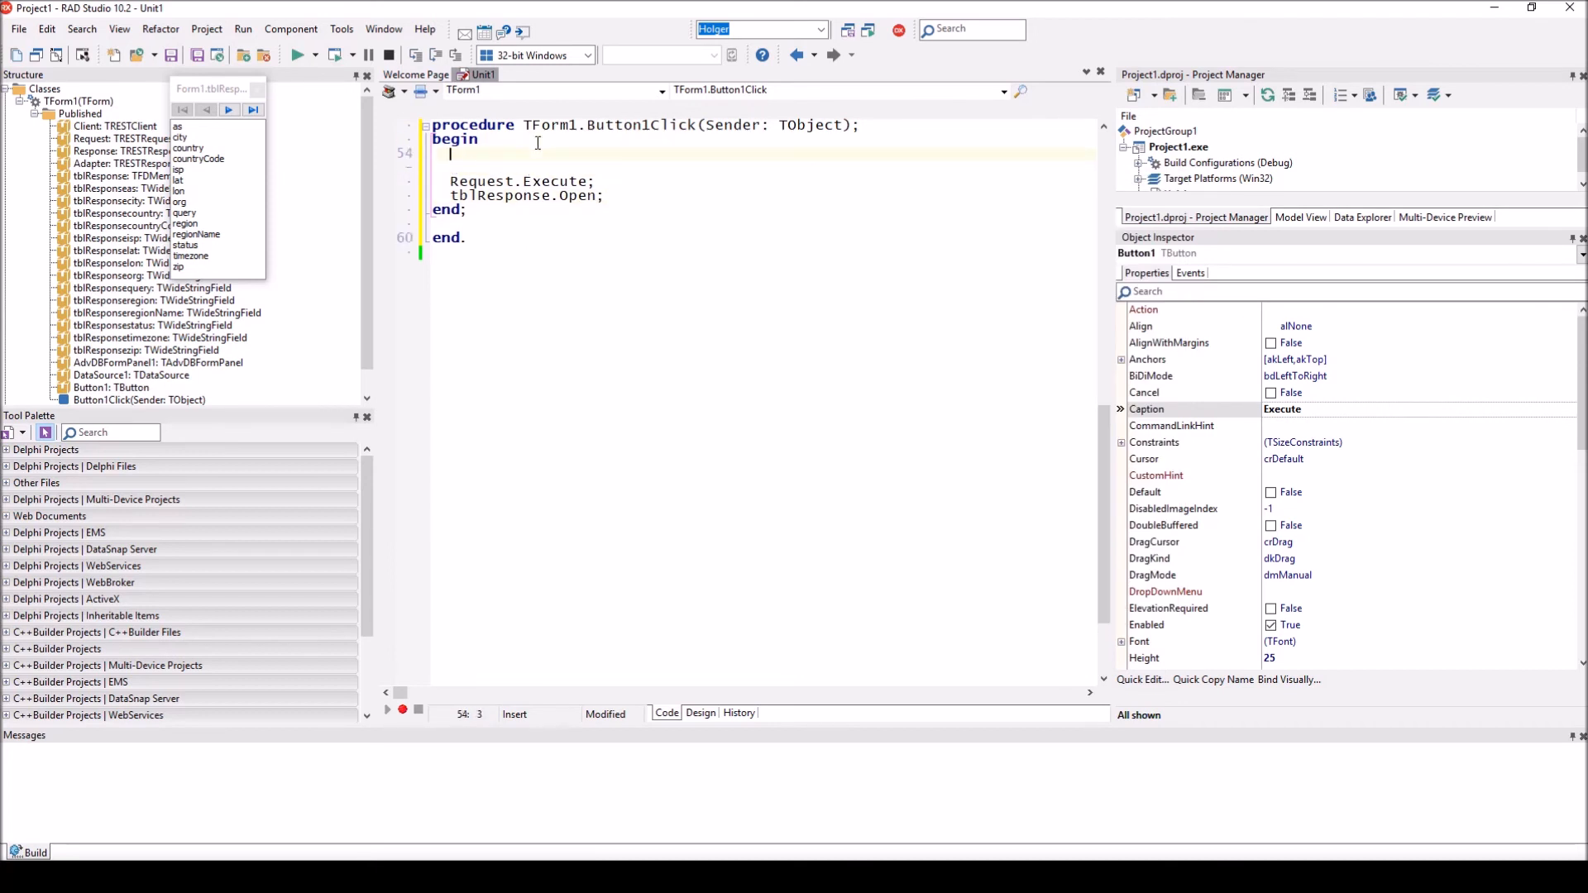
type("tblResponse.Close")
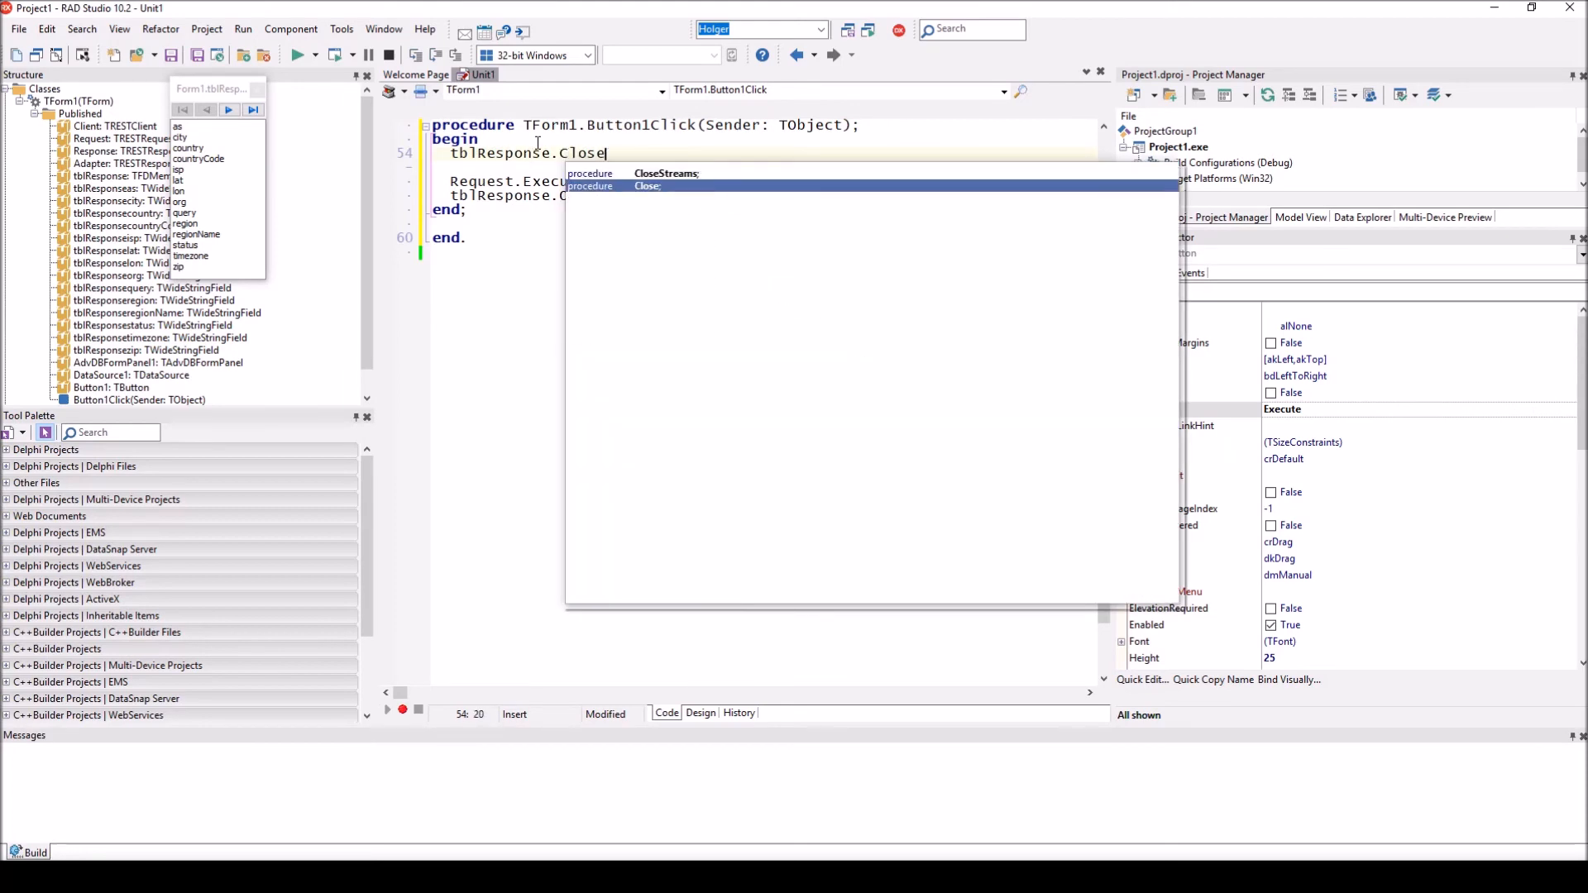
left_click(292, 54)
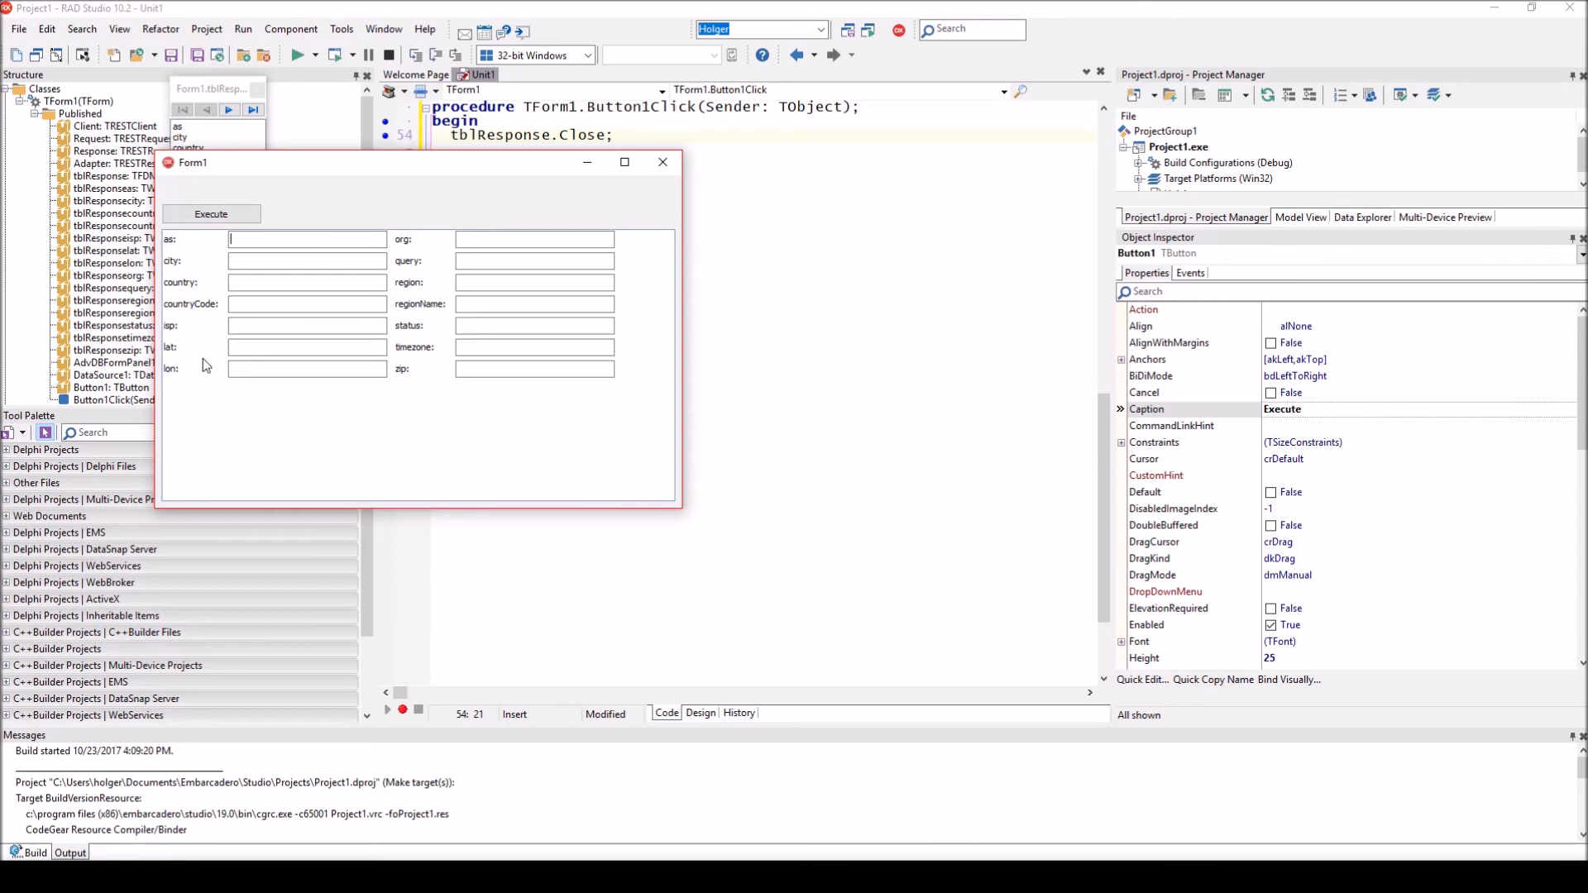
mouse_move(398, 411)
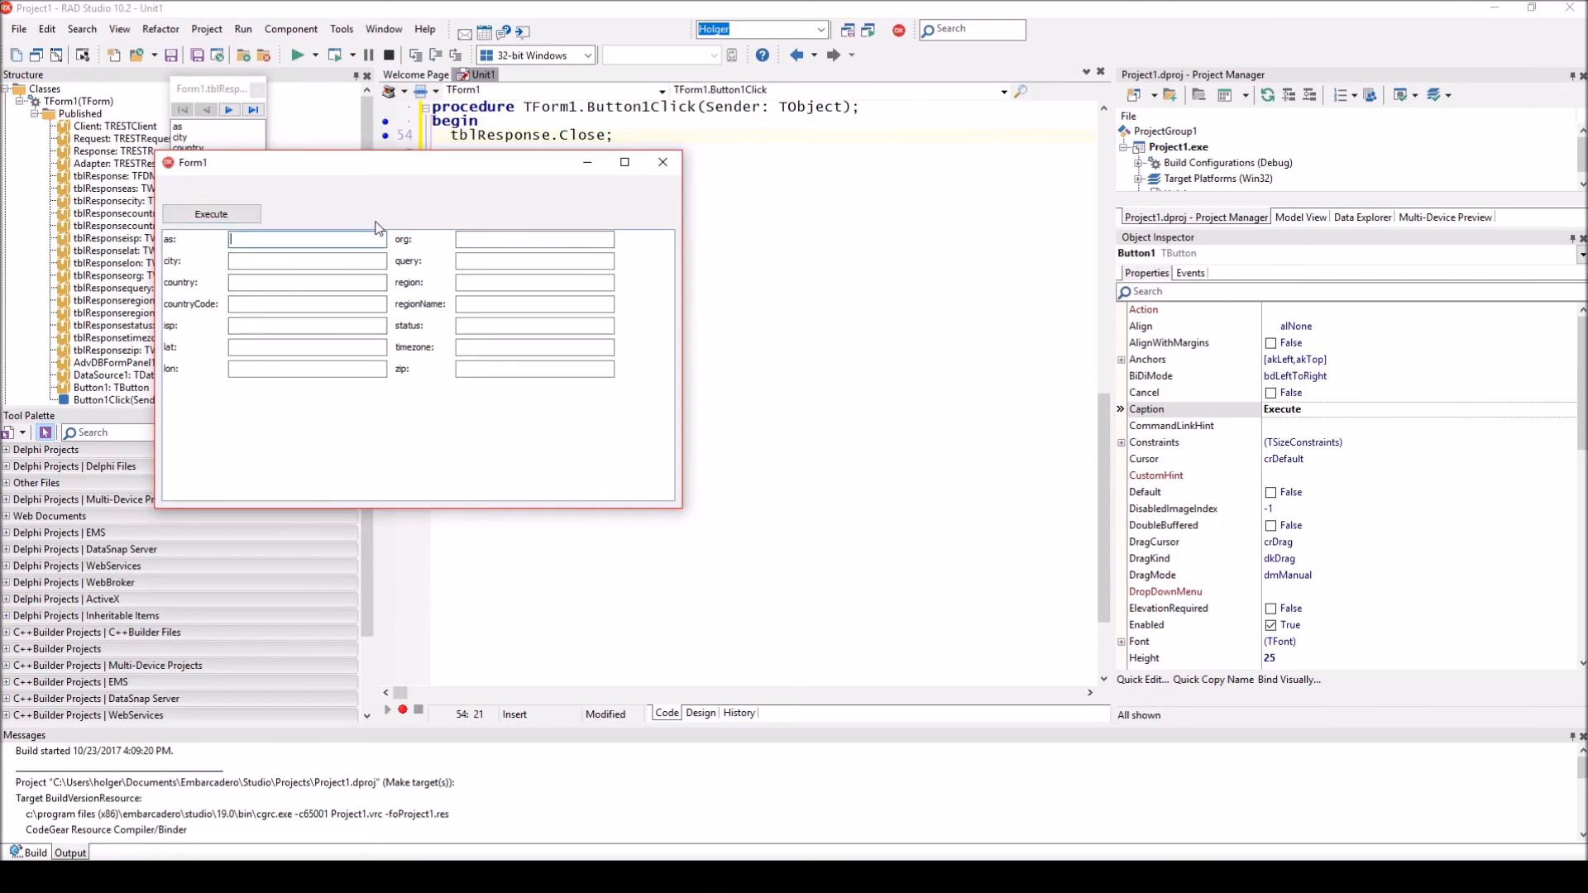
- Run the app and hit Execute so the form fetches the ip-api.com/json data
left_click(210, 213)
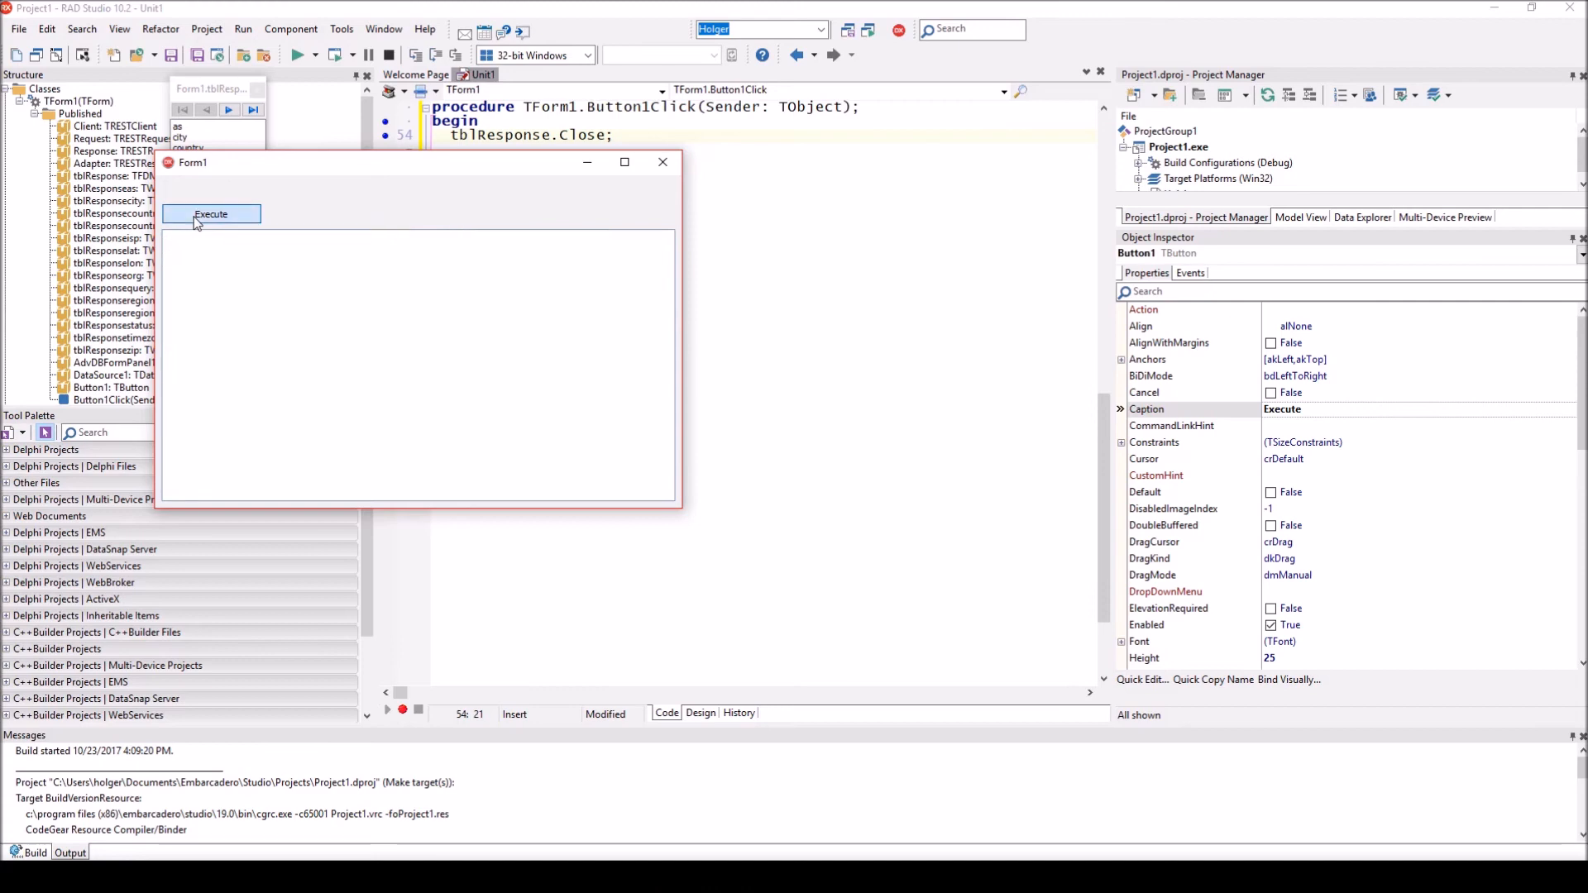
left_click(210, 213)
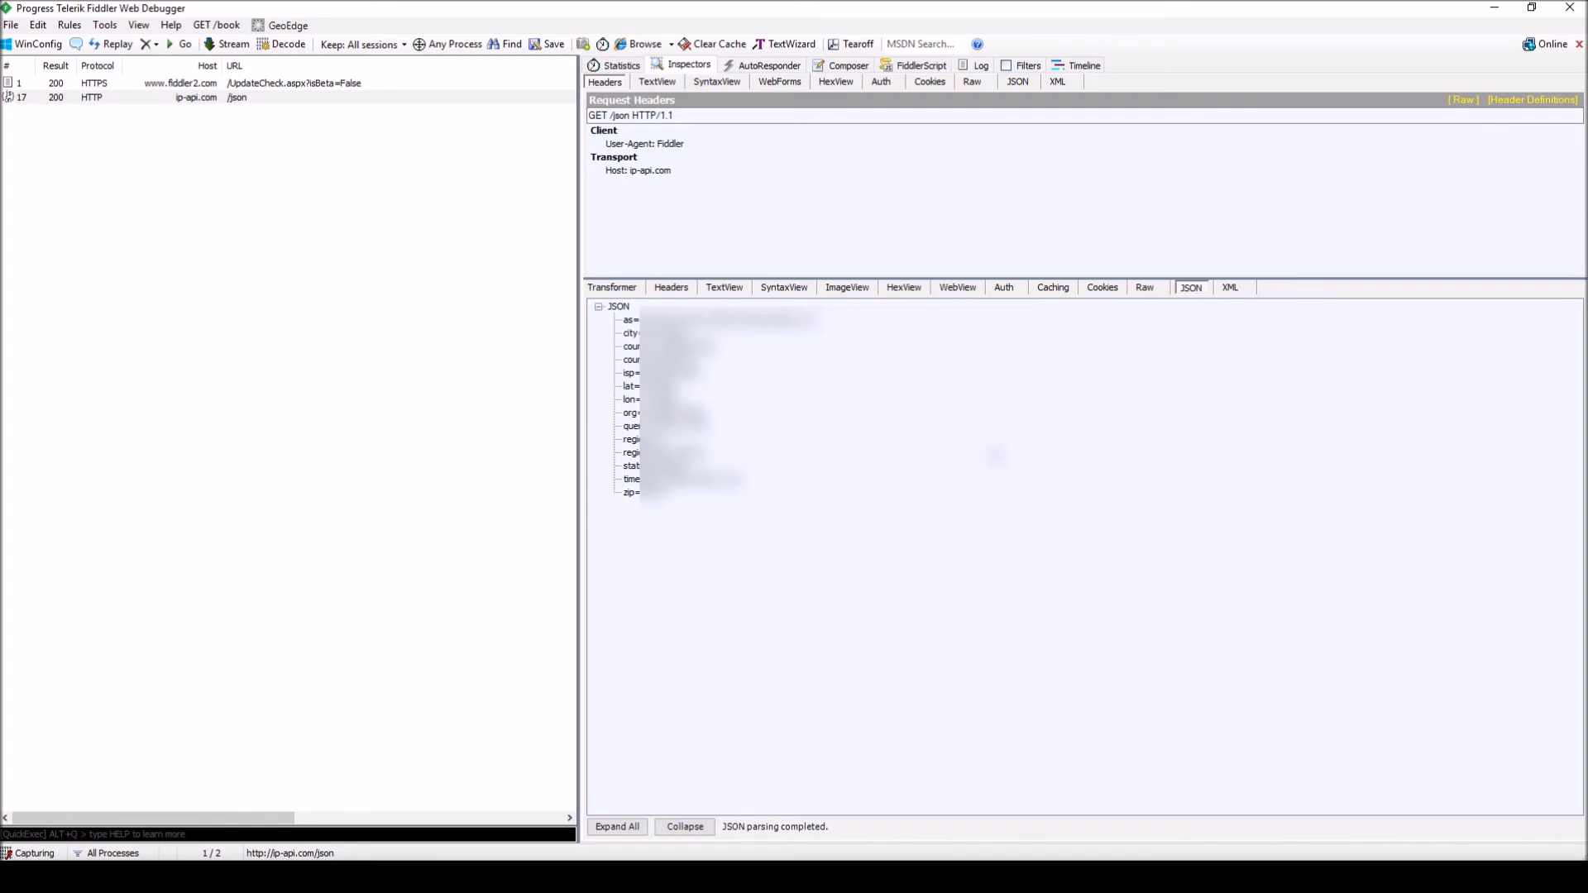
- Inspect the captured ip-api.com /json session in Fiddler's Inspectors with the JSON response view
left_click(847, 65)
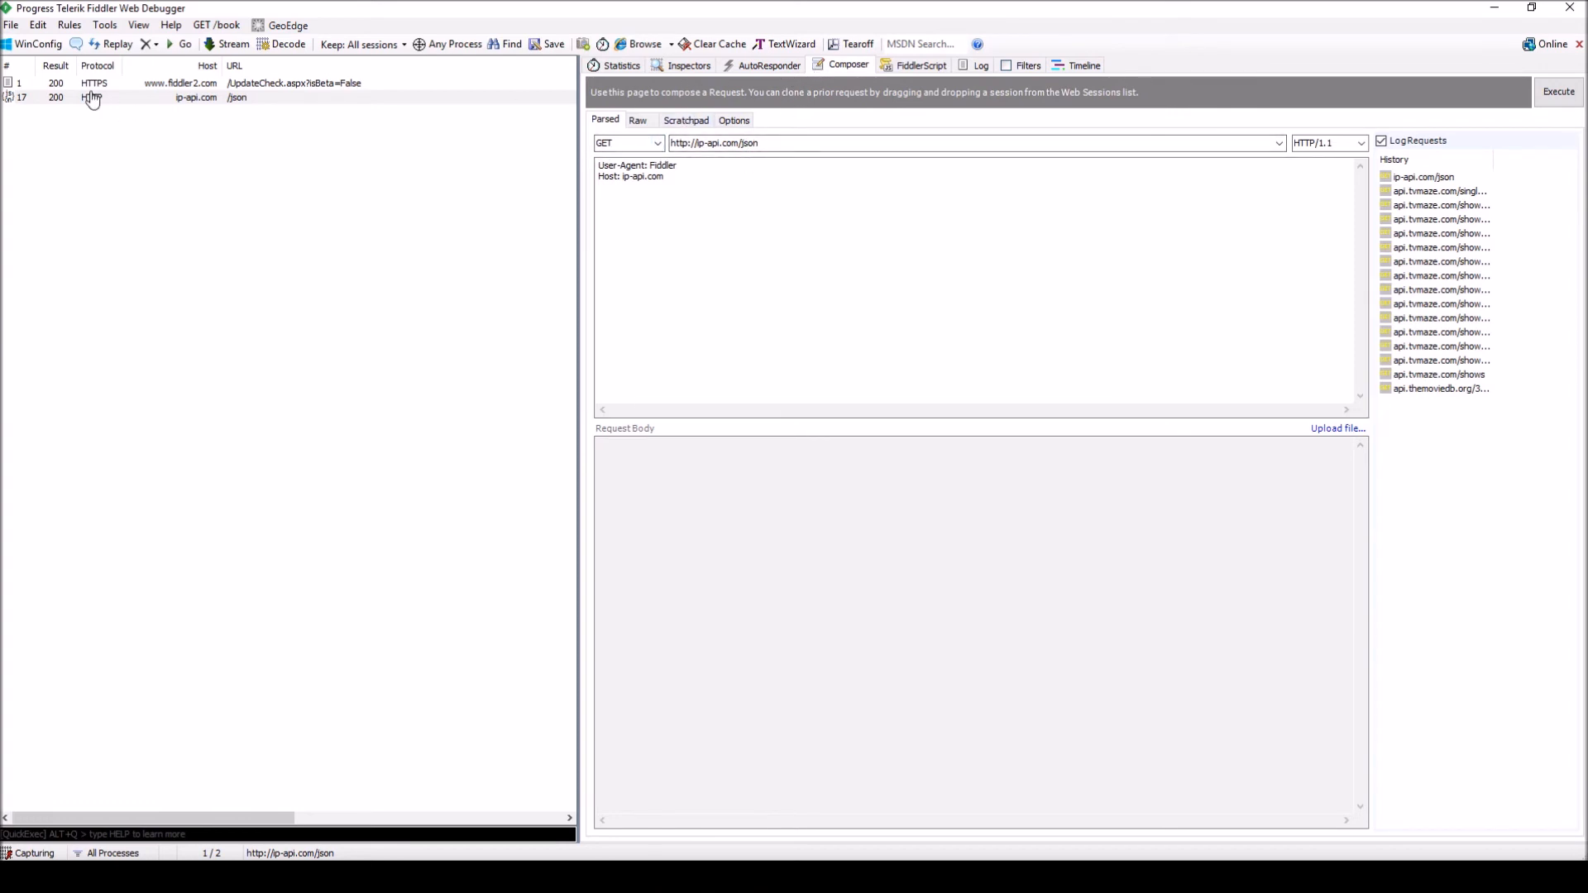
left_click(688, 65)
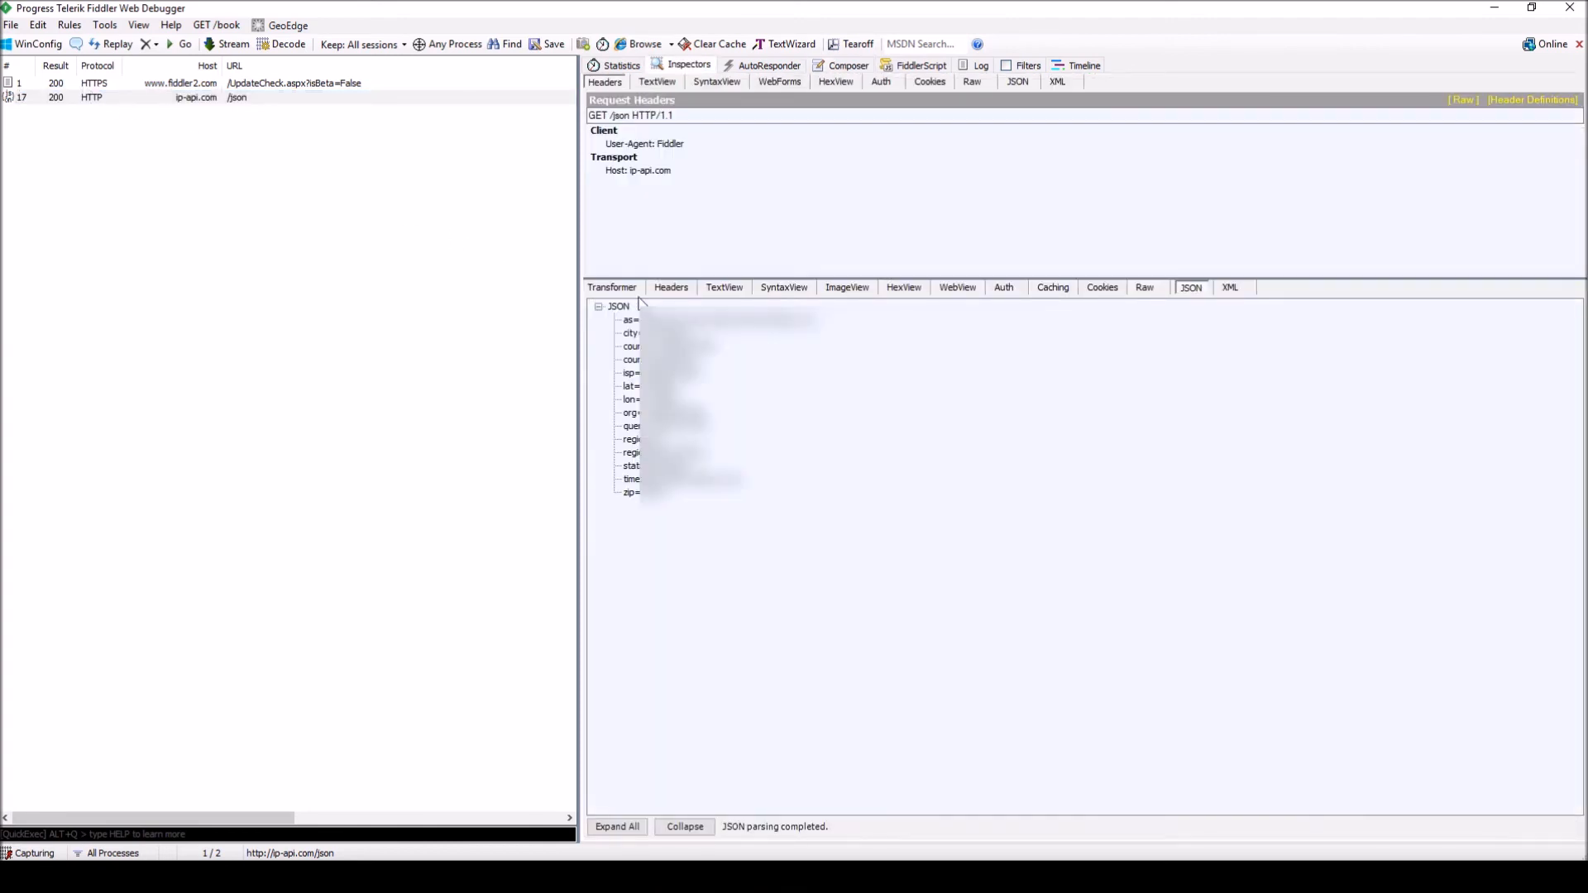
mouse_move(298, 126)
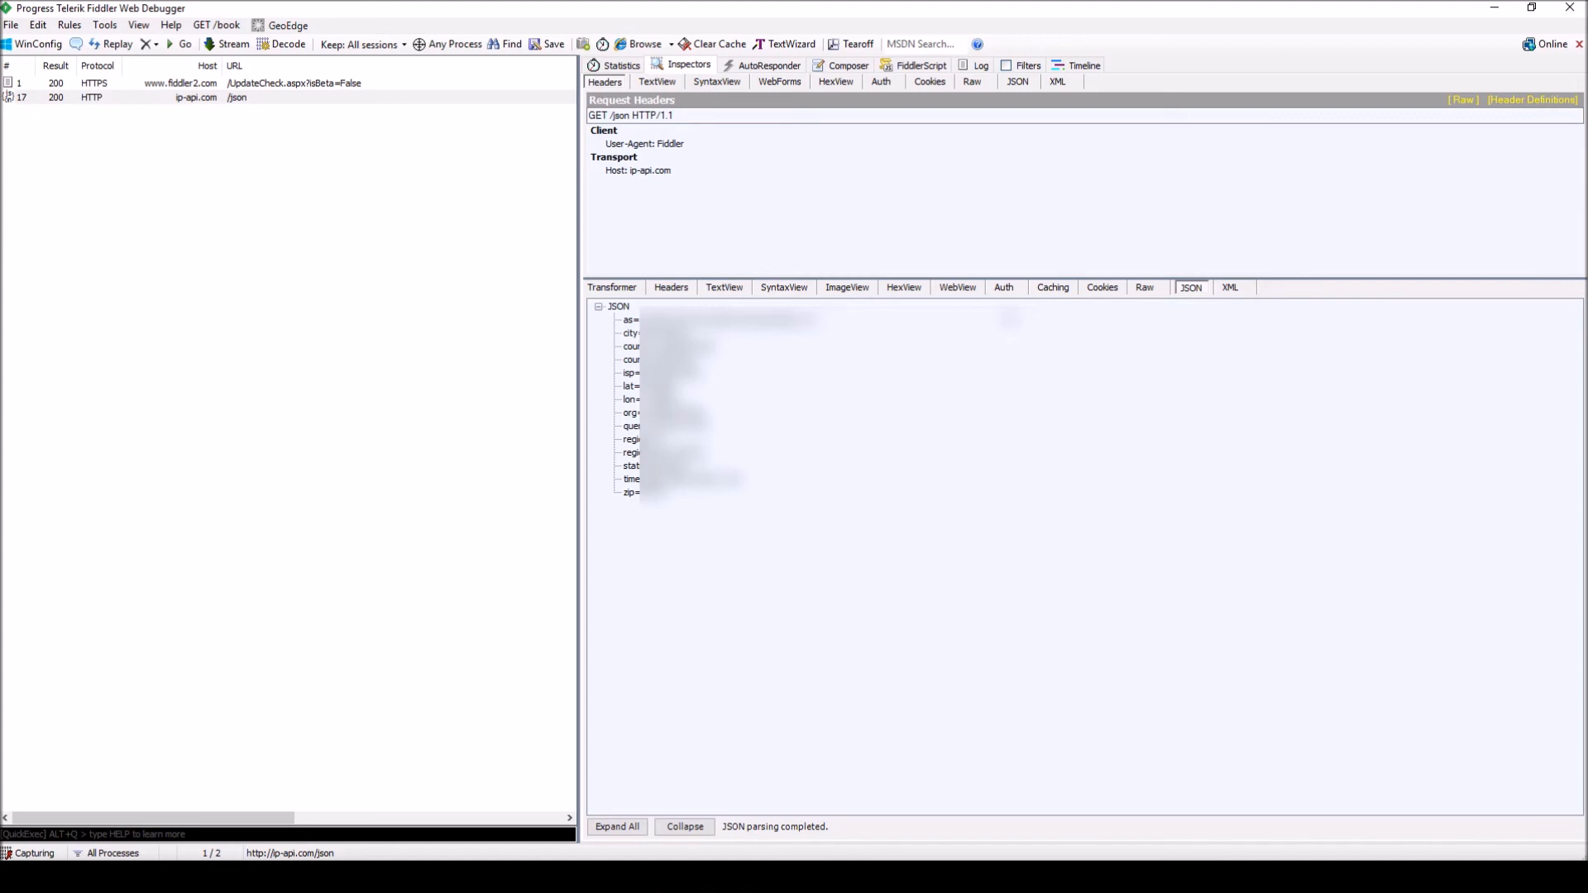
mouse_move(1127, 295)
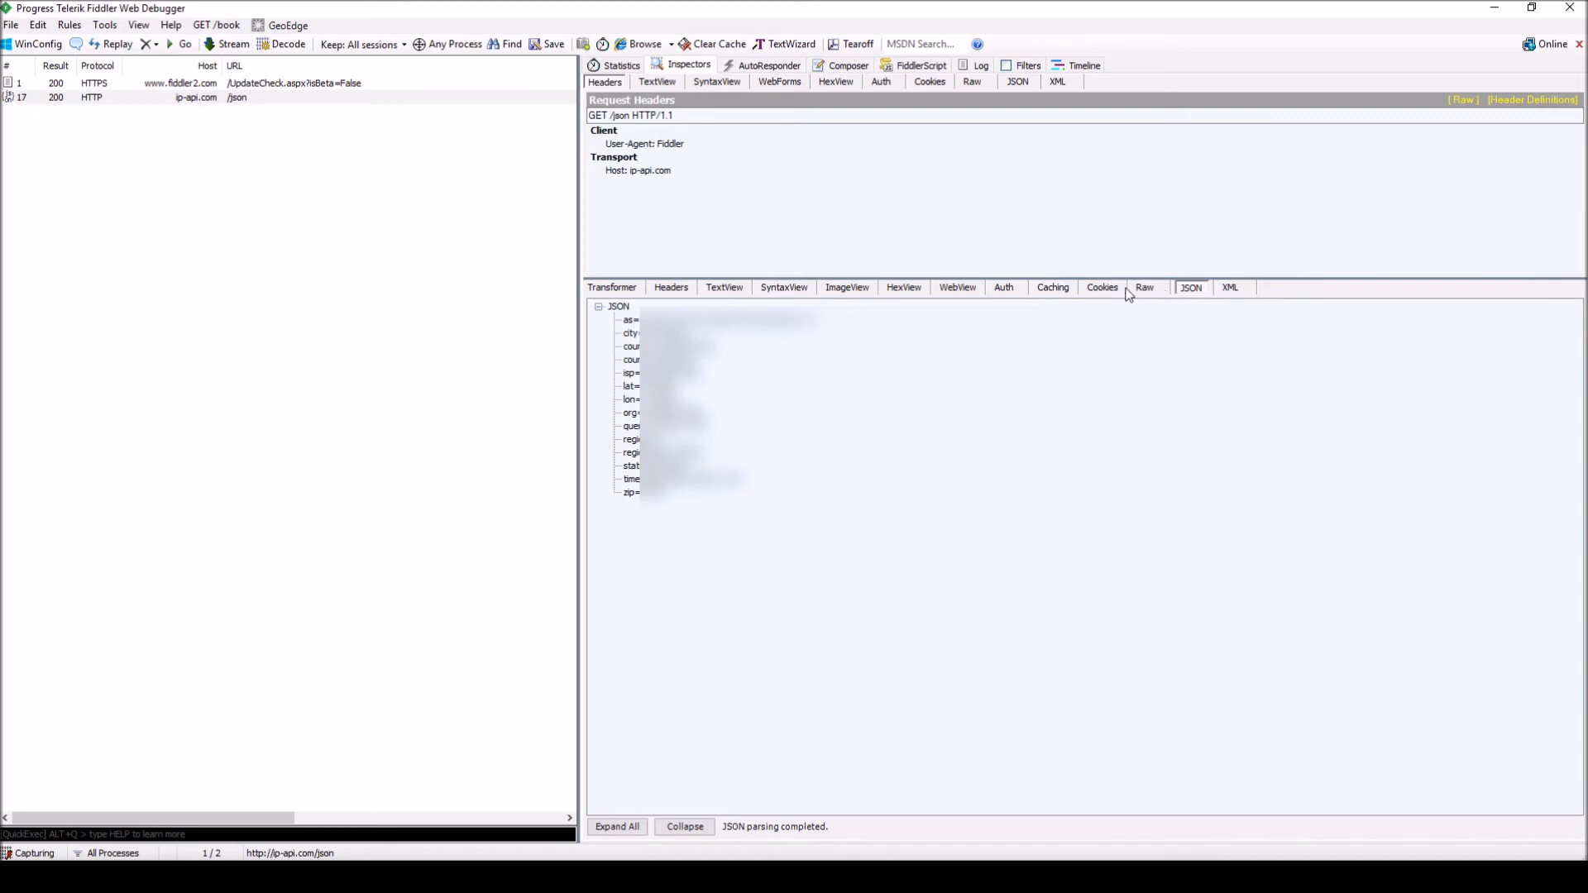
left_click(724, 286)
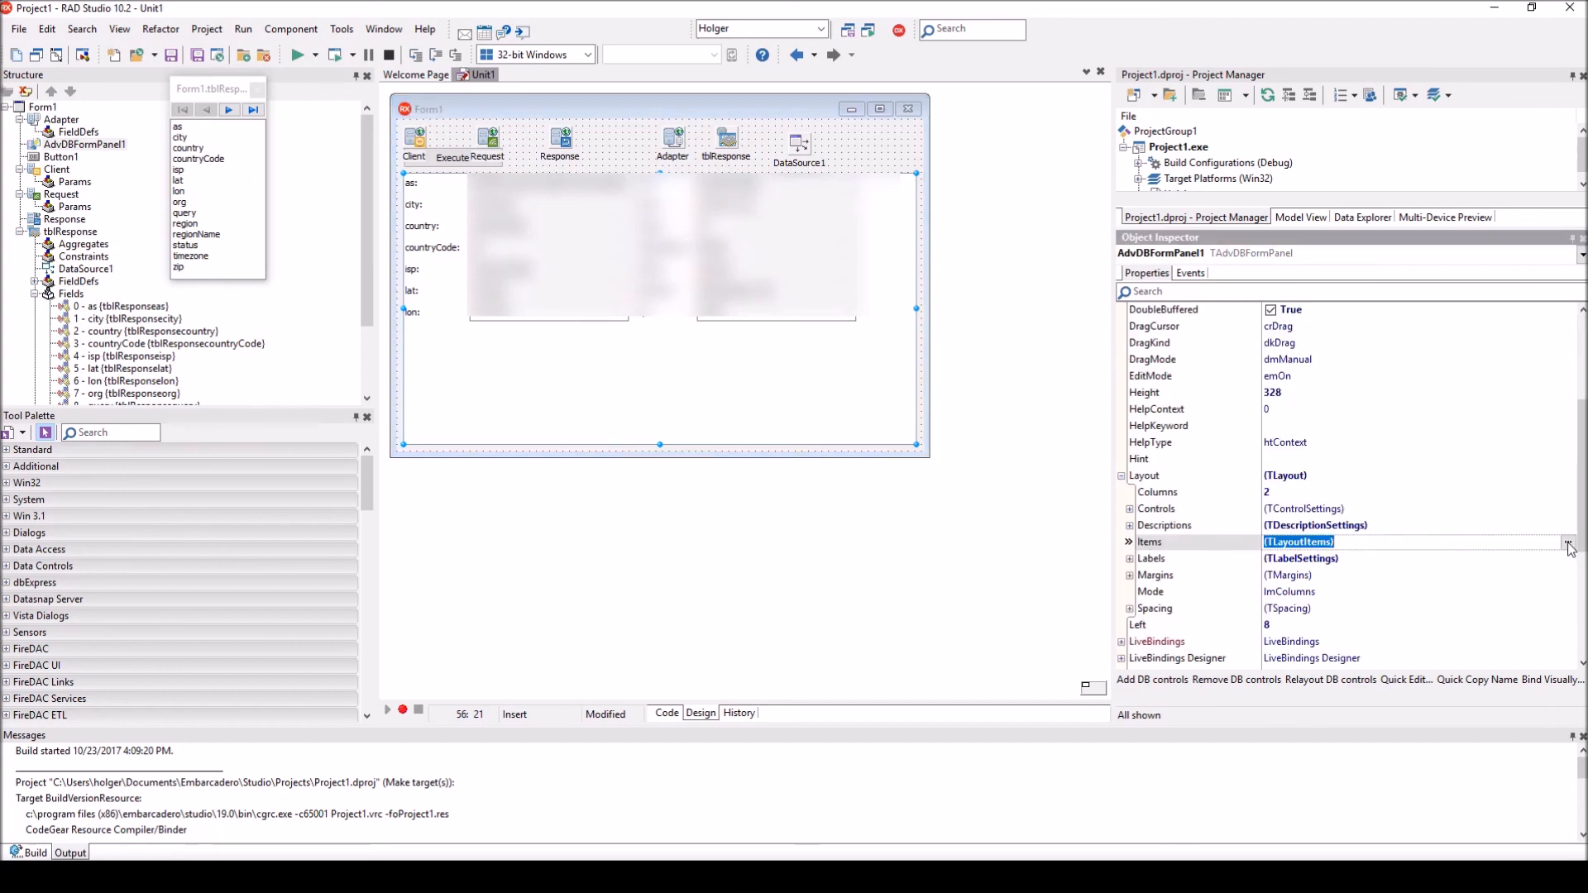
- Review layout item 0 (as) in the Items editor and keep its DataControl as dcEdit
left_click(1568, 547)
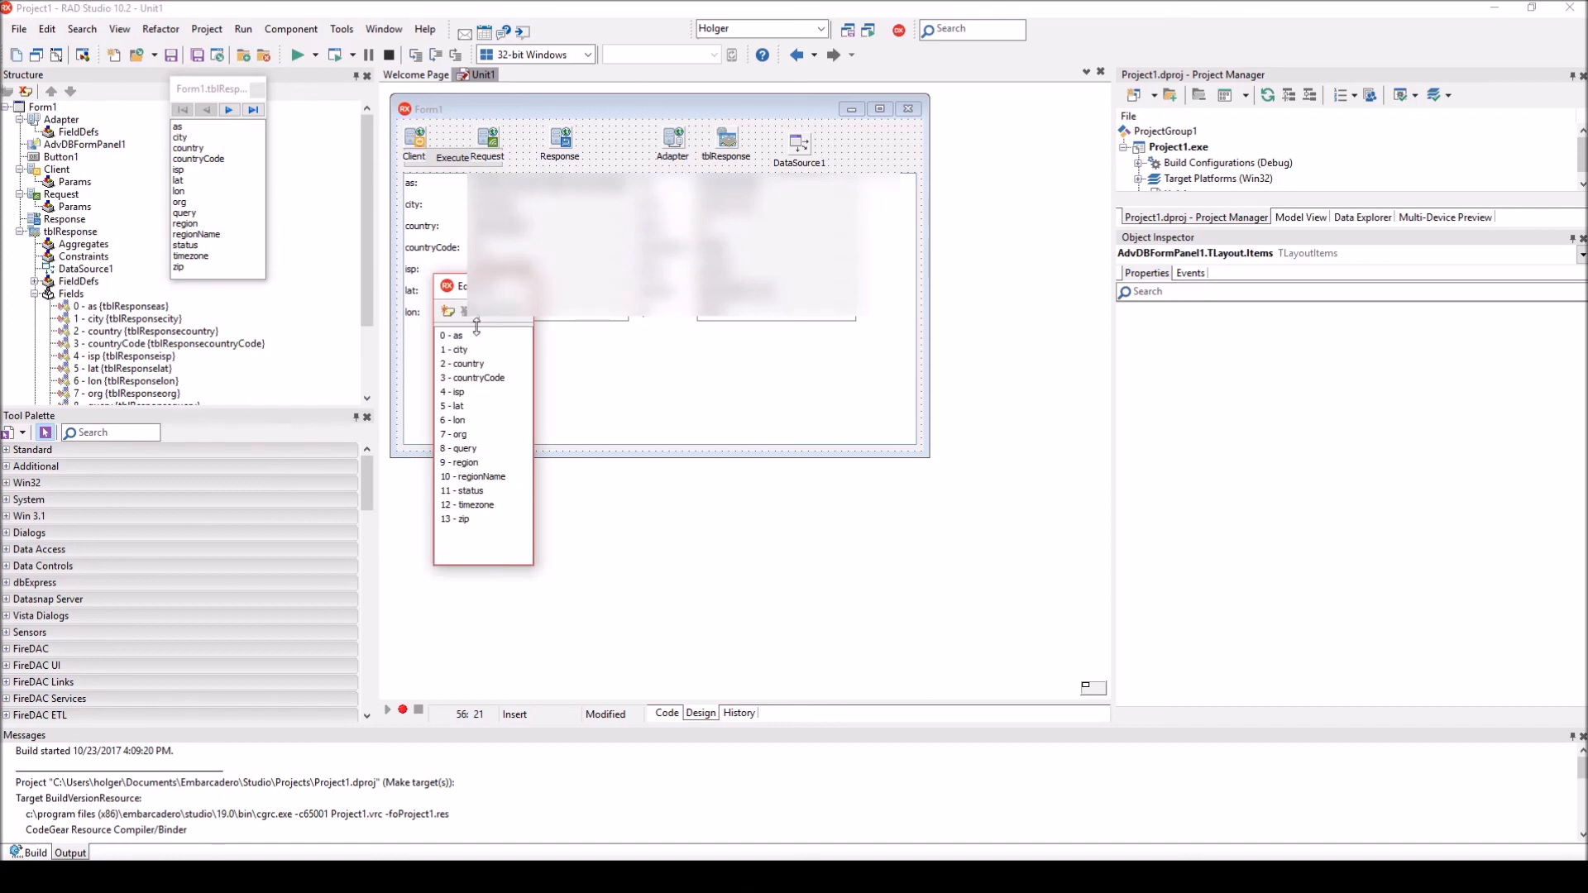
left_click(453, 336)
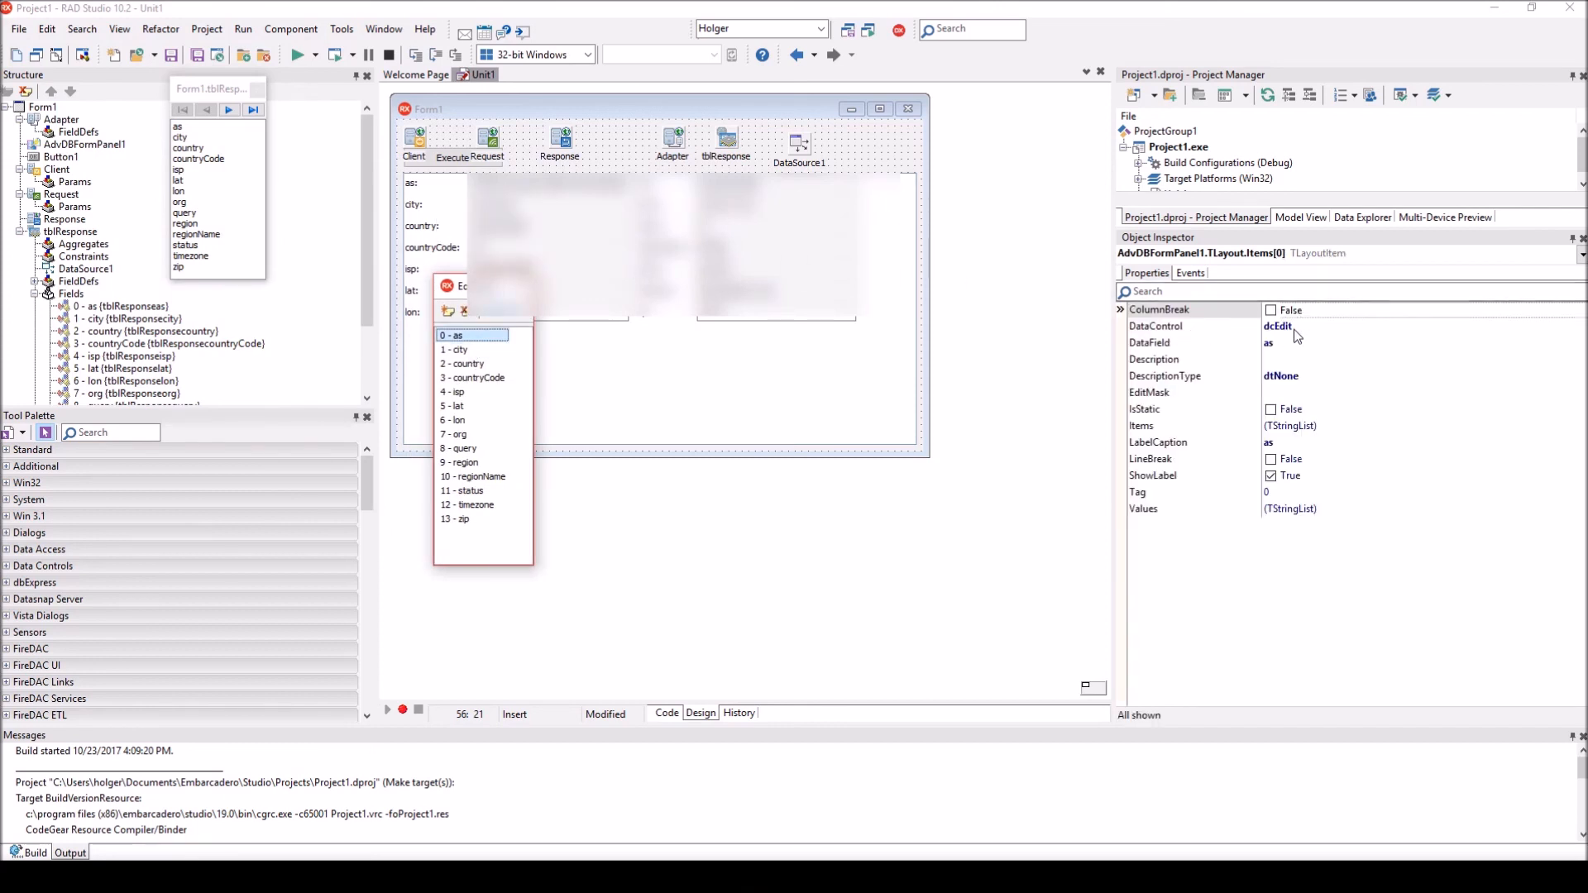
left_click(1576, 326)
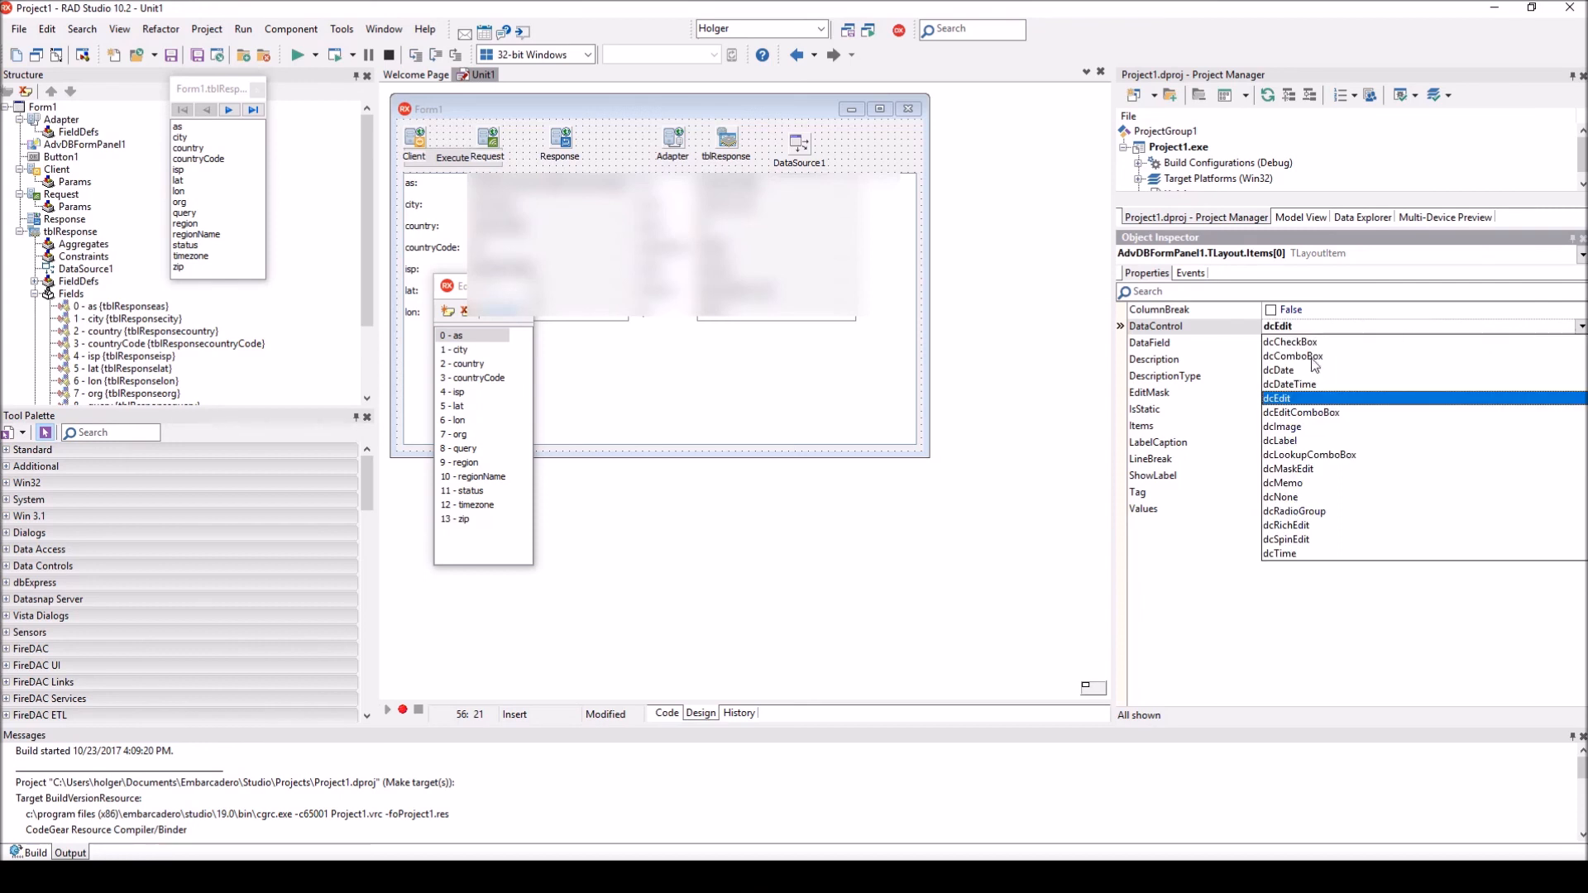
mouse_move(1321, 387)
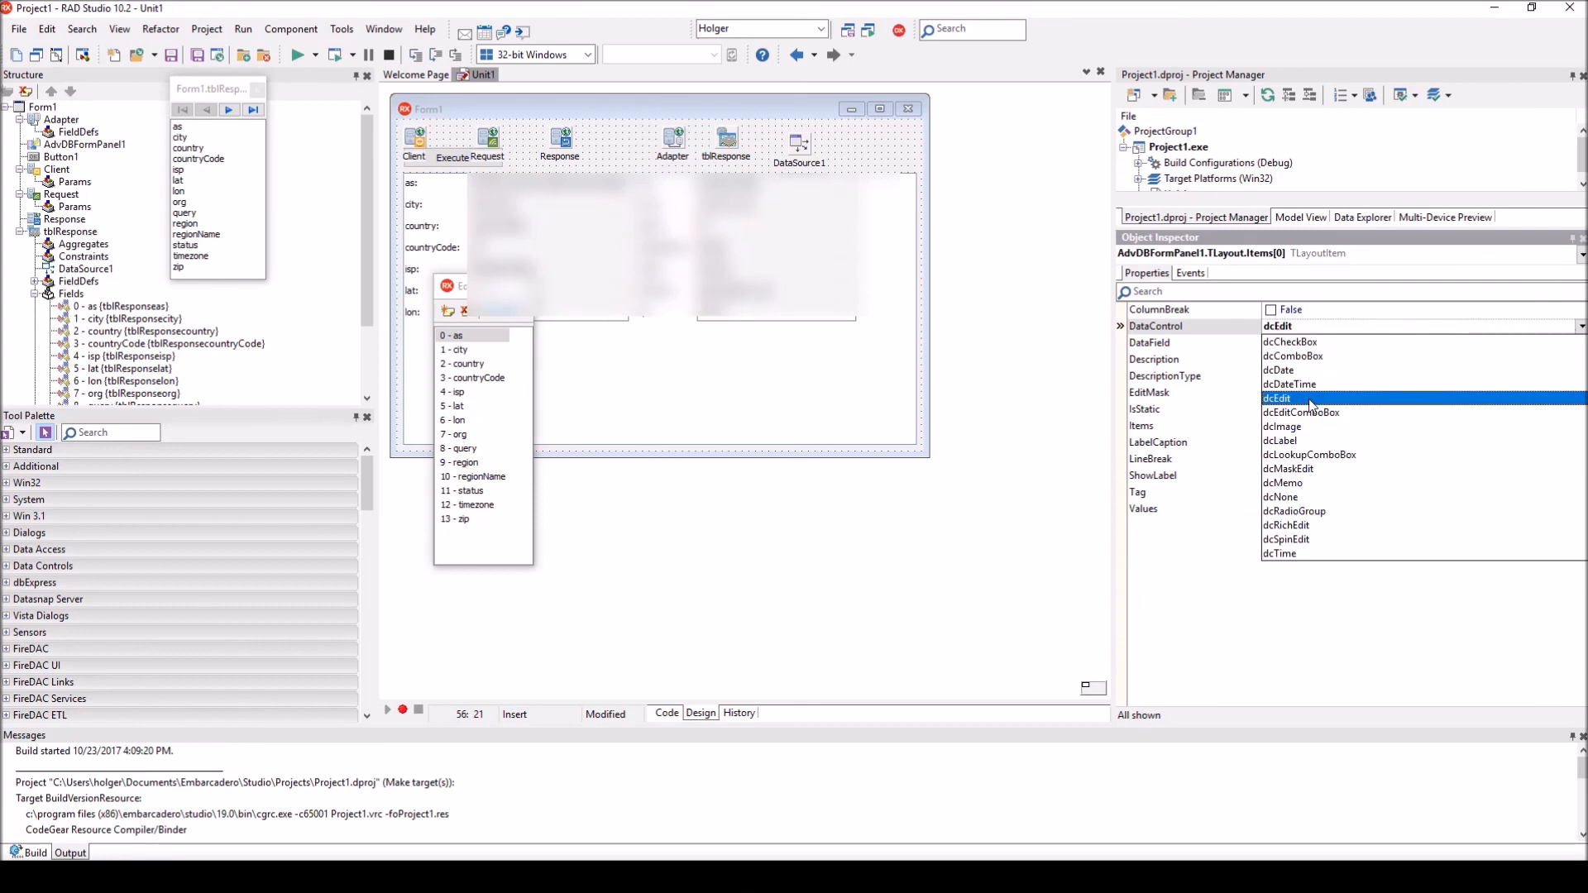
left_click(1277, 397)
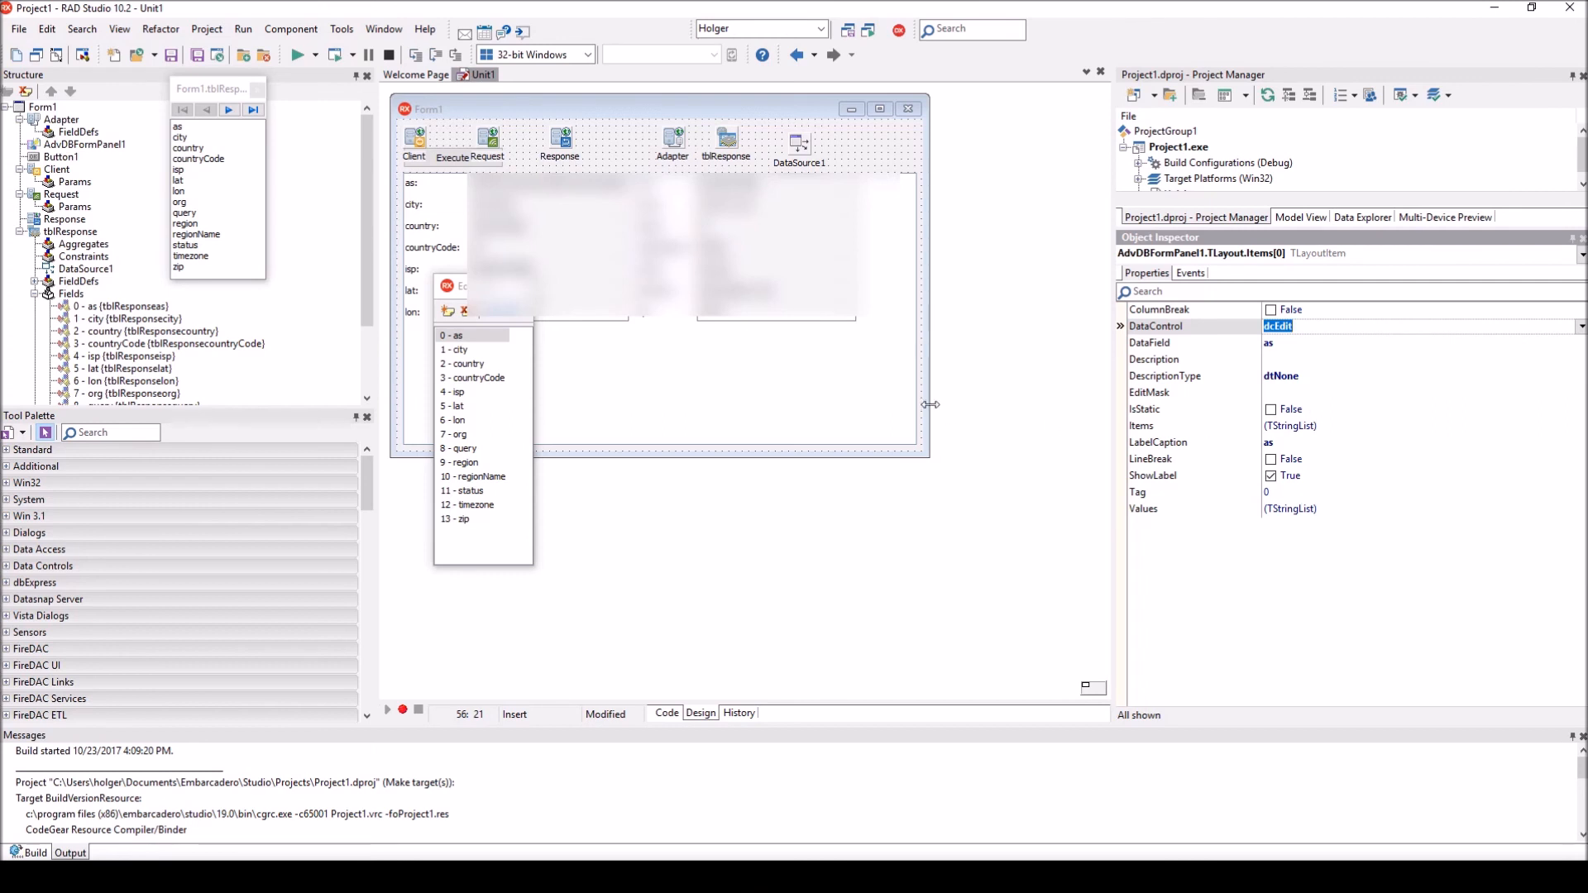
mouse_move(663, 453)
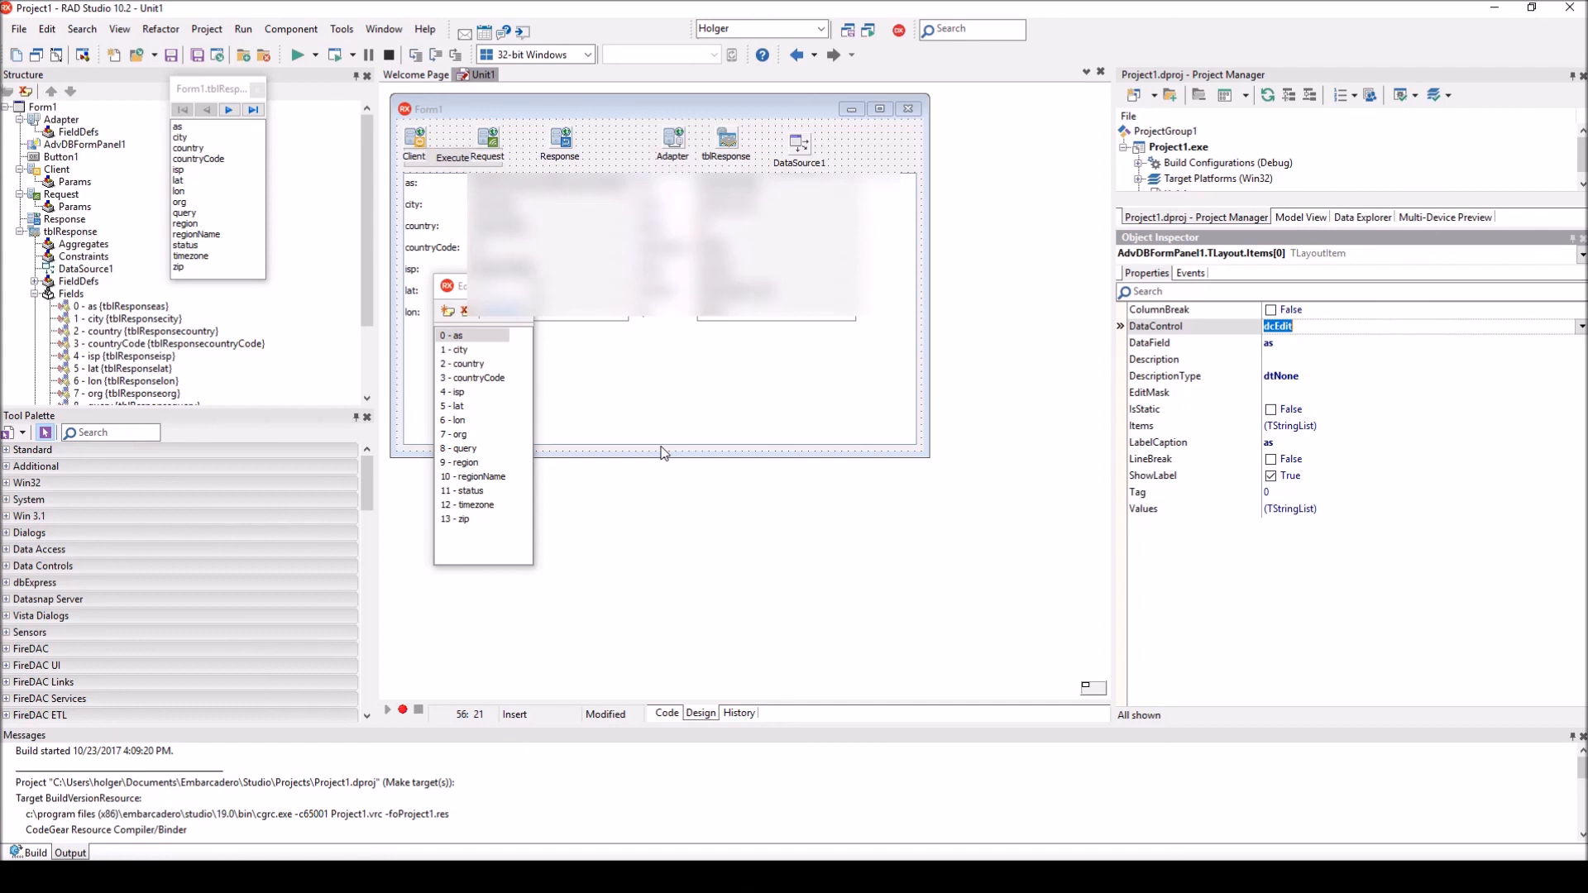
mouse_move(657, 425)
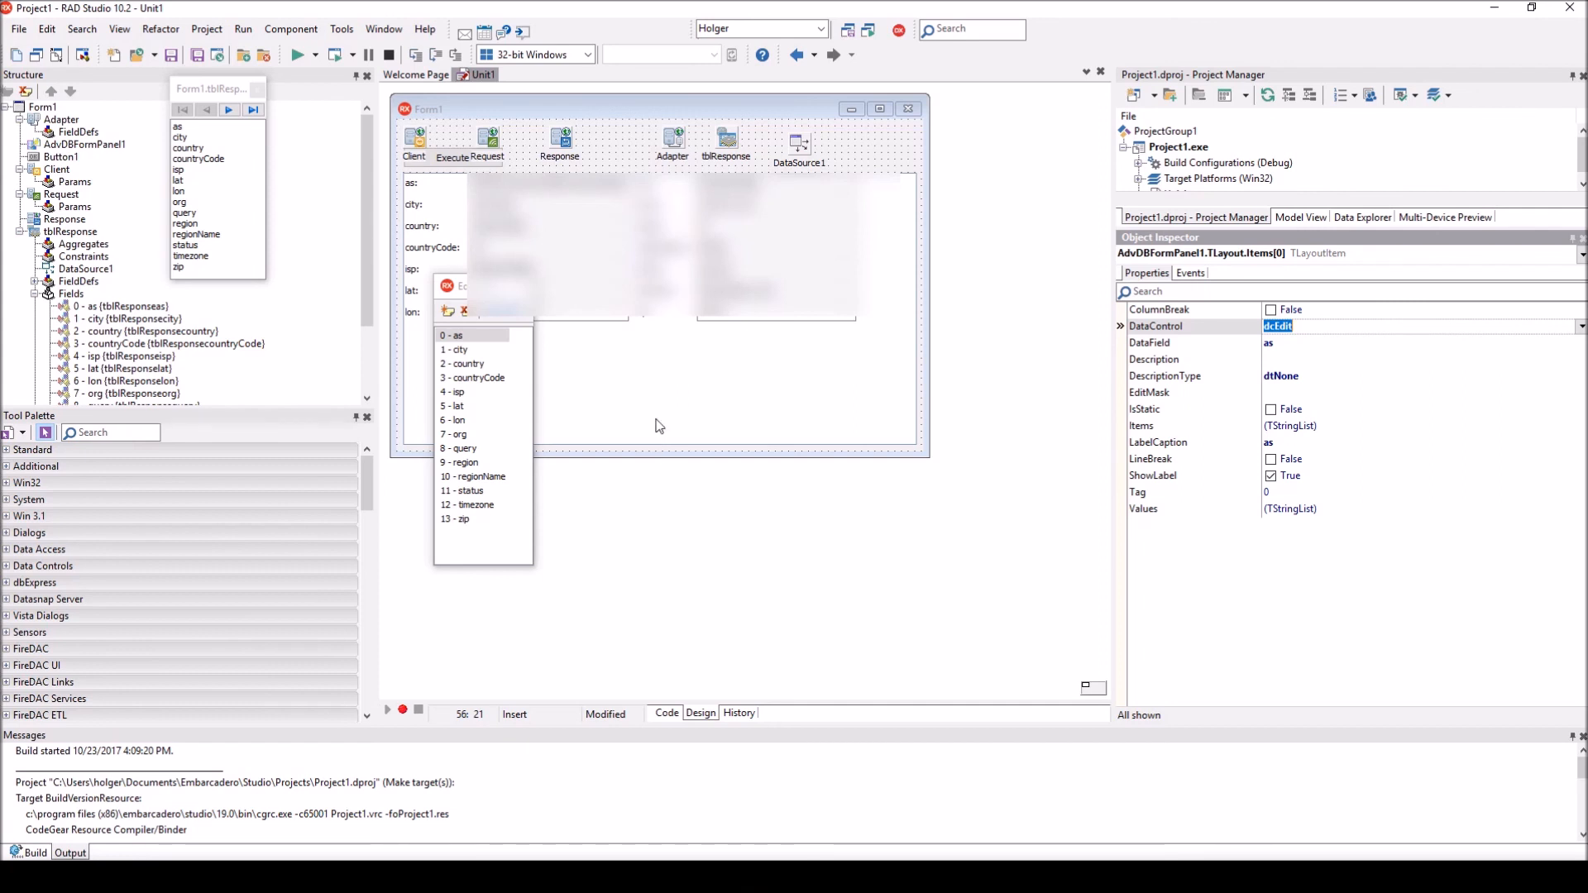